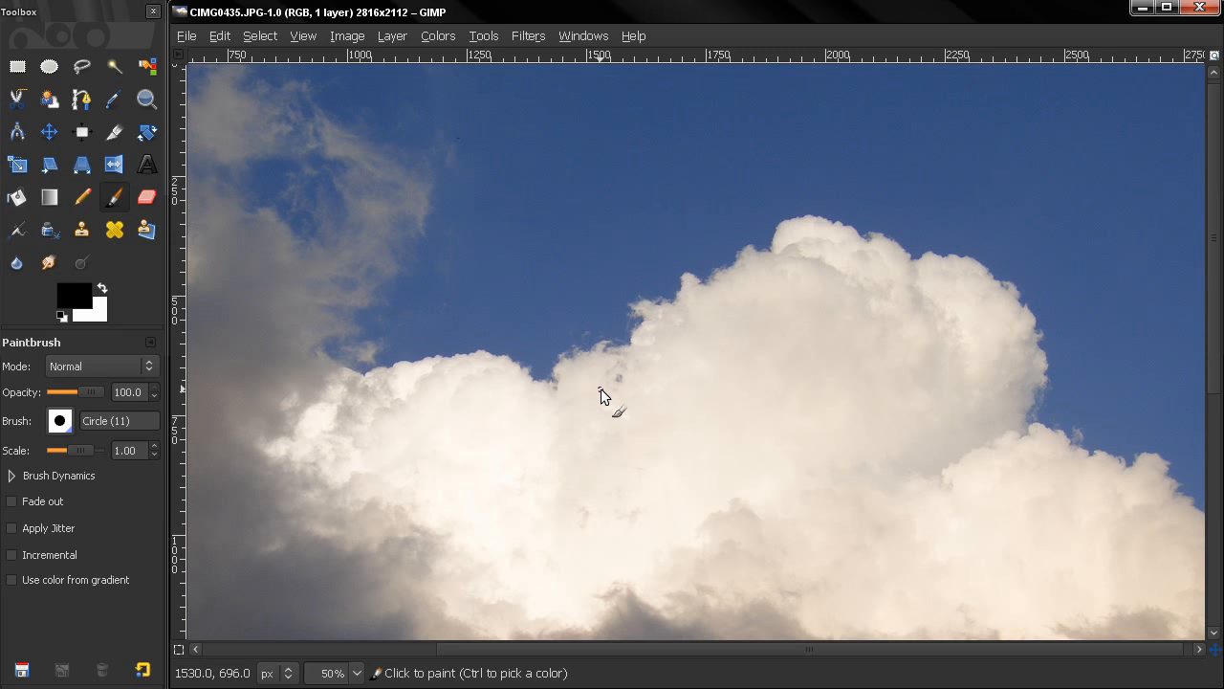
mouse_move(438, 233)
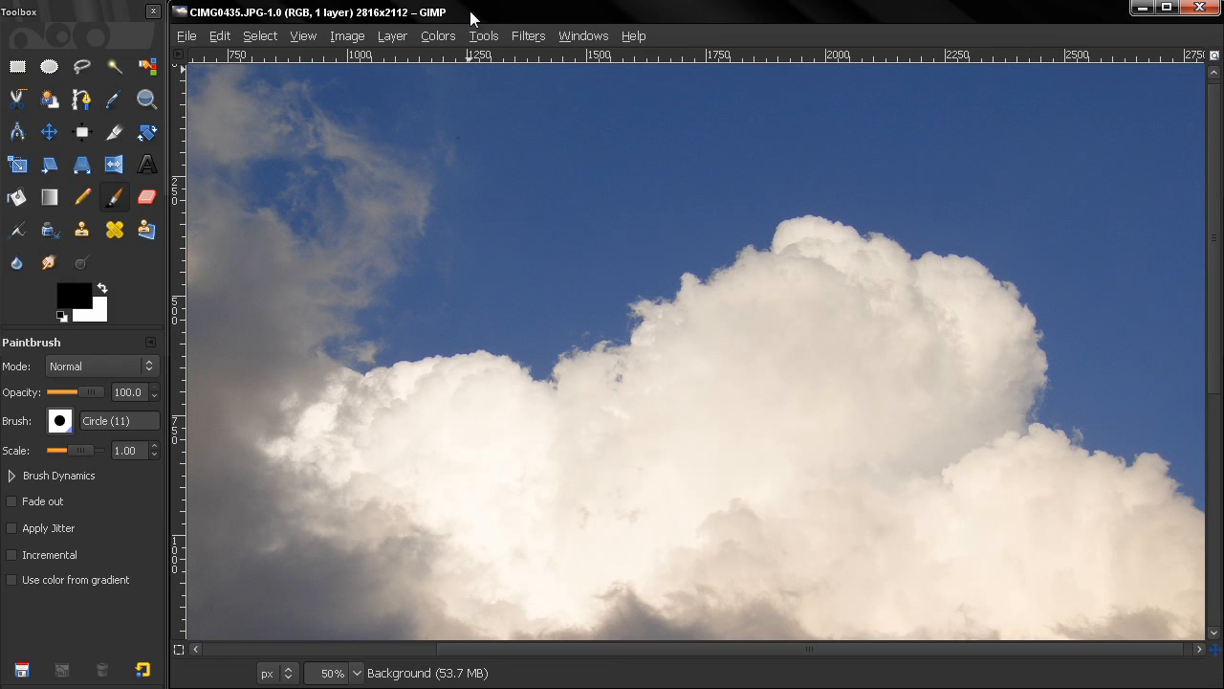
mouse_move(489, 95)
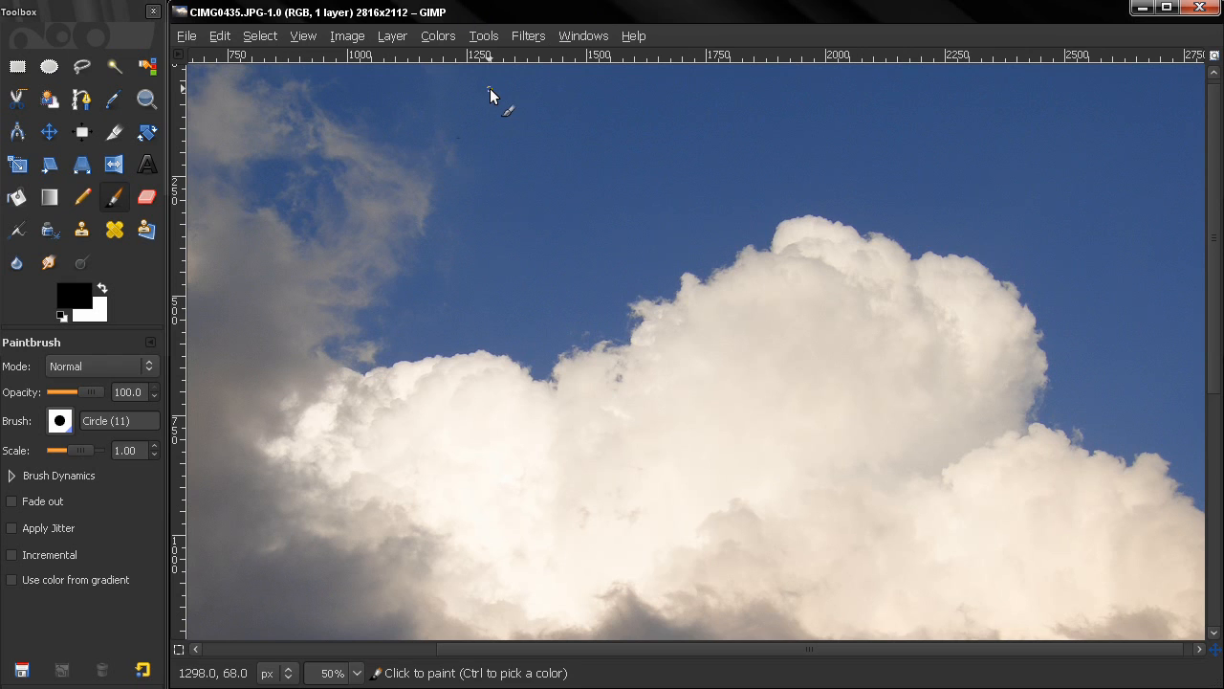
mouse_move(421, 198)
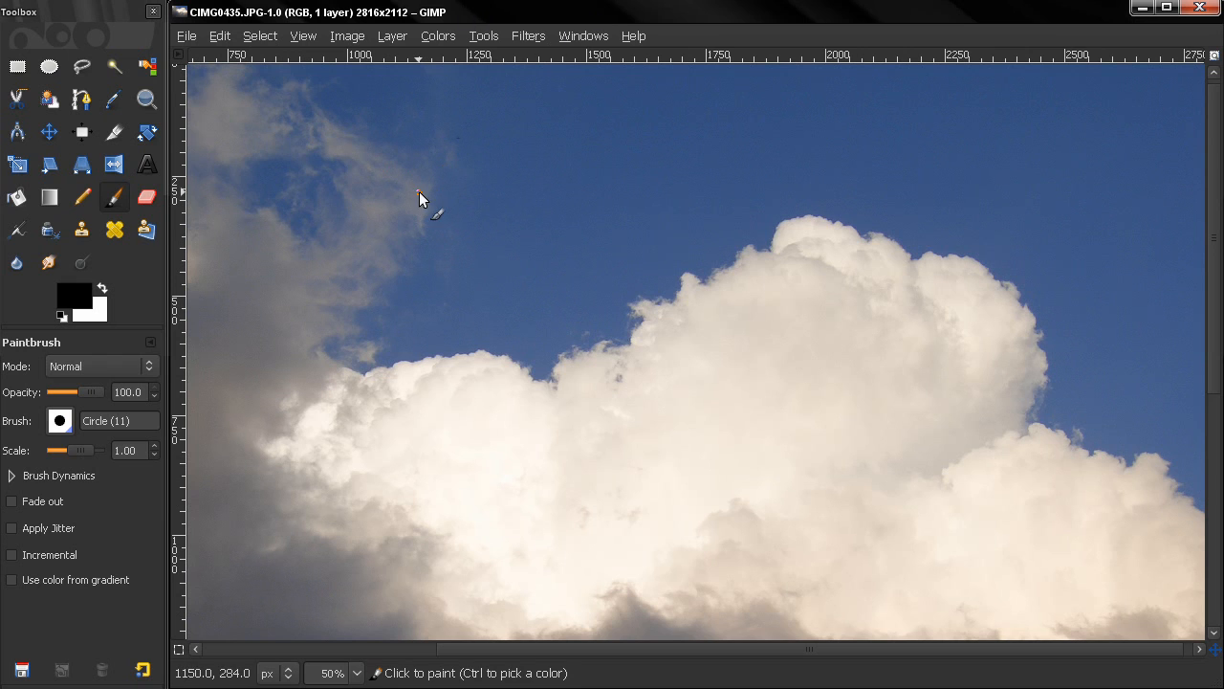
mouse_move(589, 145)
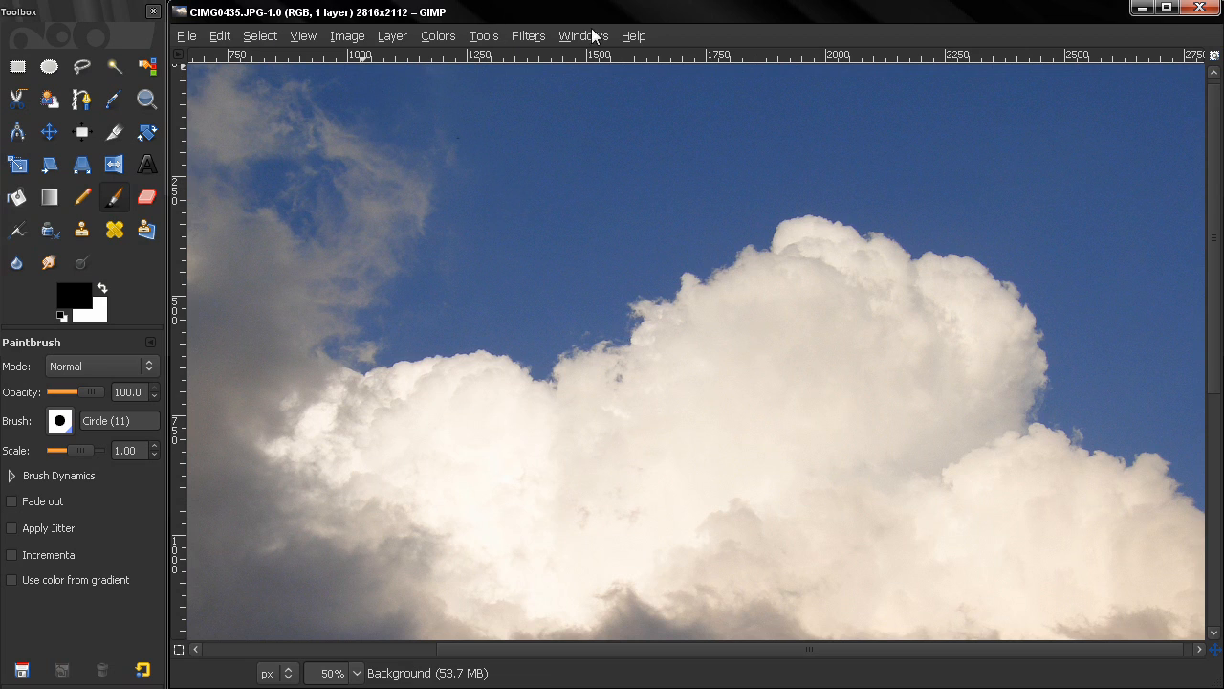
mouse_move(424, 35)
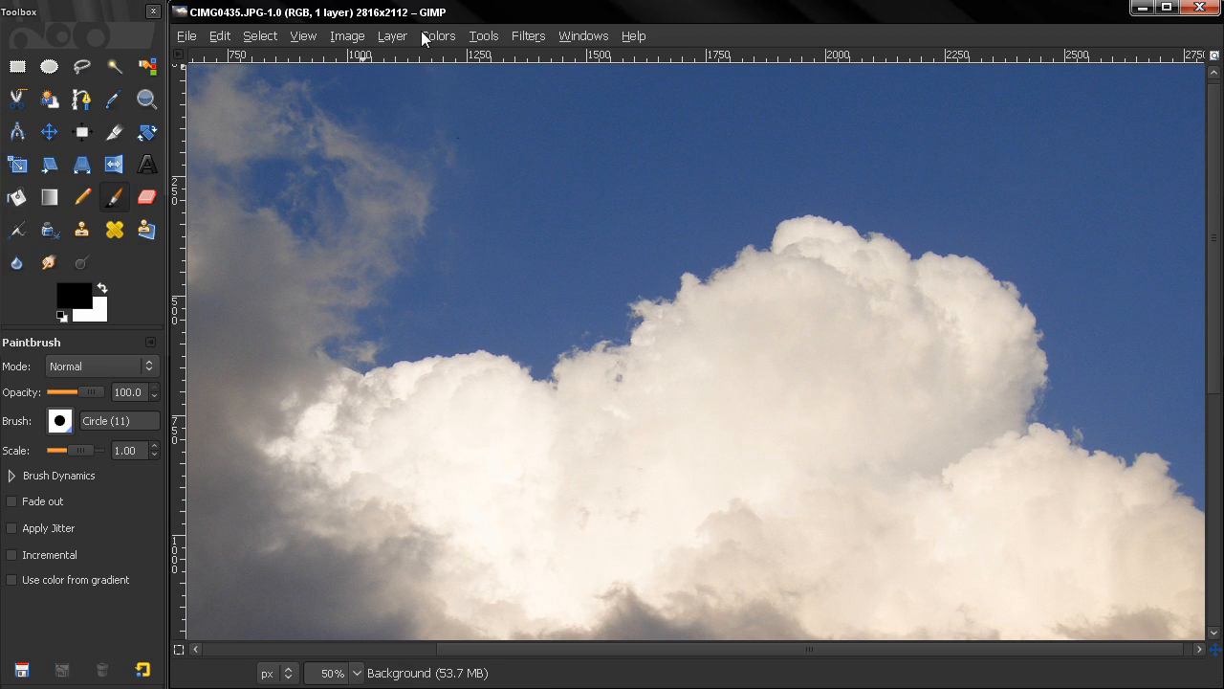
mouse_move(176, 58)
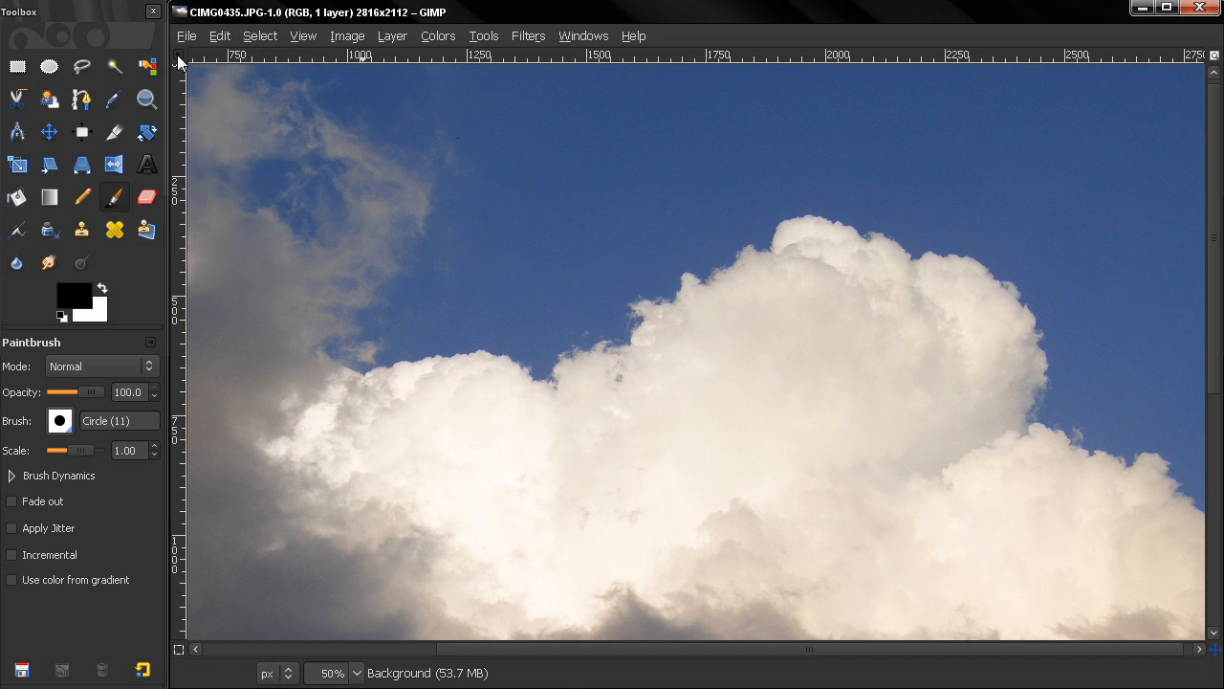
mouse_move(722, 344)
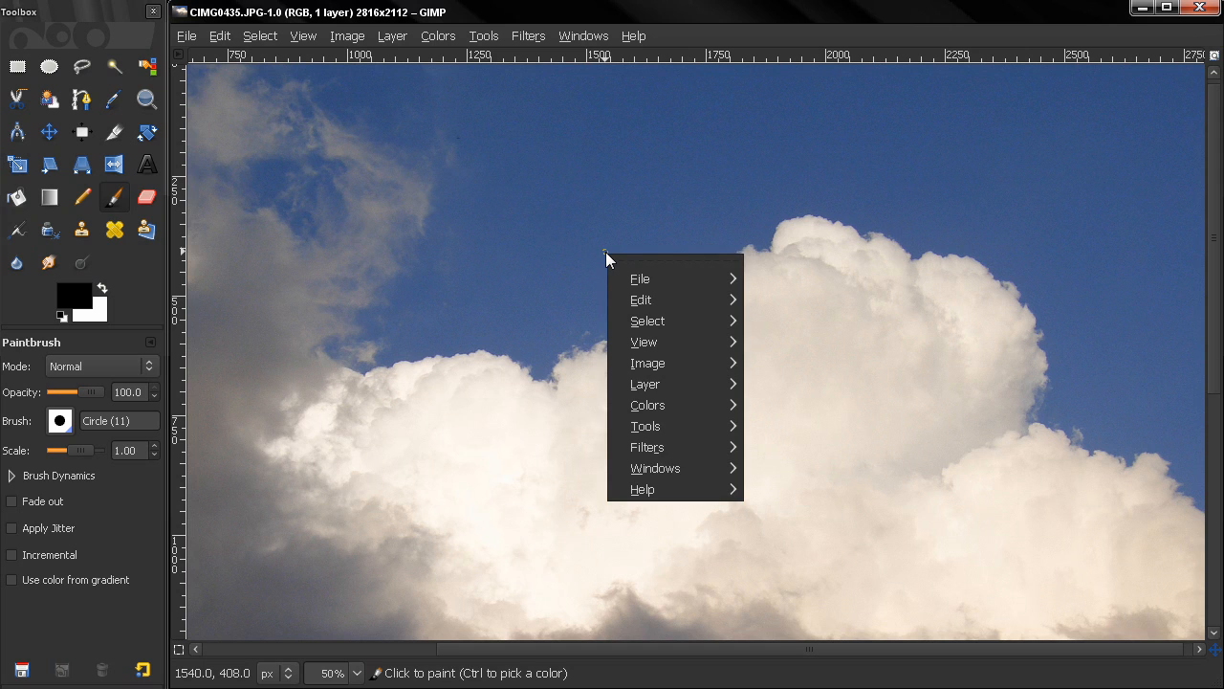
mouse_move(524, 155)
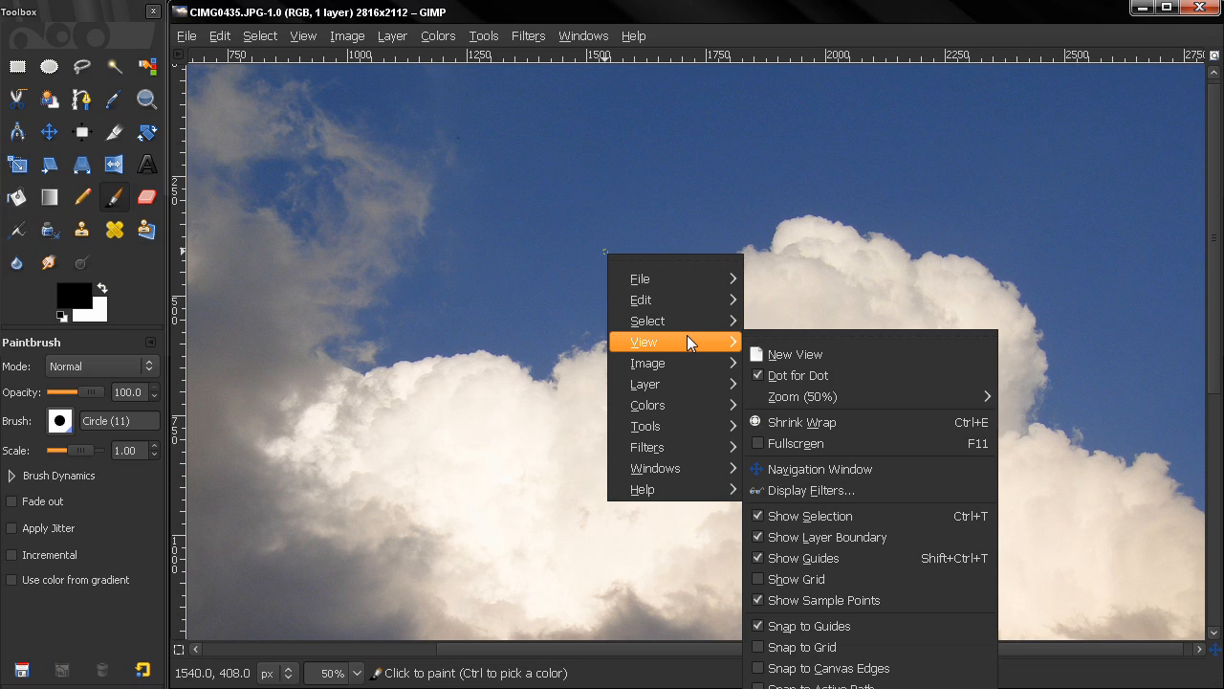
mouse_move(647, 321)
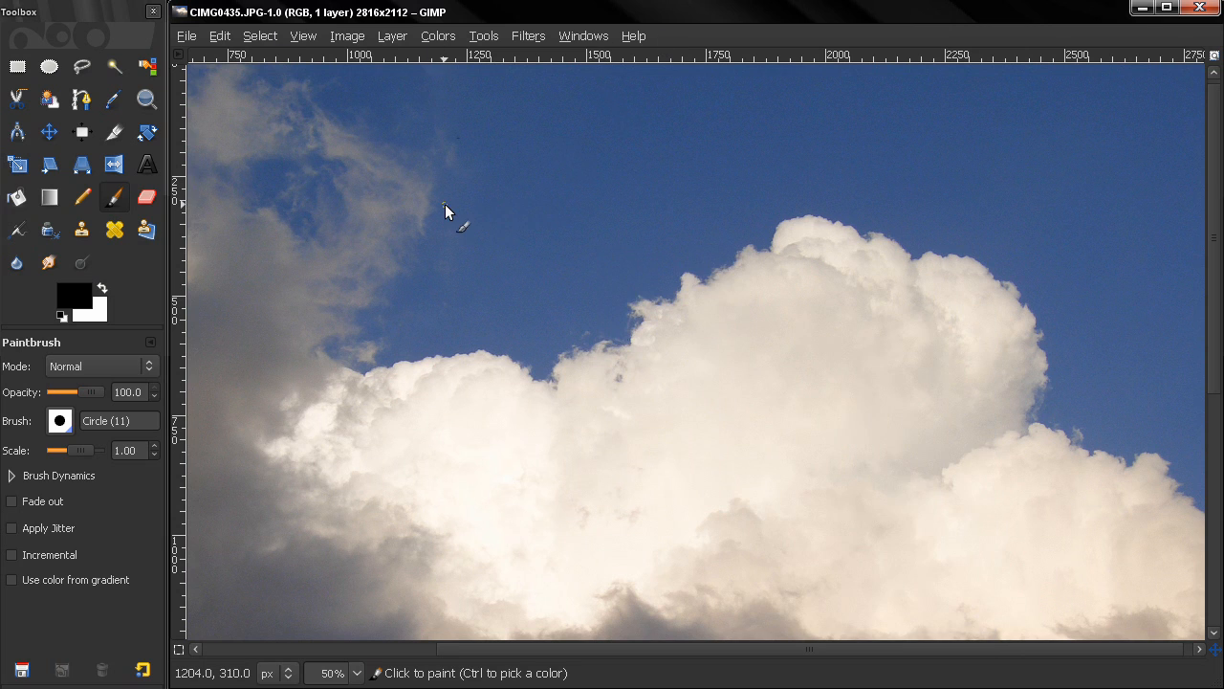
Explore the image command list over the cloud photo and close its detached window.
right_click(444, 211)
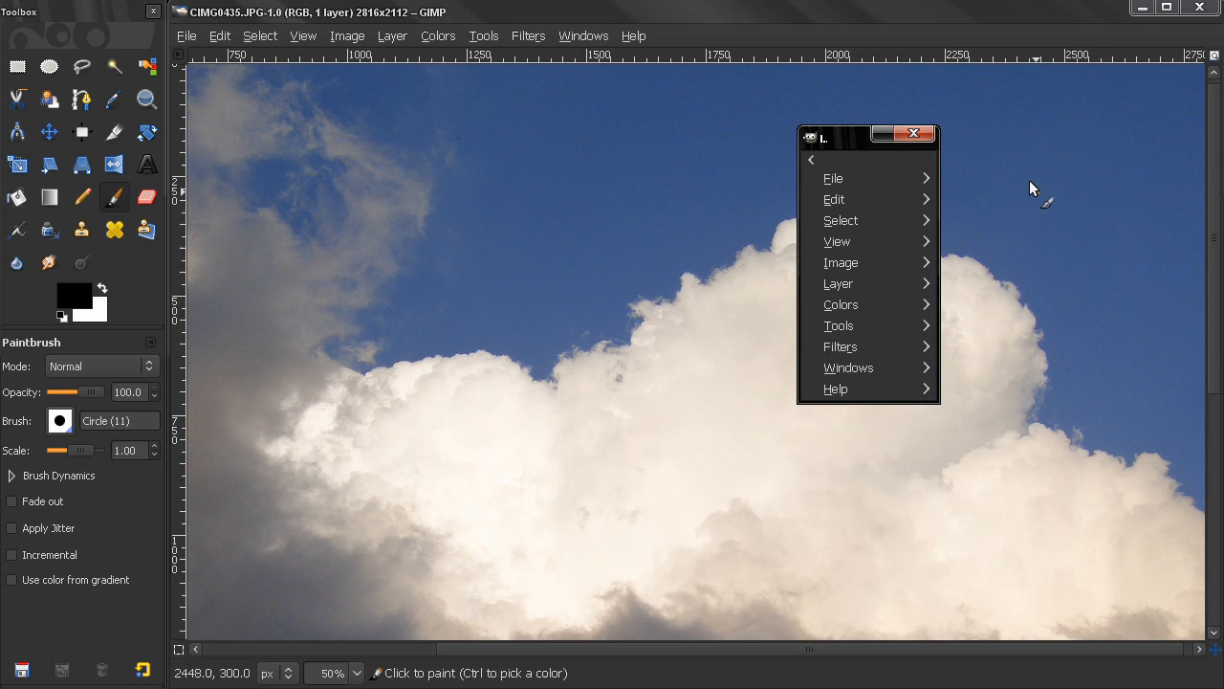
mouse_move(1044, 191)
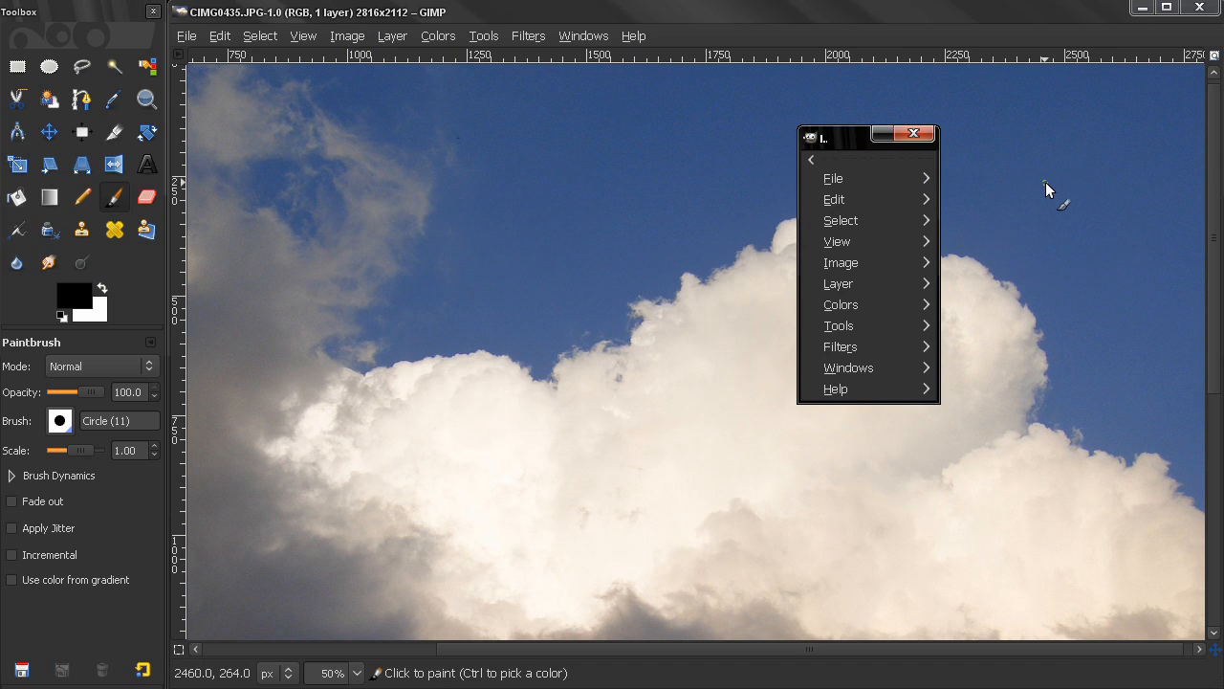
mouse_move(887, 202)
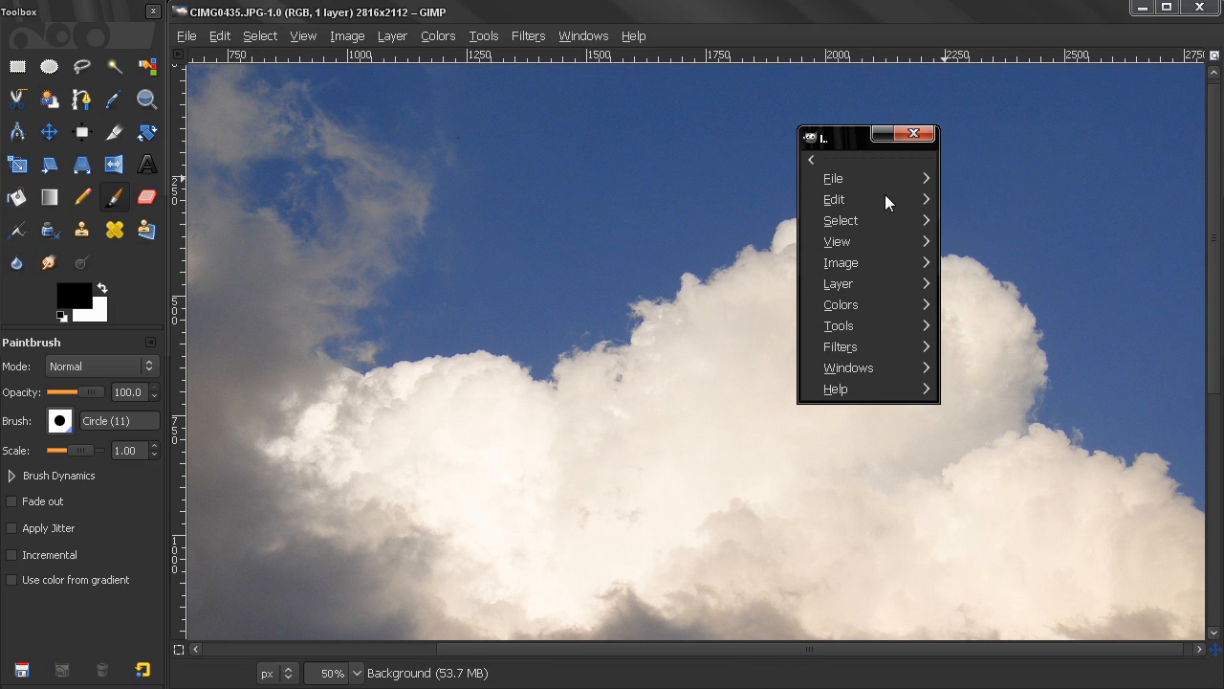
mouse_move(891, 222)
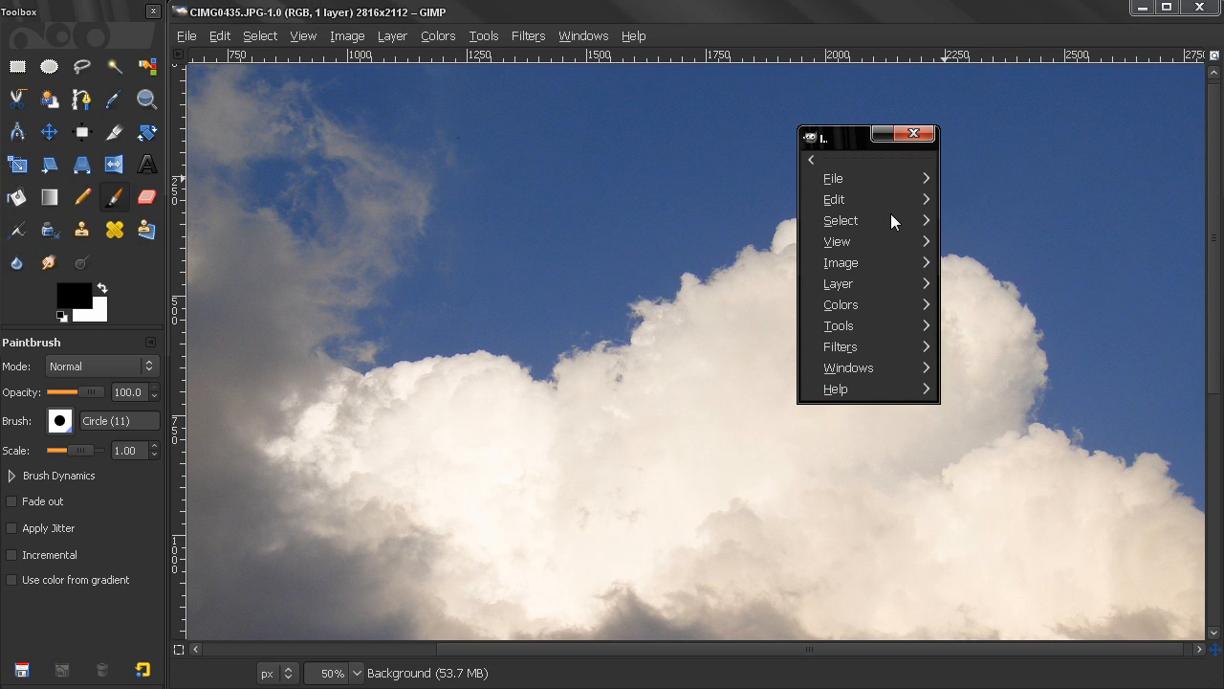
mouse_move(826, 198)
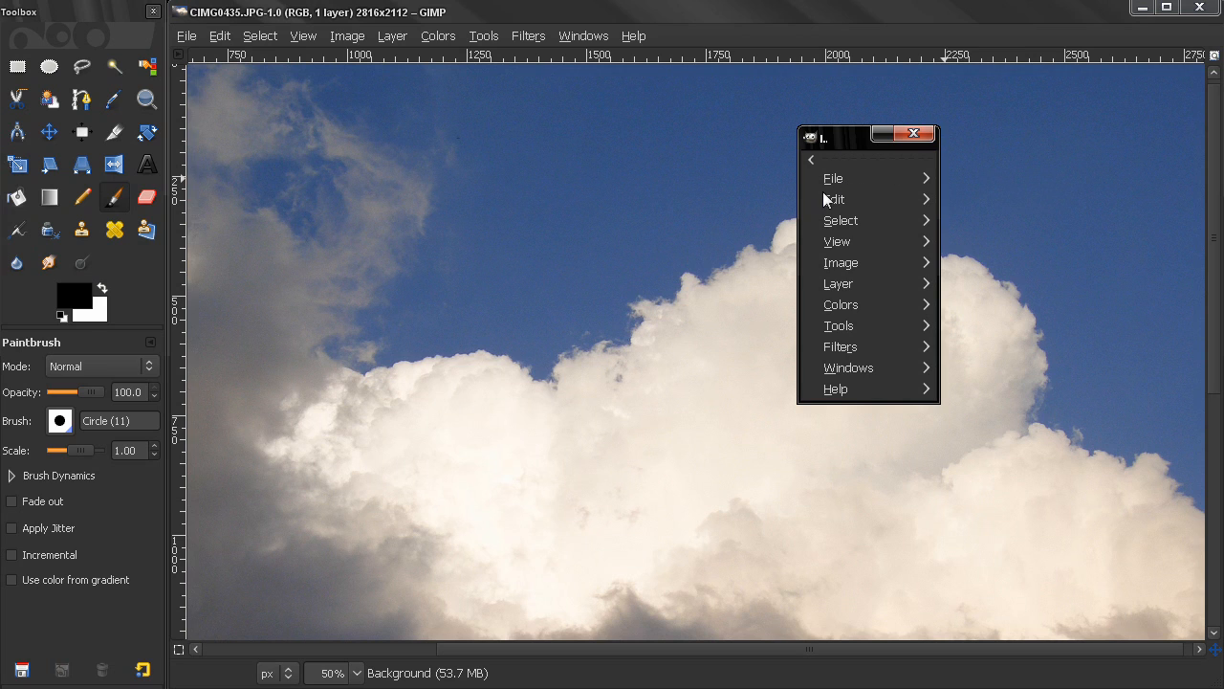
mouse_move(876, 214)
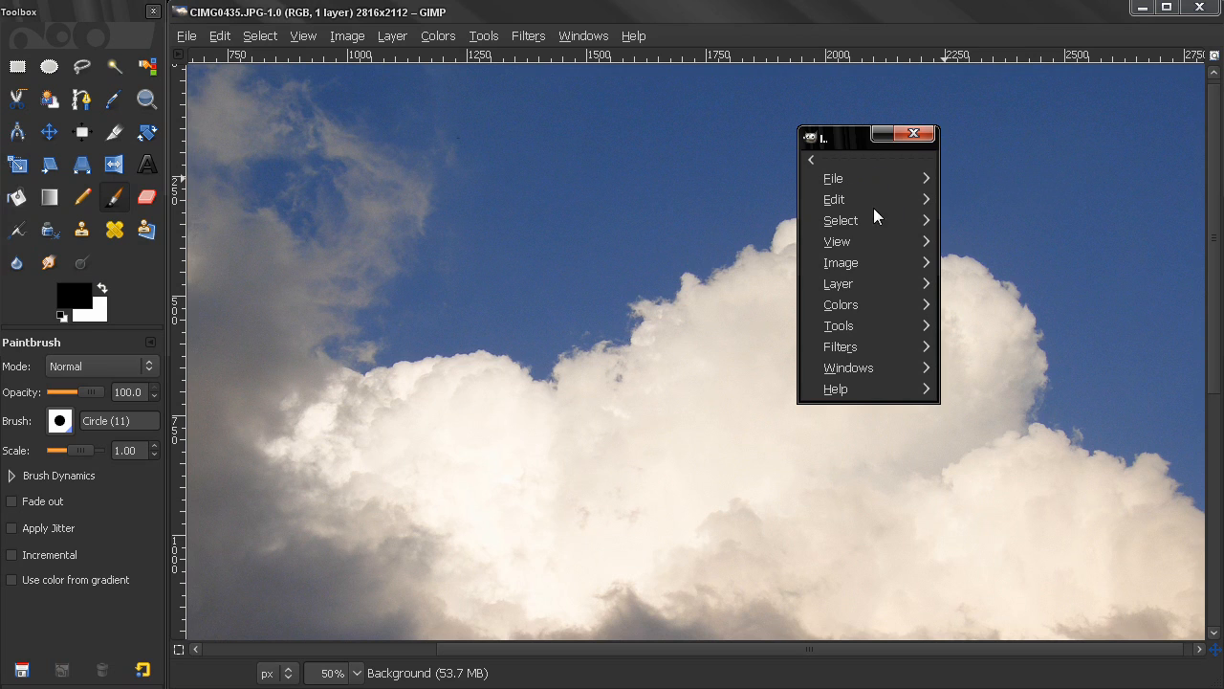
mouse_move(895, 203)
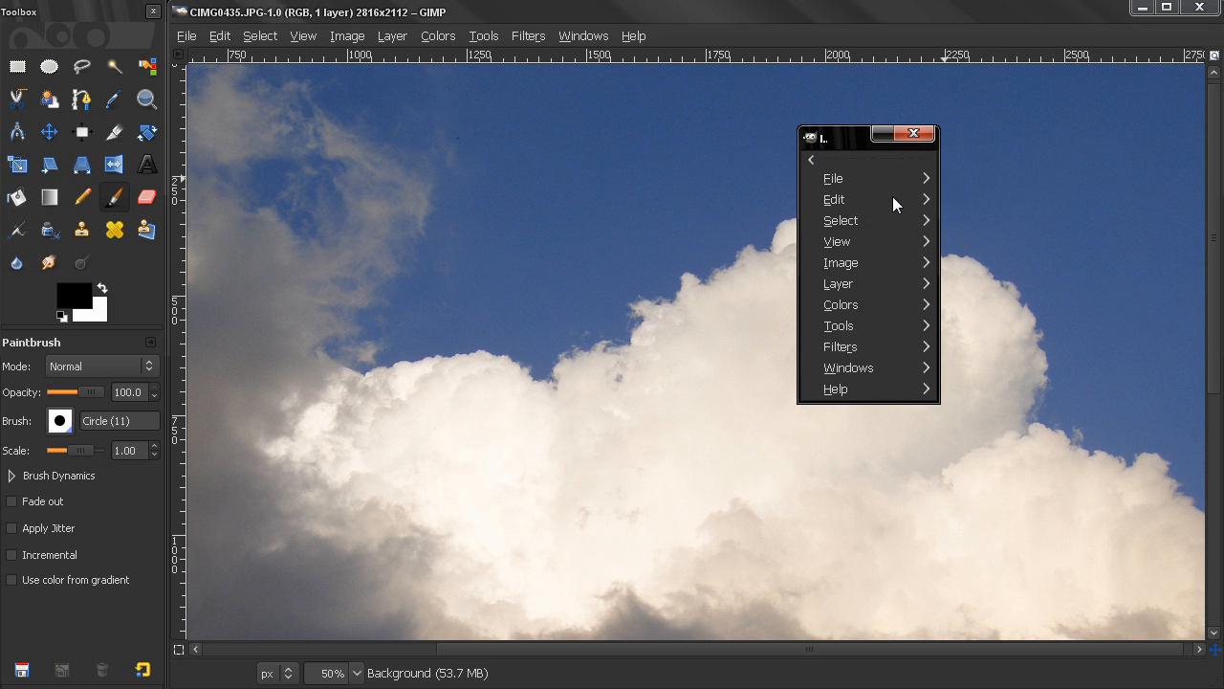
mouse_move(888, 233)
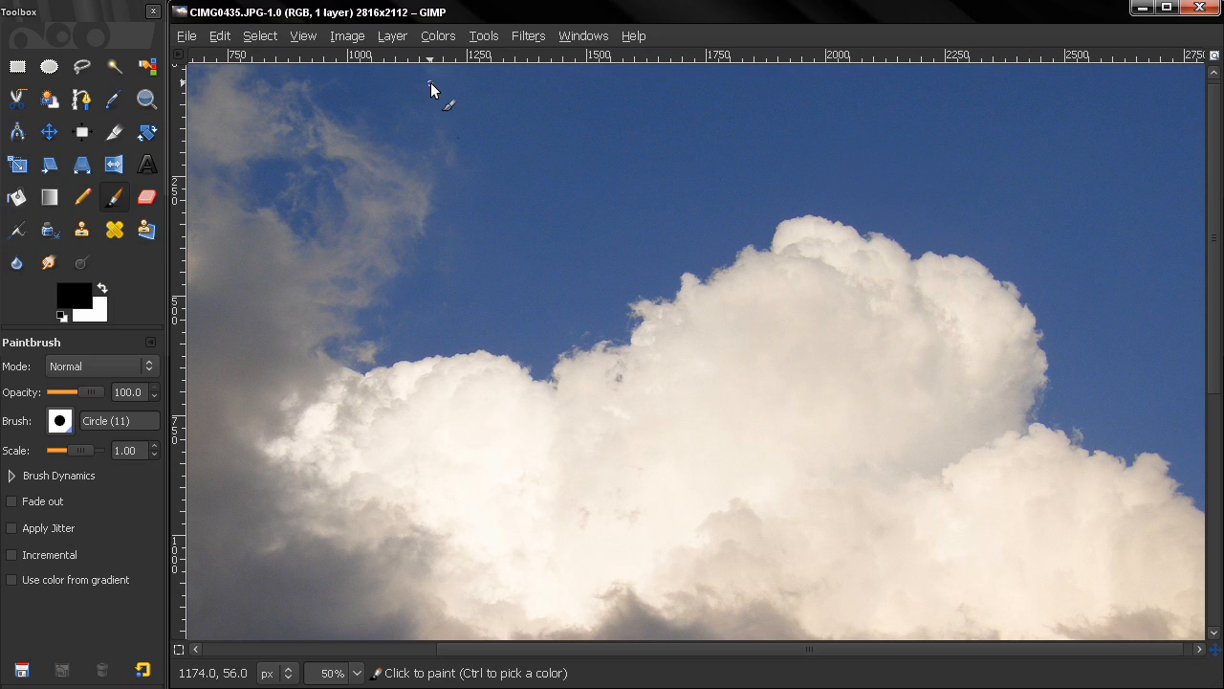
mouse_move(543, 163)
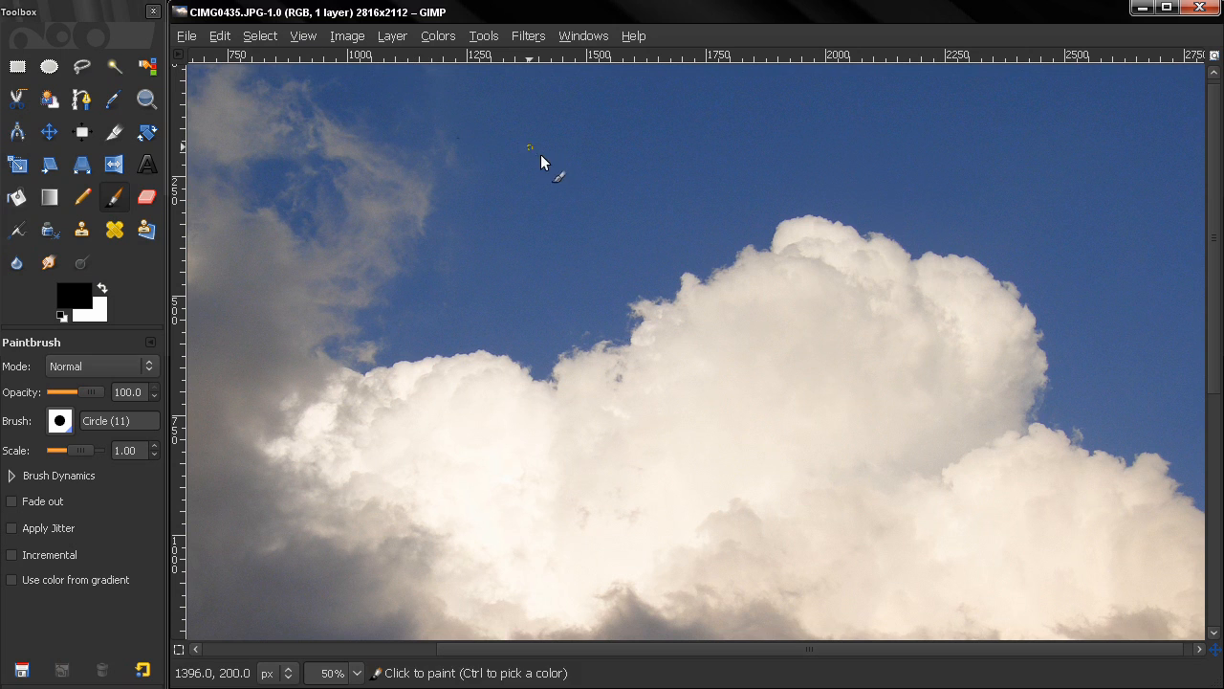
click(261, 34)
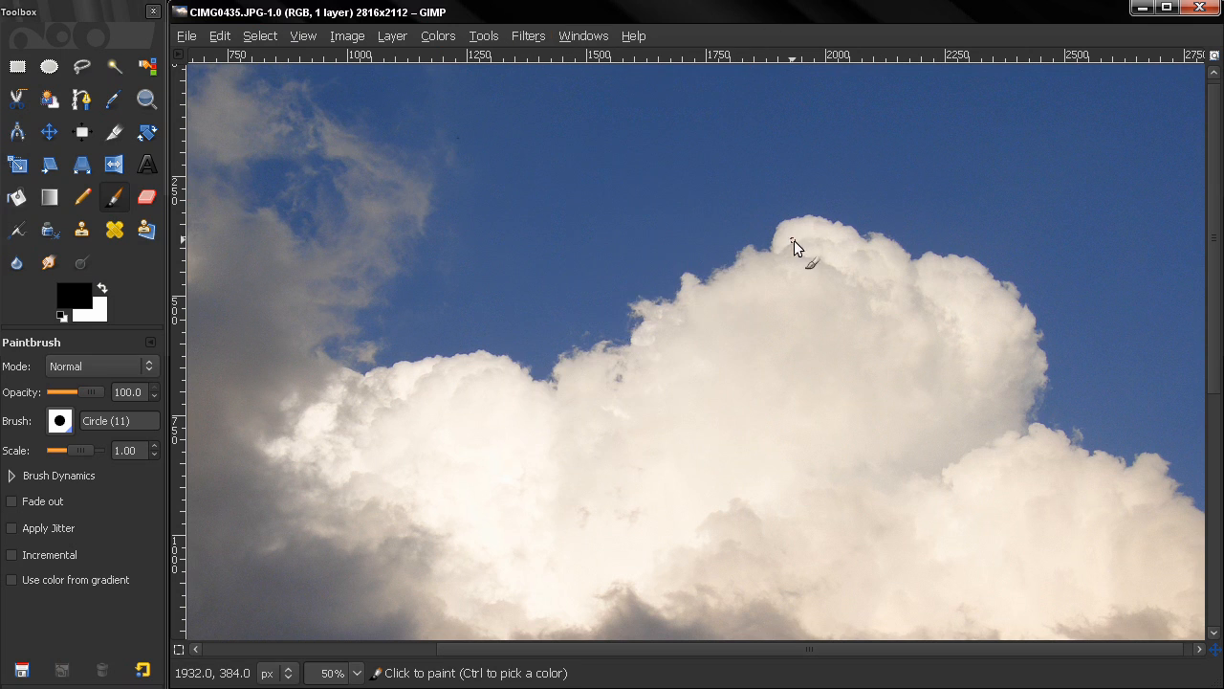
right_click(799, 247)
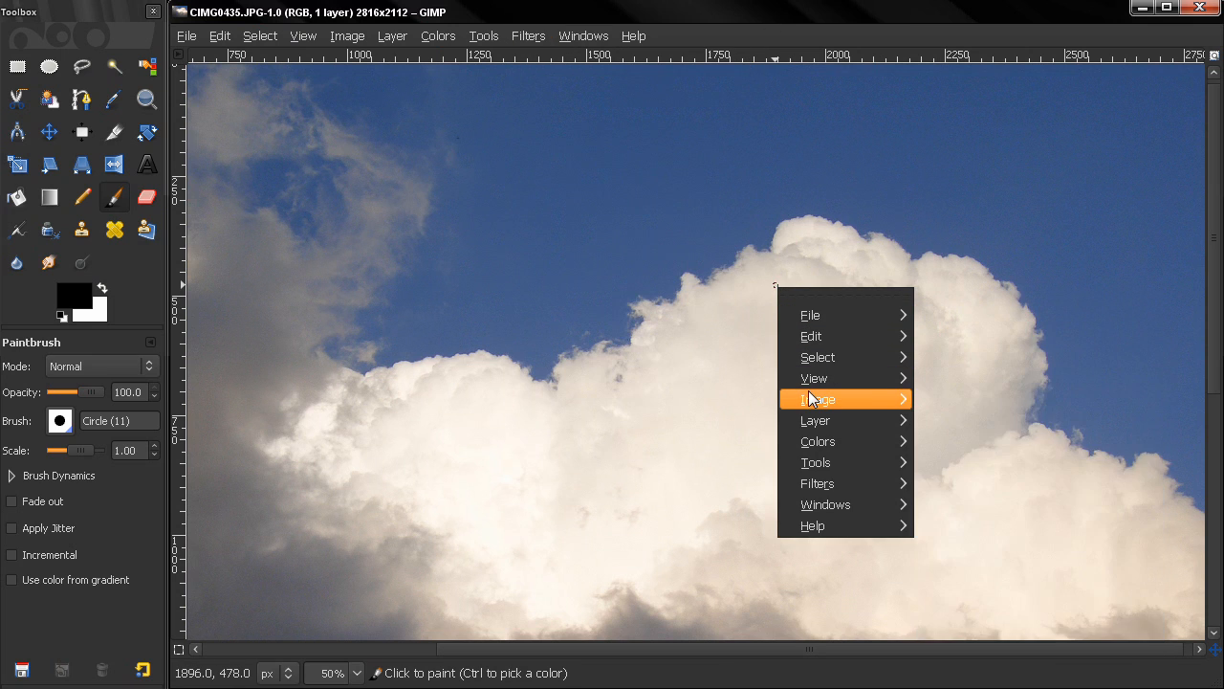
click(332, 272)
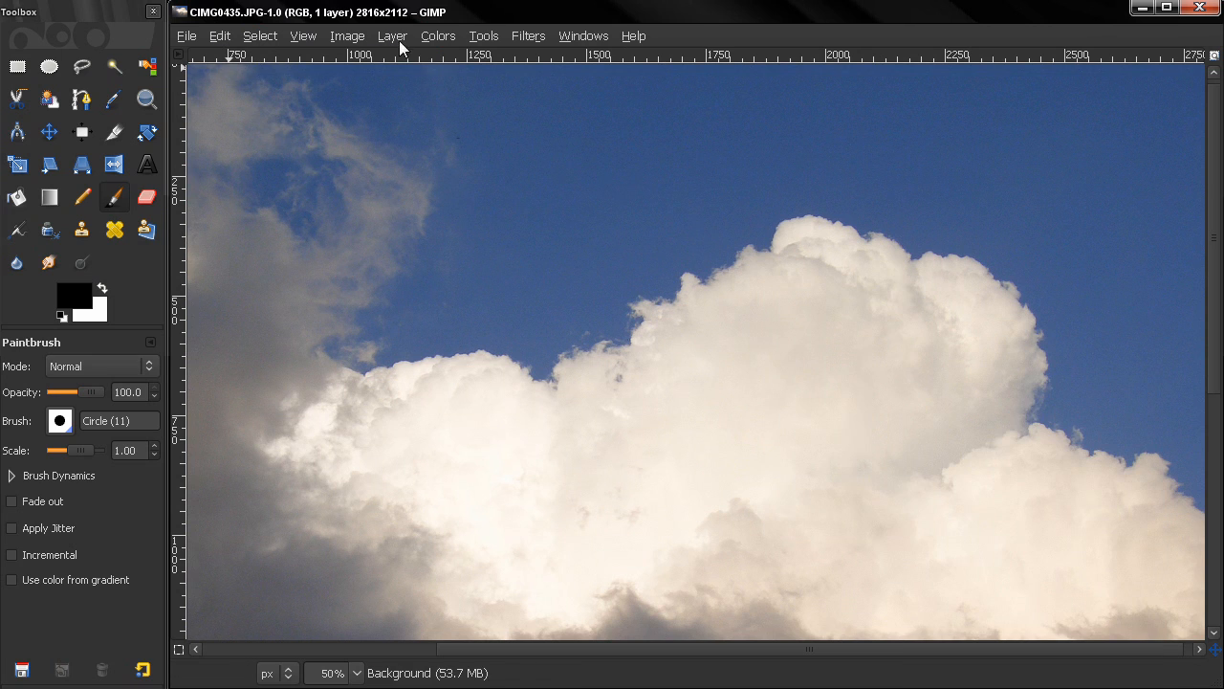
right_click(482, 234)
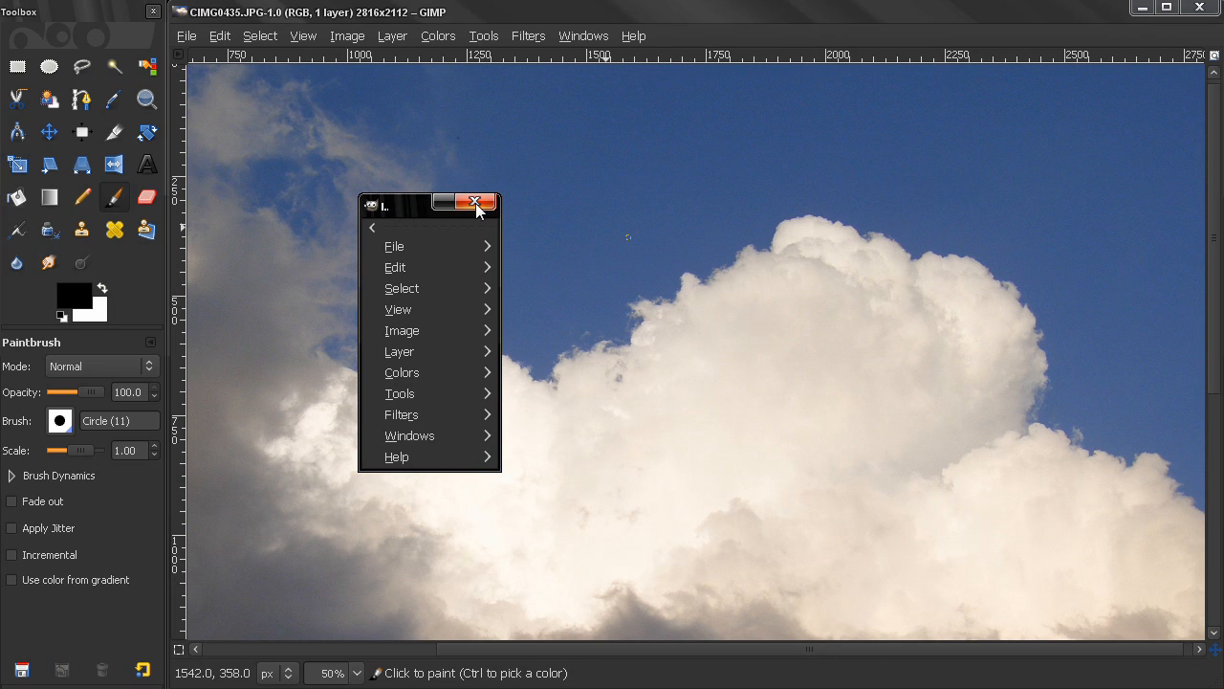
click(478, 202)
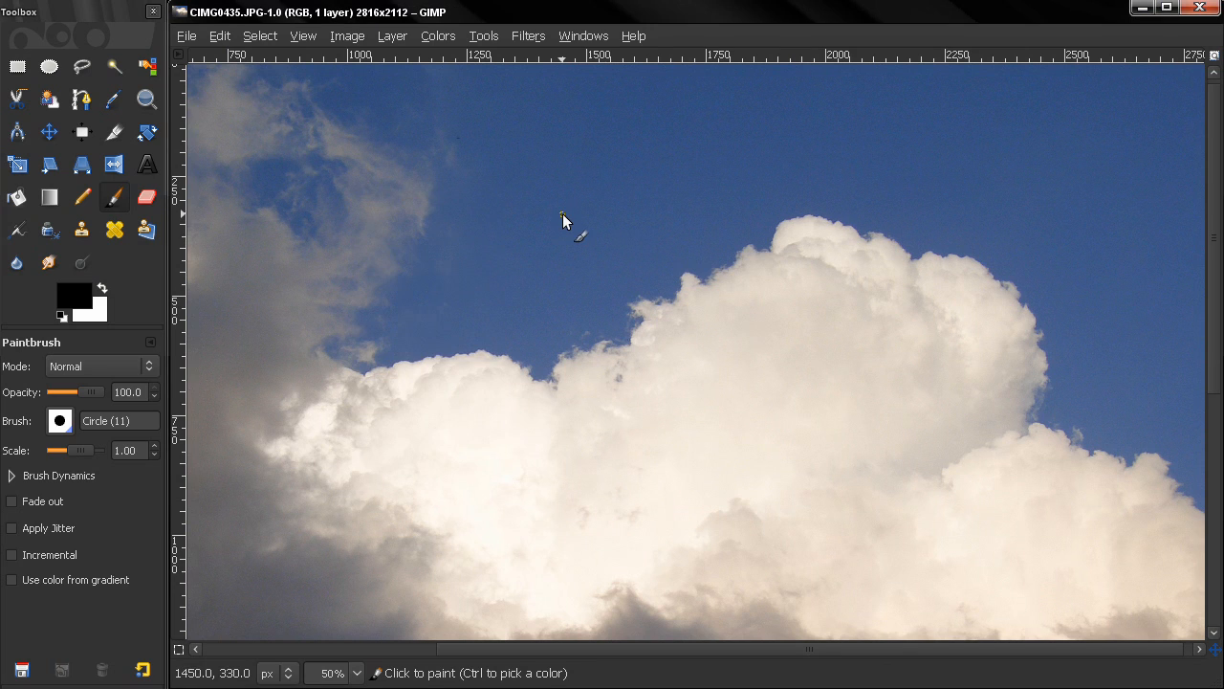
mouse_move(496, 146)
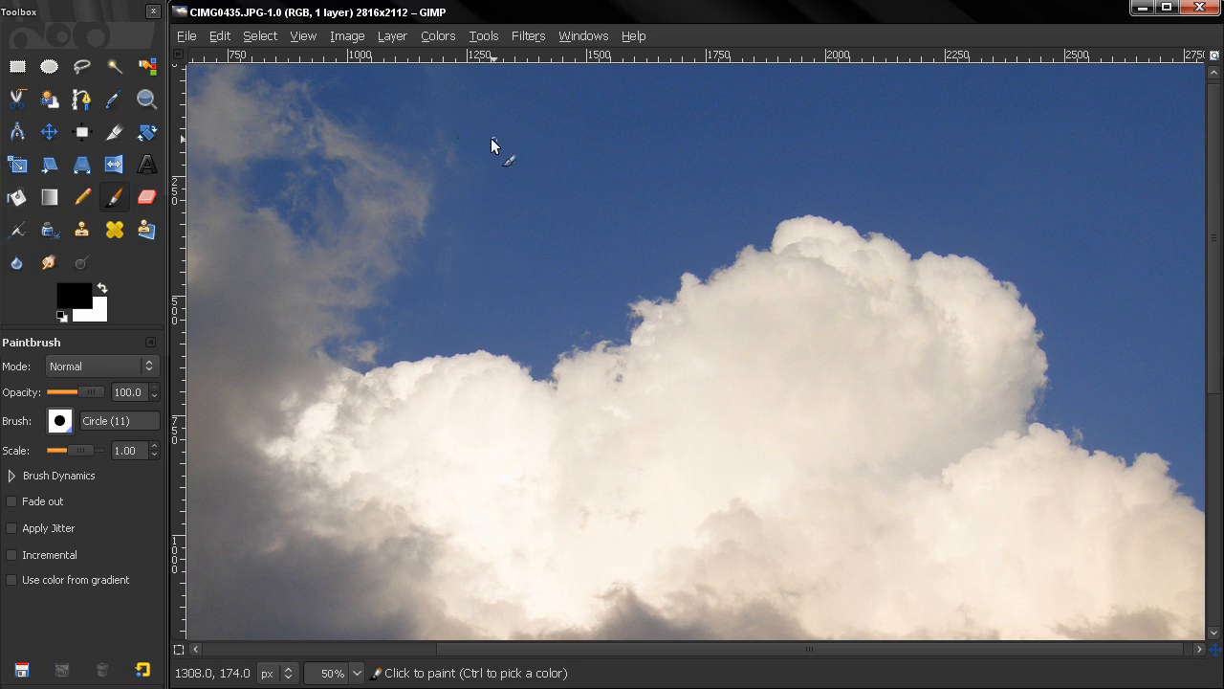
mouse_move(775, 42)
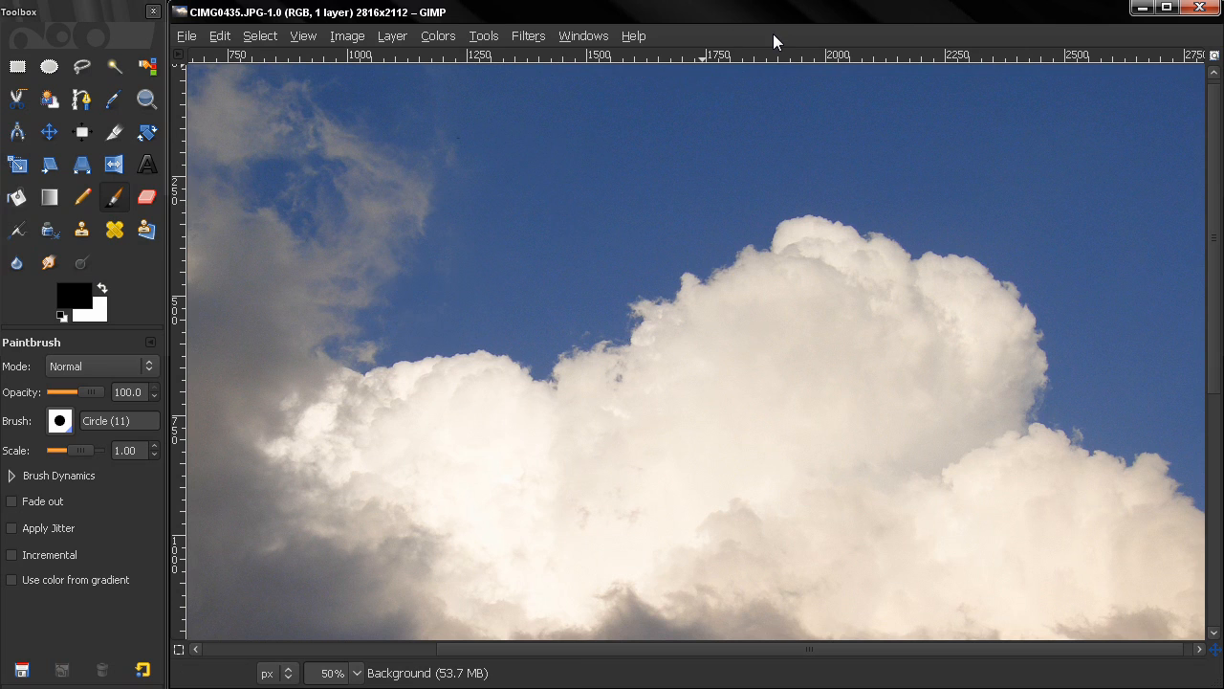
mouse_move(583, 38)
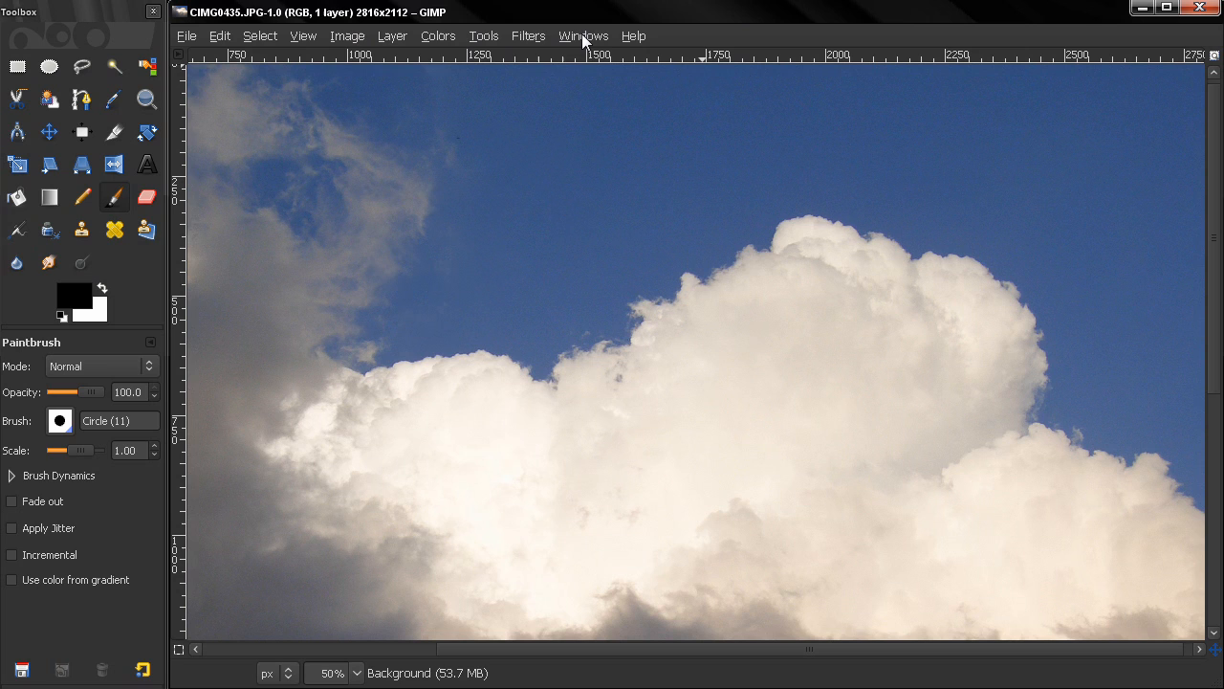
mouse_move(417, 69)
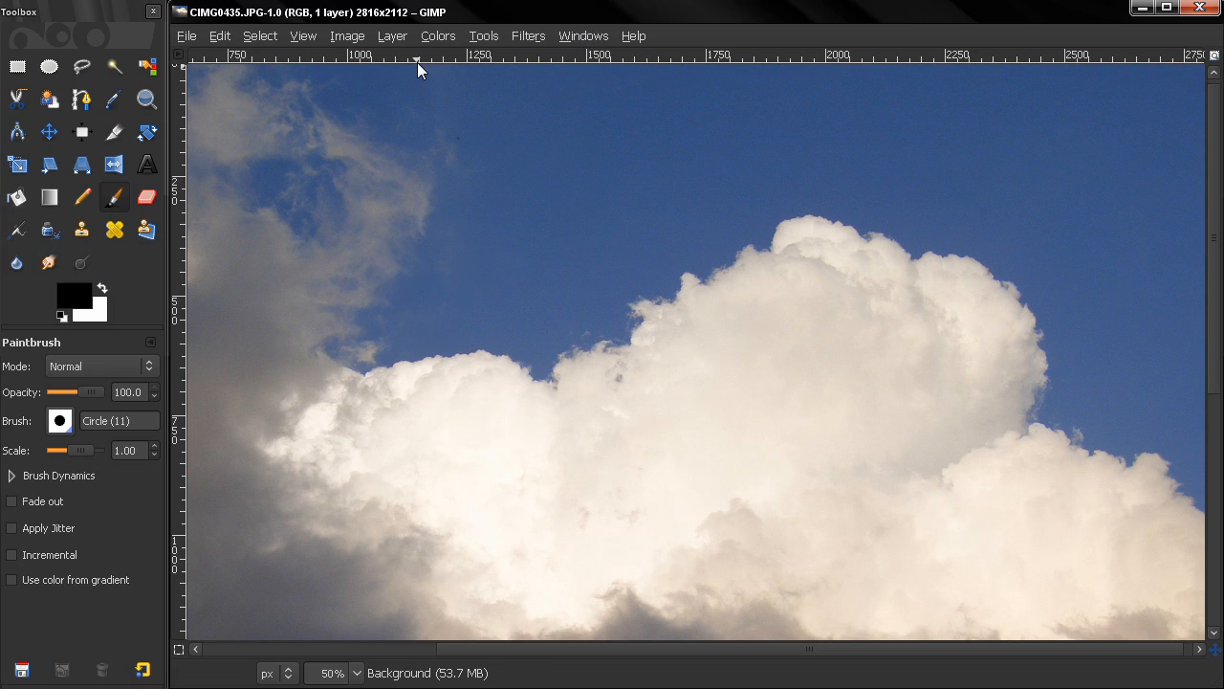
mouse_move(179, 375)
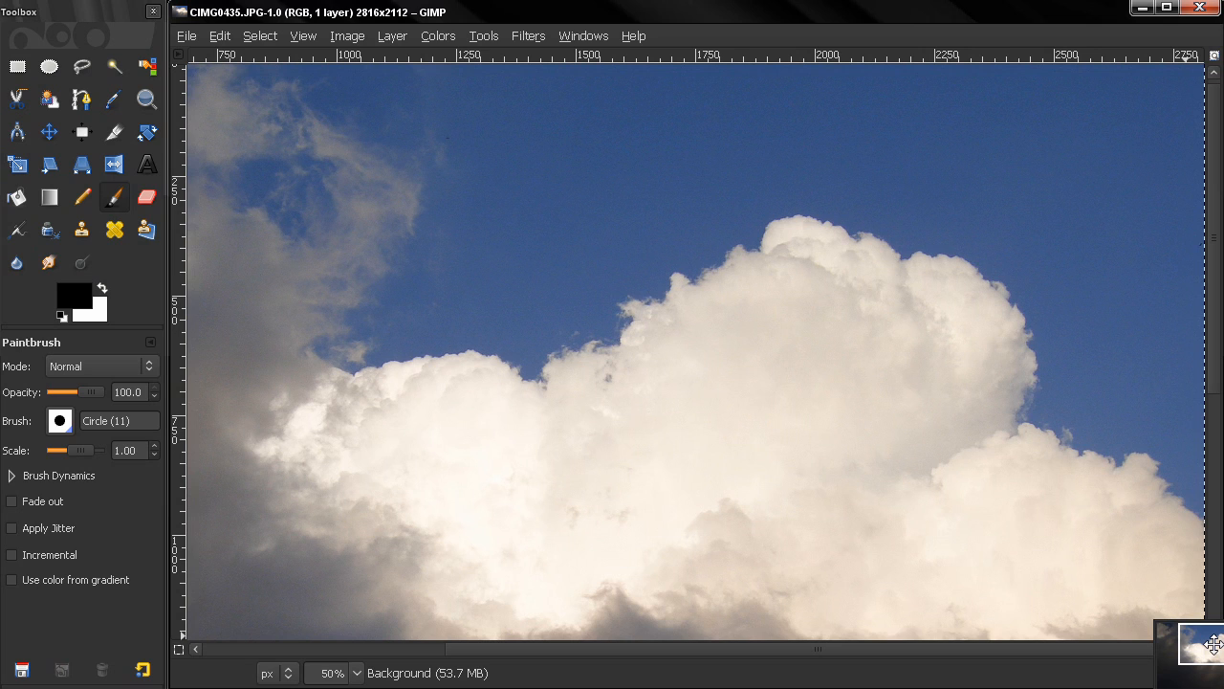
mouse_move(1214, 54)
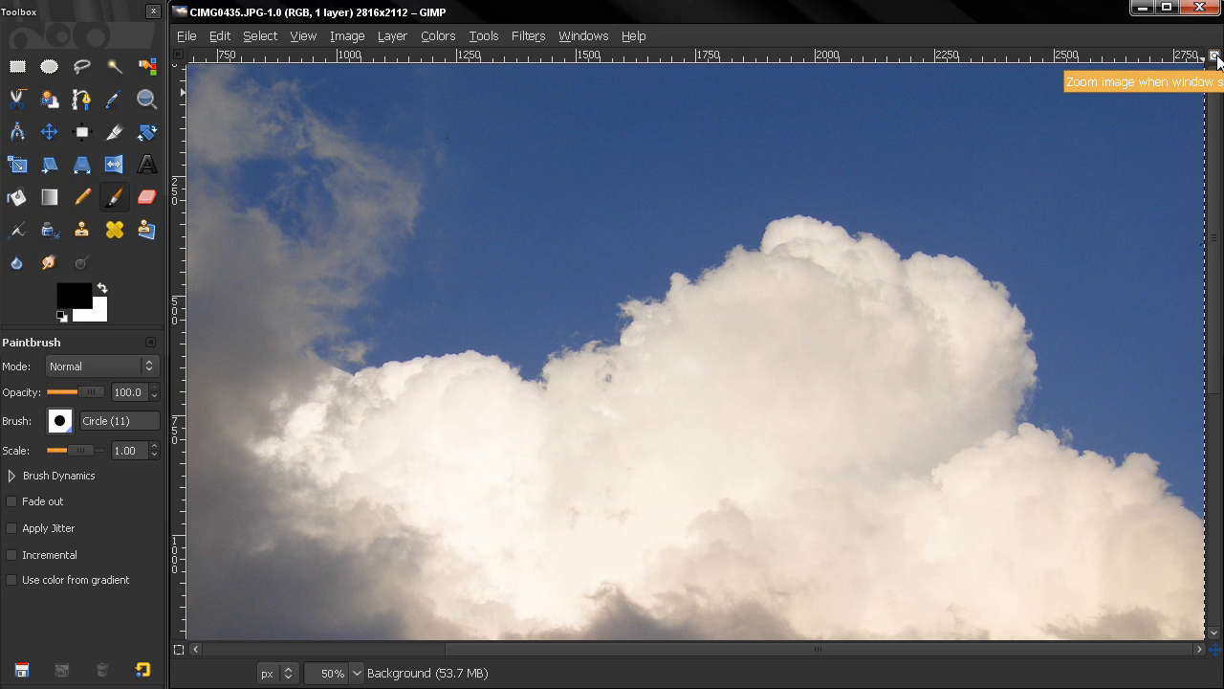
mouse_move(1090, 78)
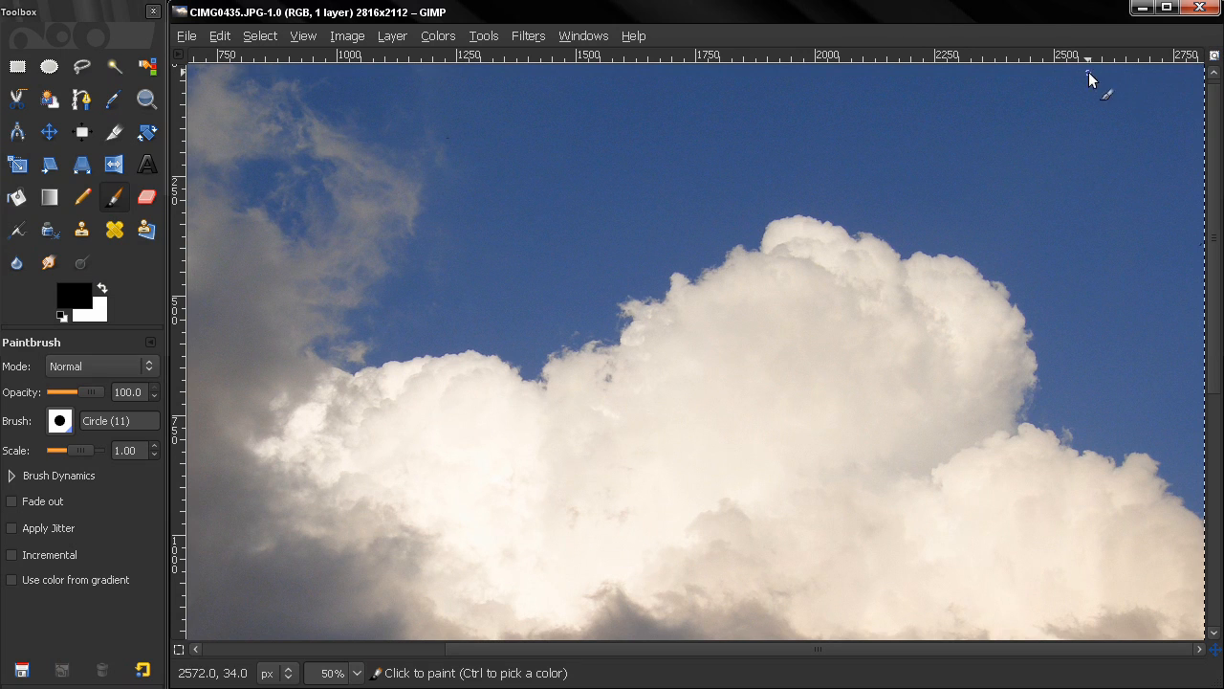
mouse_move(960, 295)
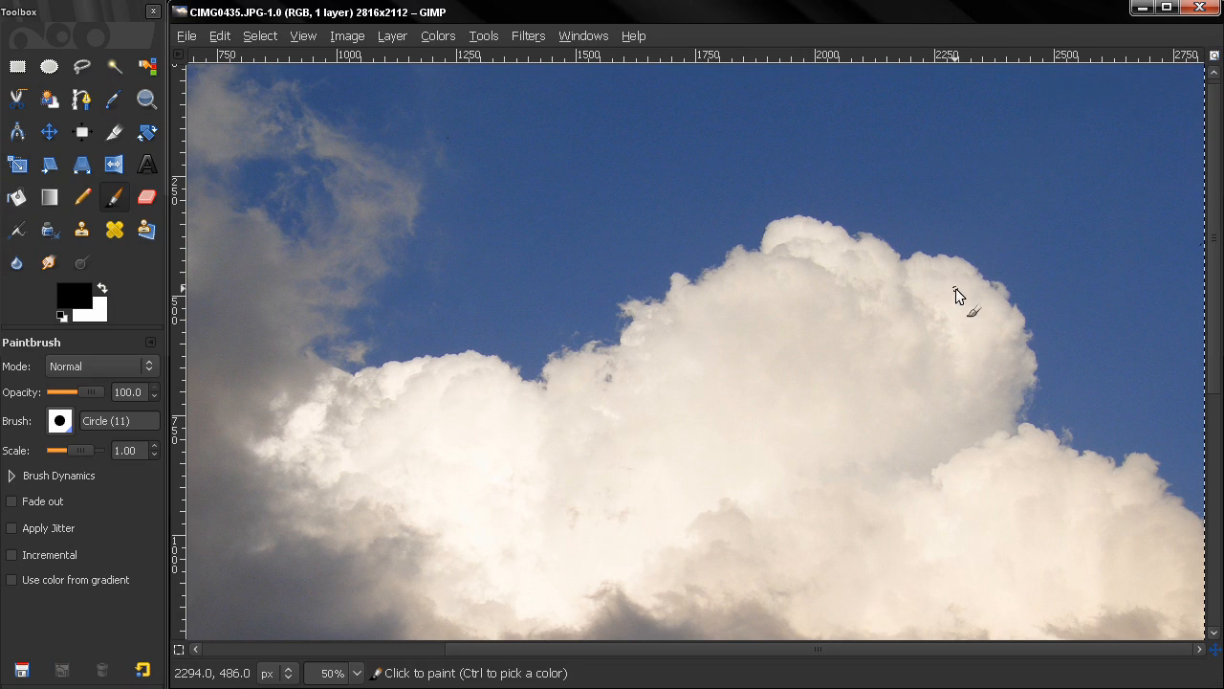
mouse_move(666, 233)
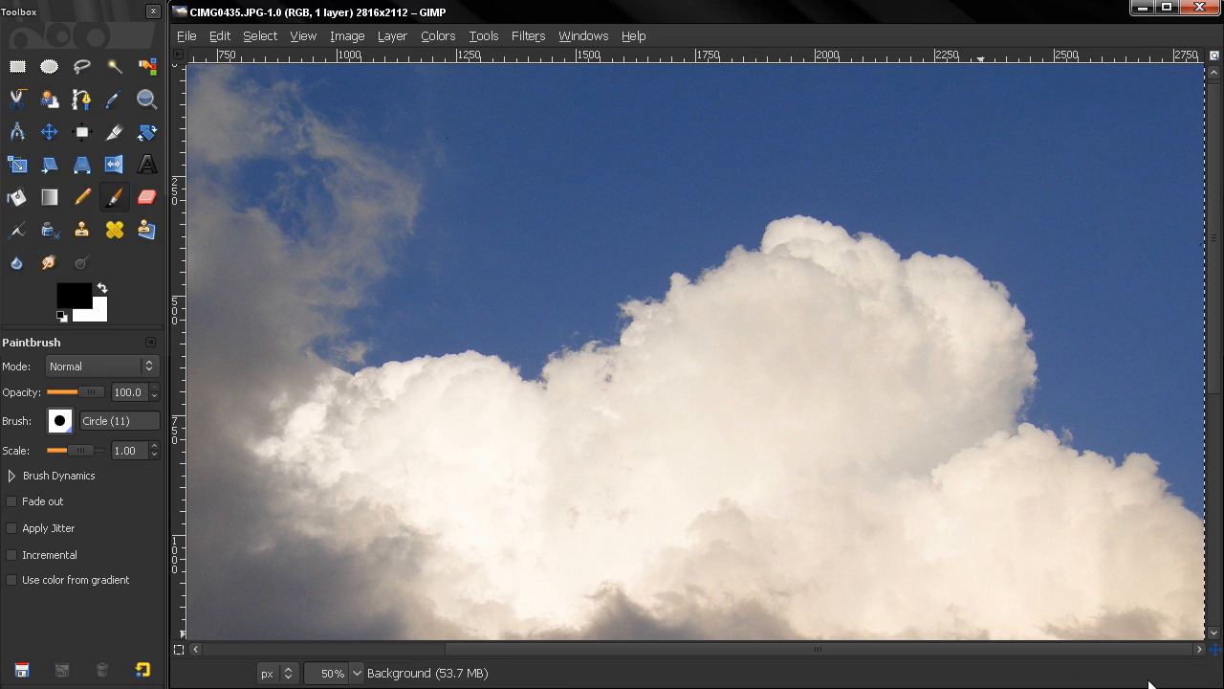
mouse_move(1193, 660)
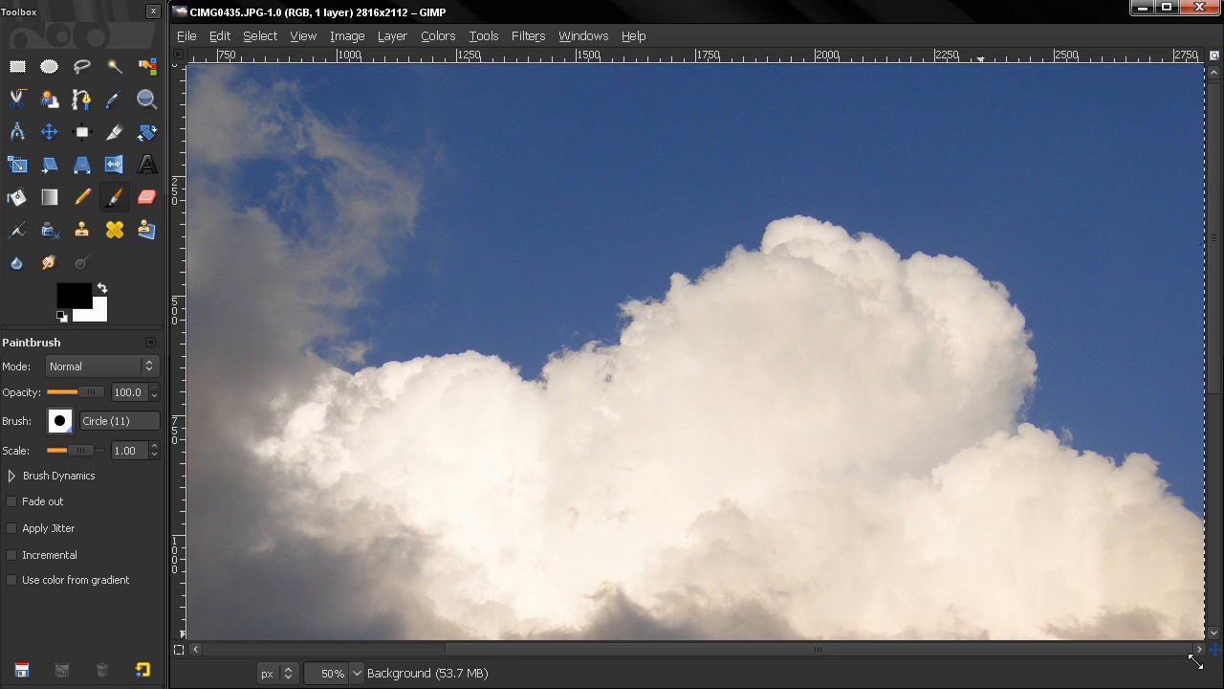
mouse_move(347, 289)
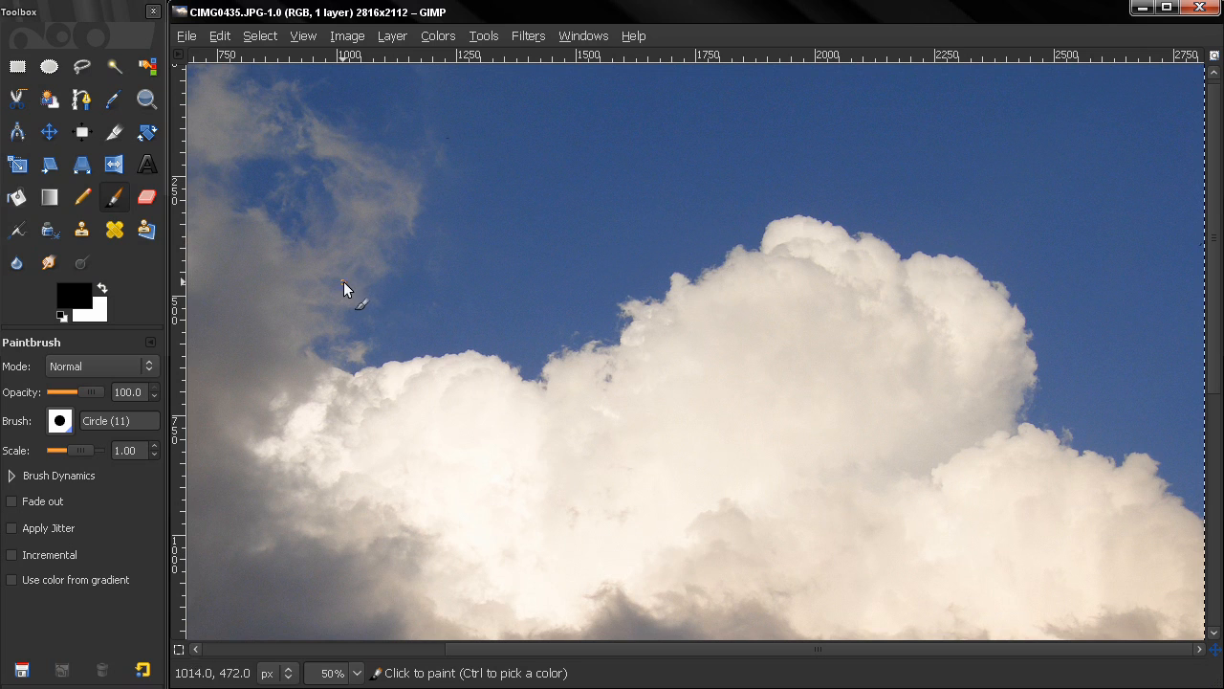
mouse_move(792, 379)
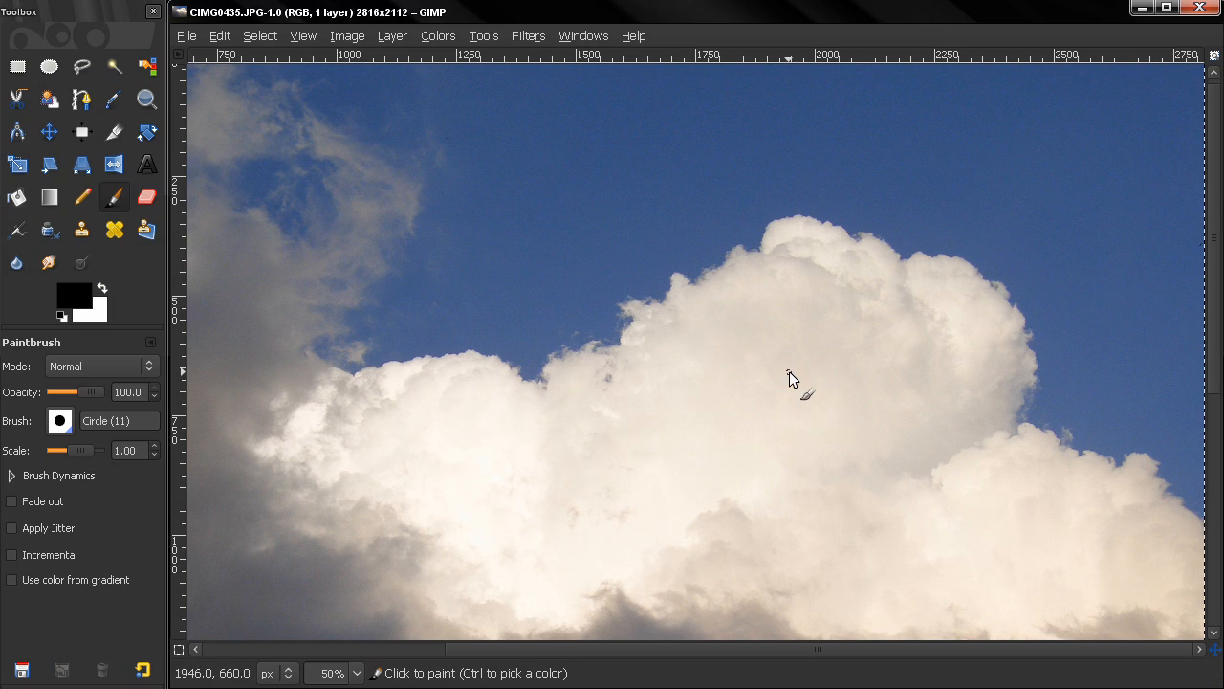
mouse_move(361, 284)
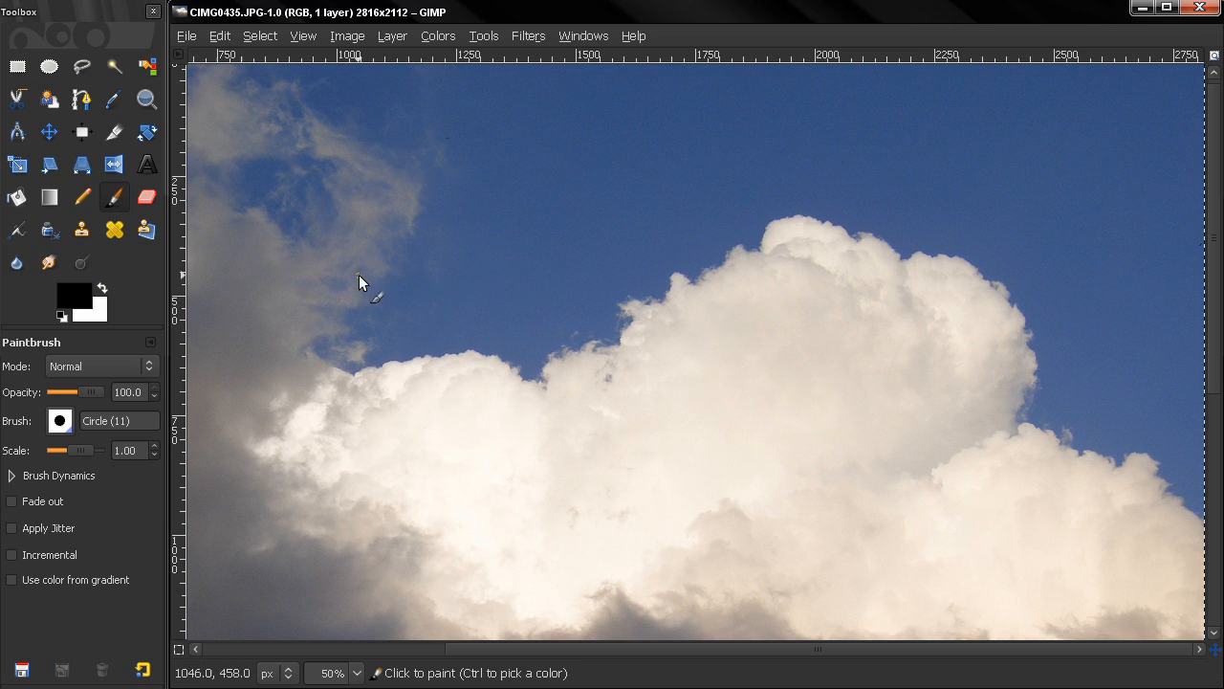
mouse_move(486, 180)
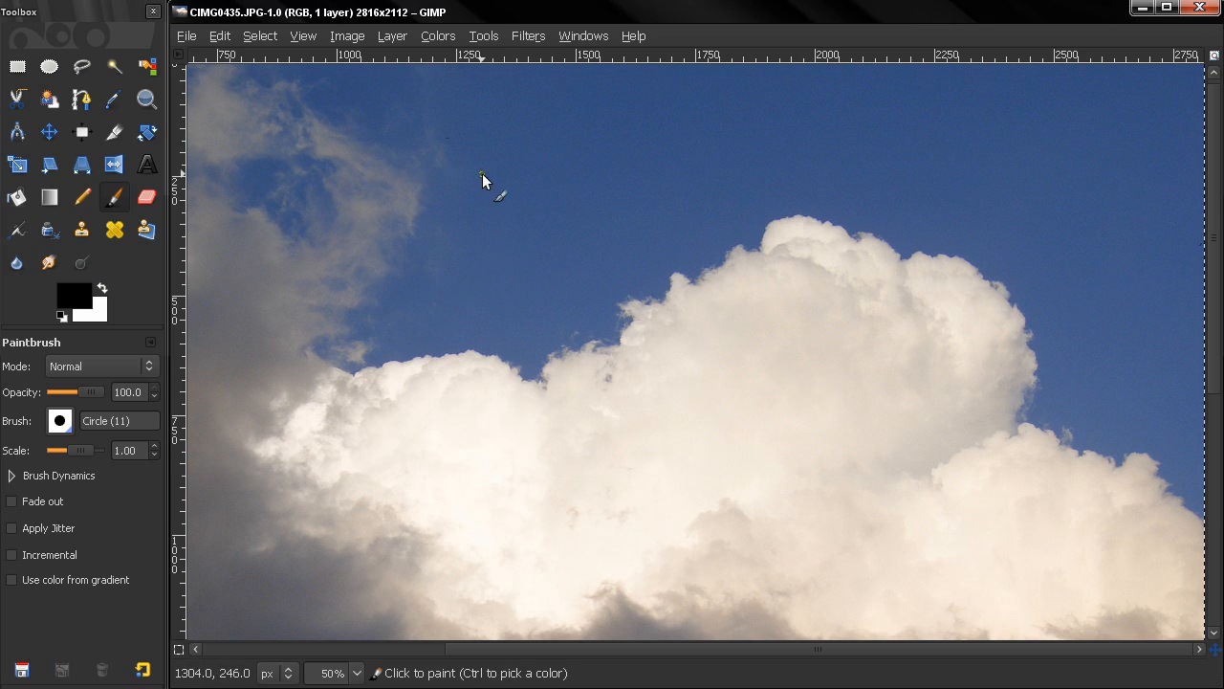
mouse_move(616, 419)
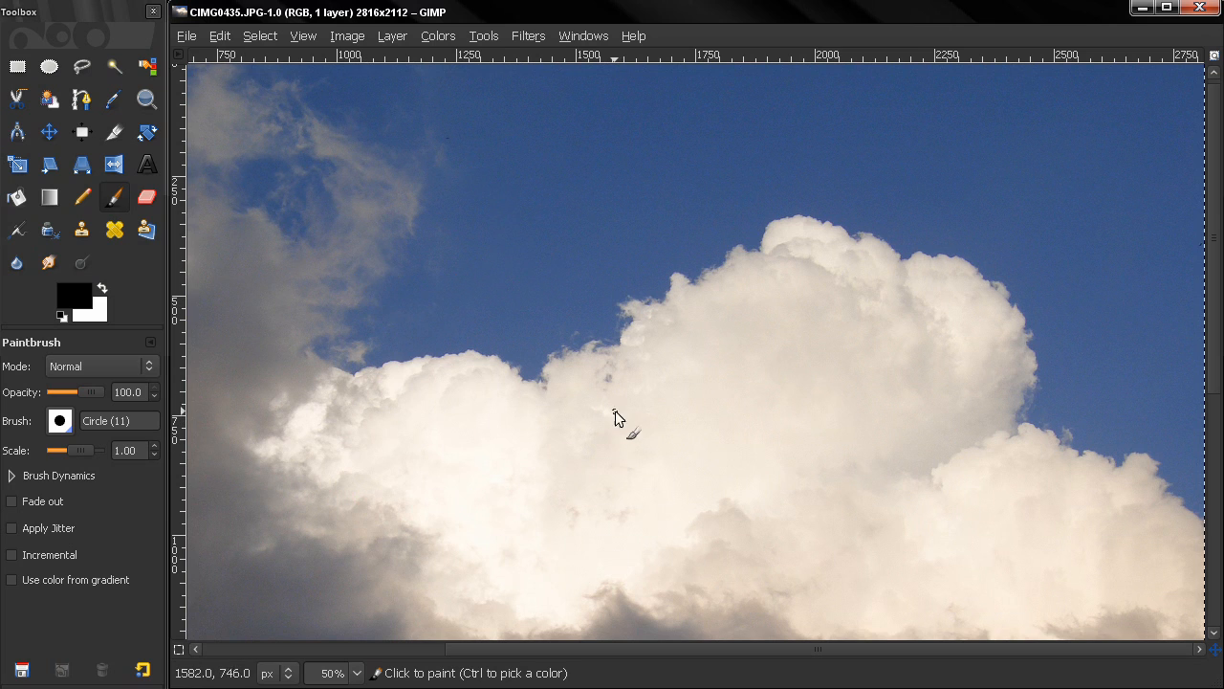
mouse_move(444, 635)
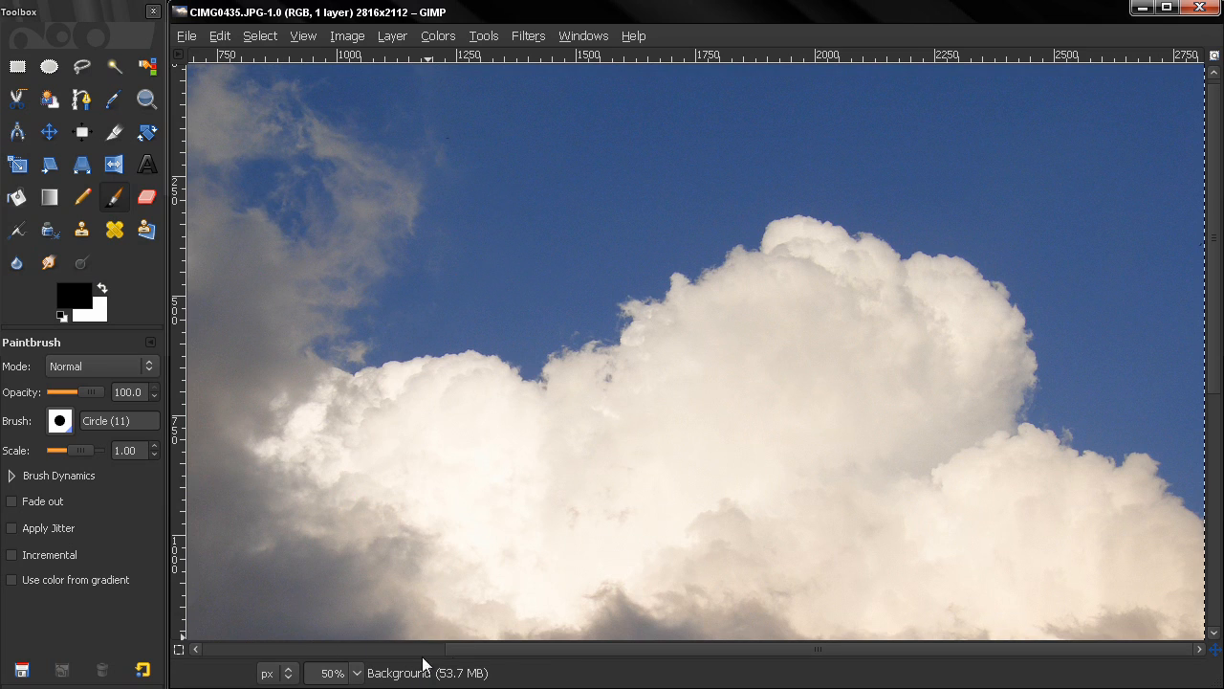
click(333, 674)
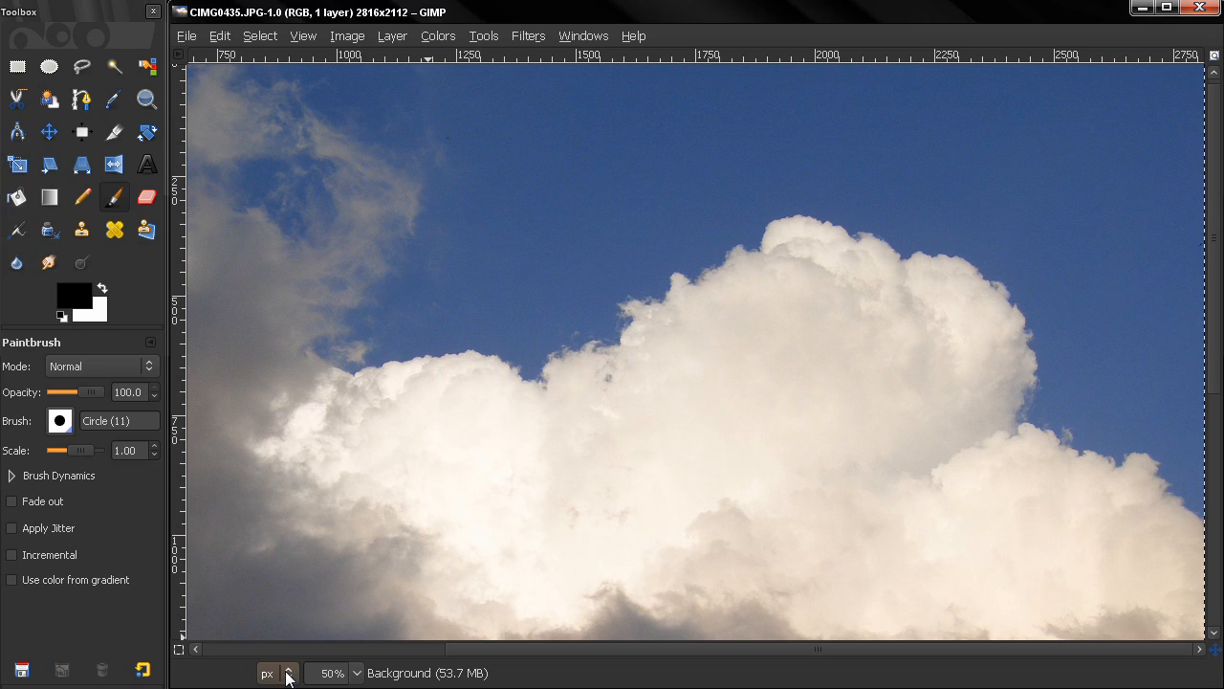
click(290, 673)
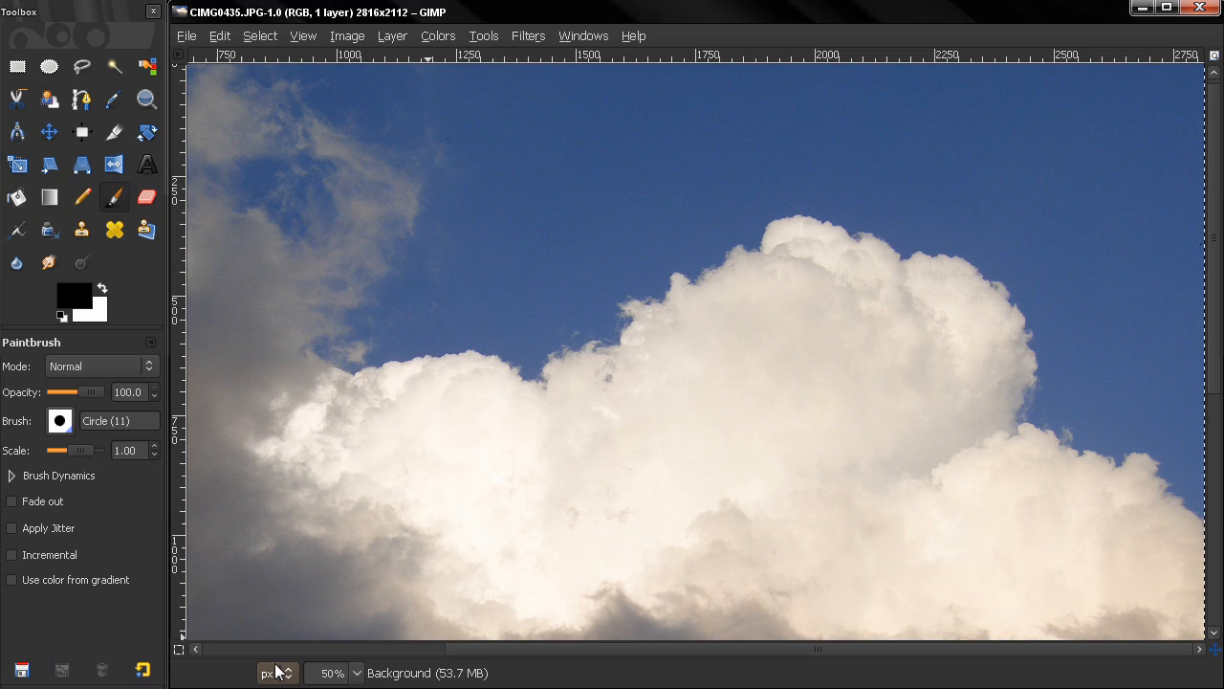
mouse_move(401, 321)
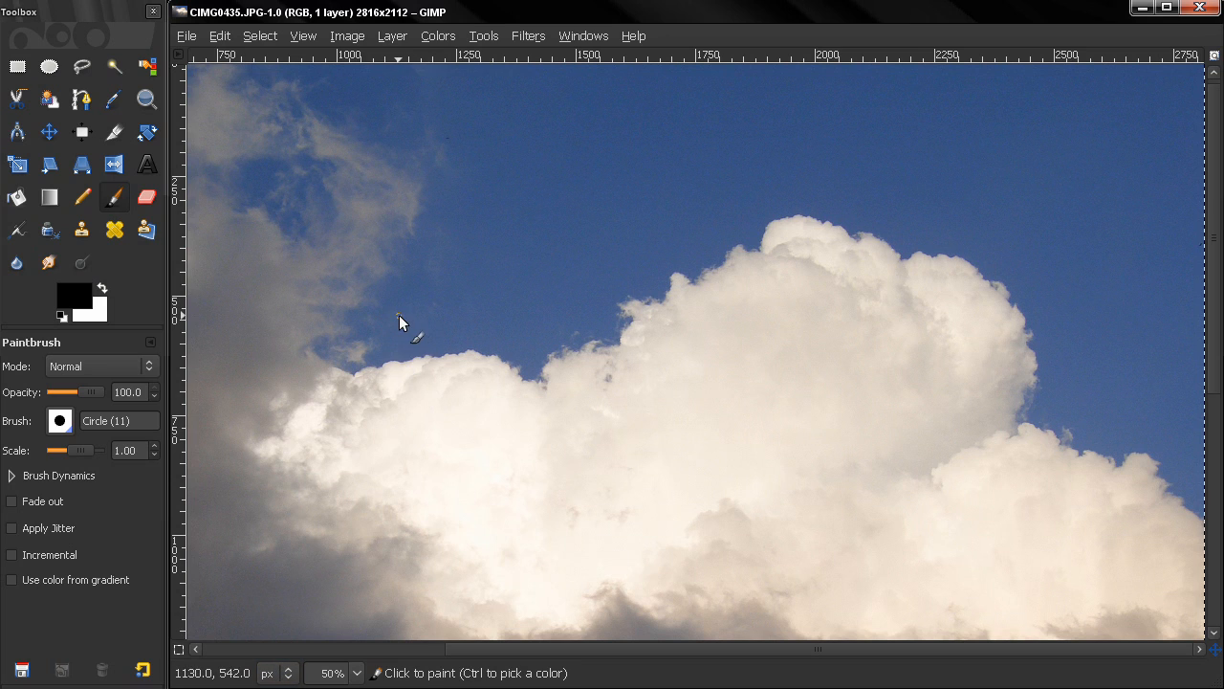
mouse_move(417, 297)
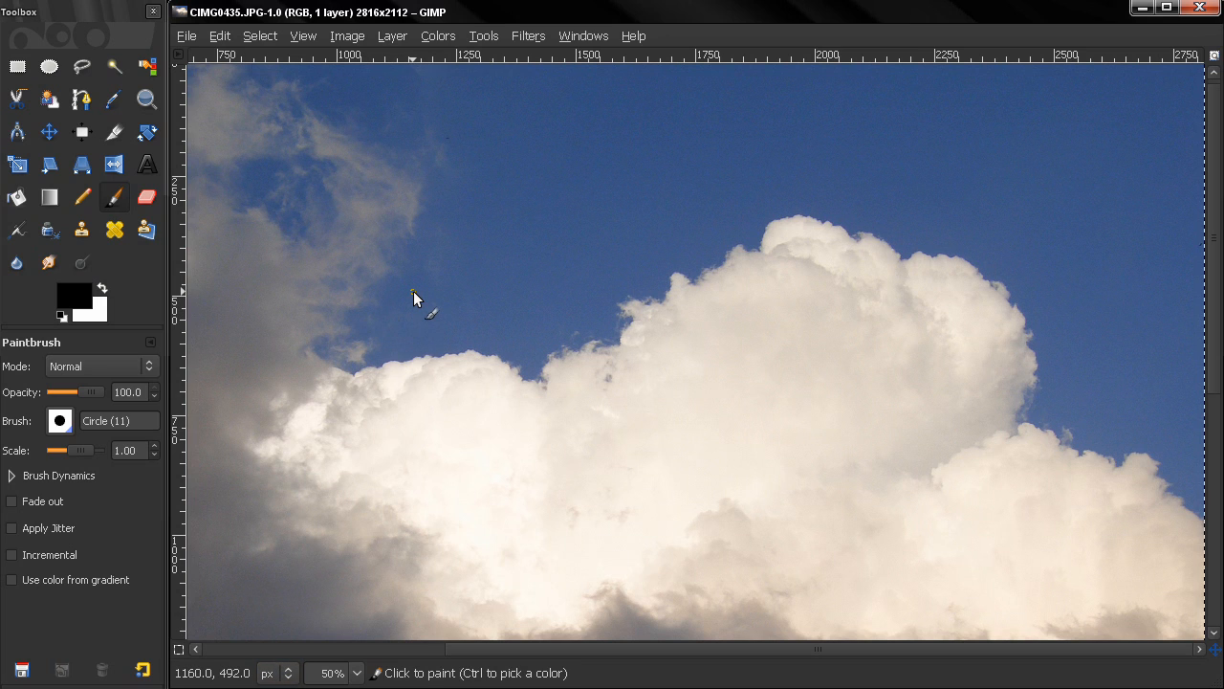
mouse_move(426, 291)
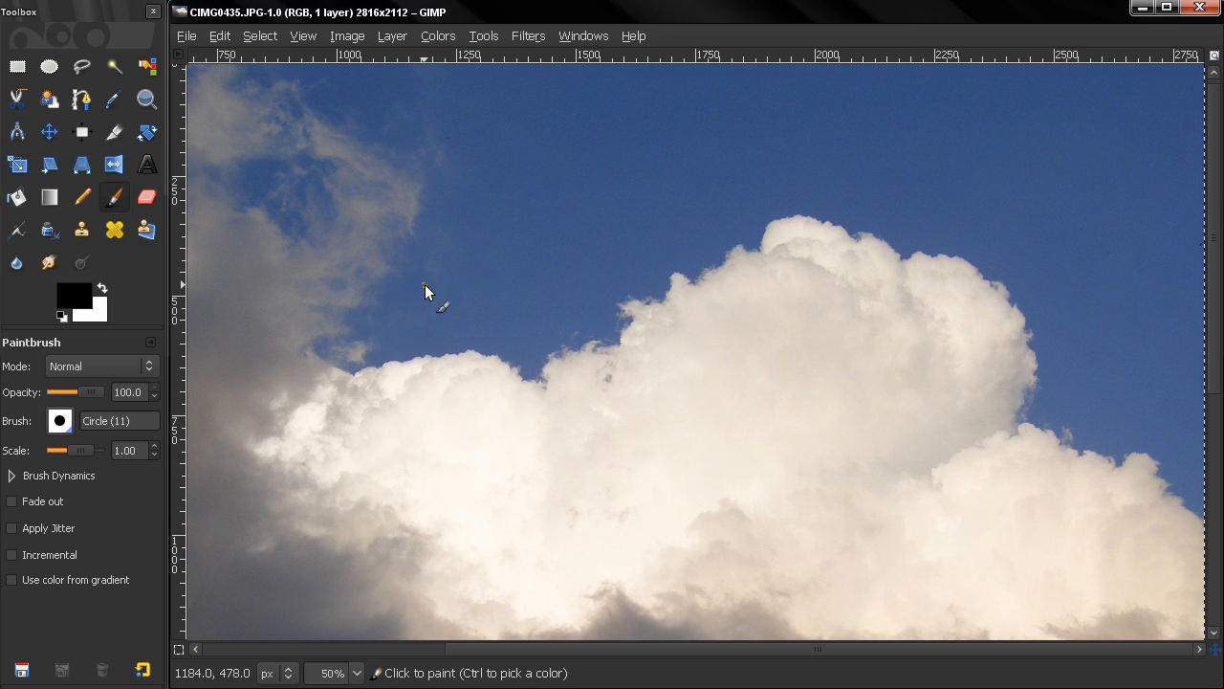
mouse_move(452, 287)
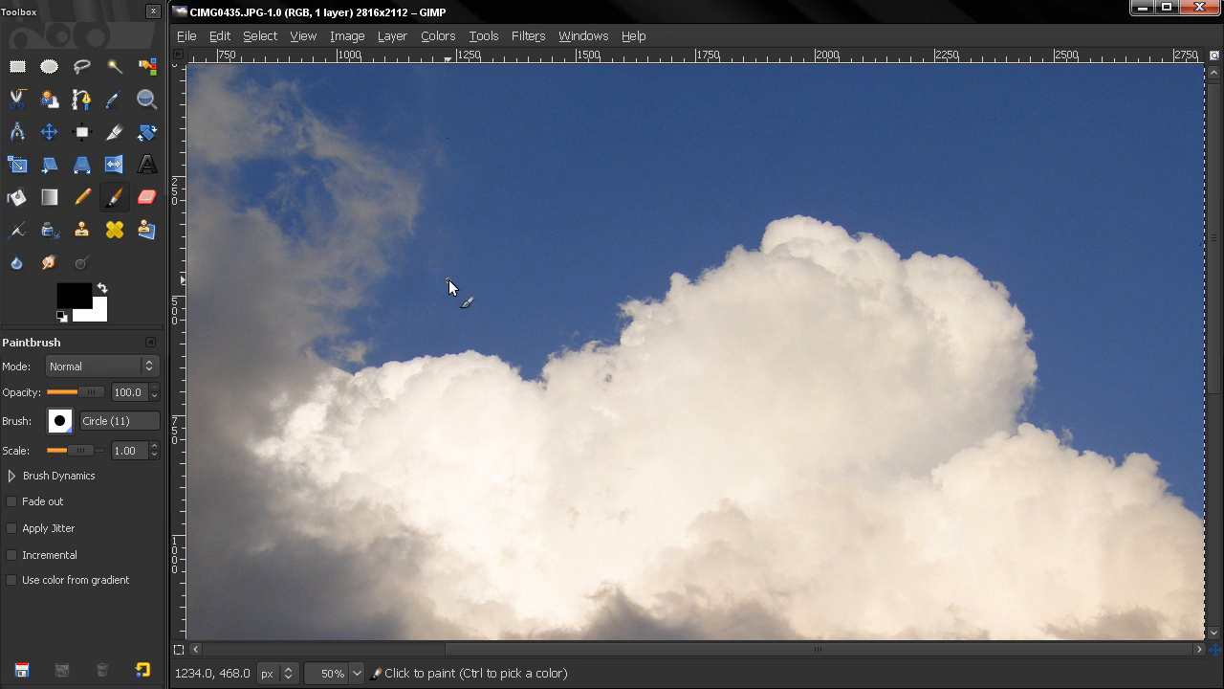
mouse_move(444, 302)
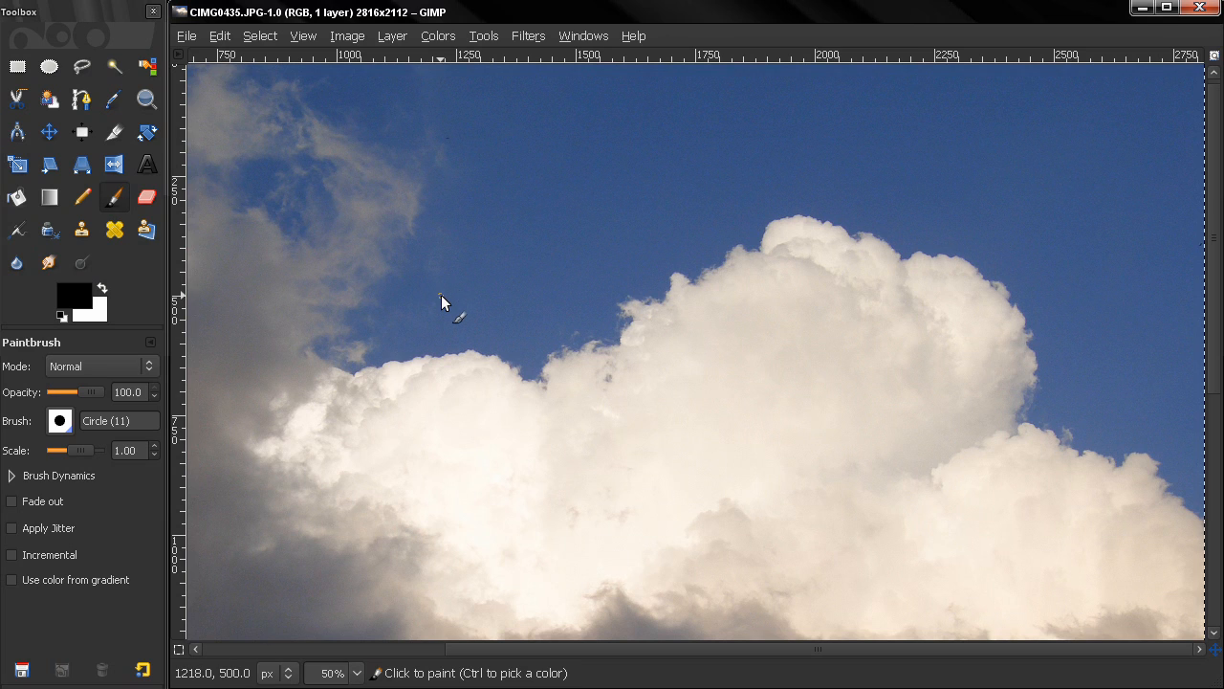
mouse_move(463, 302)
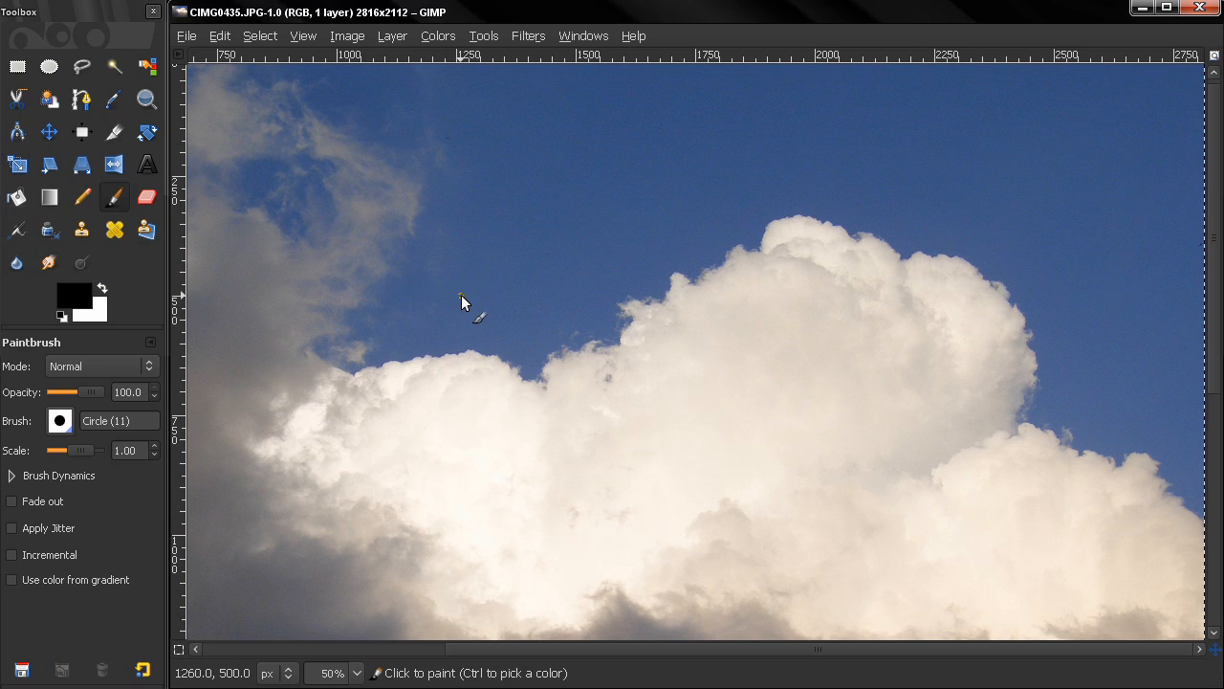
mouse_move(457, 302)
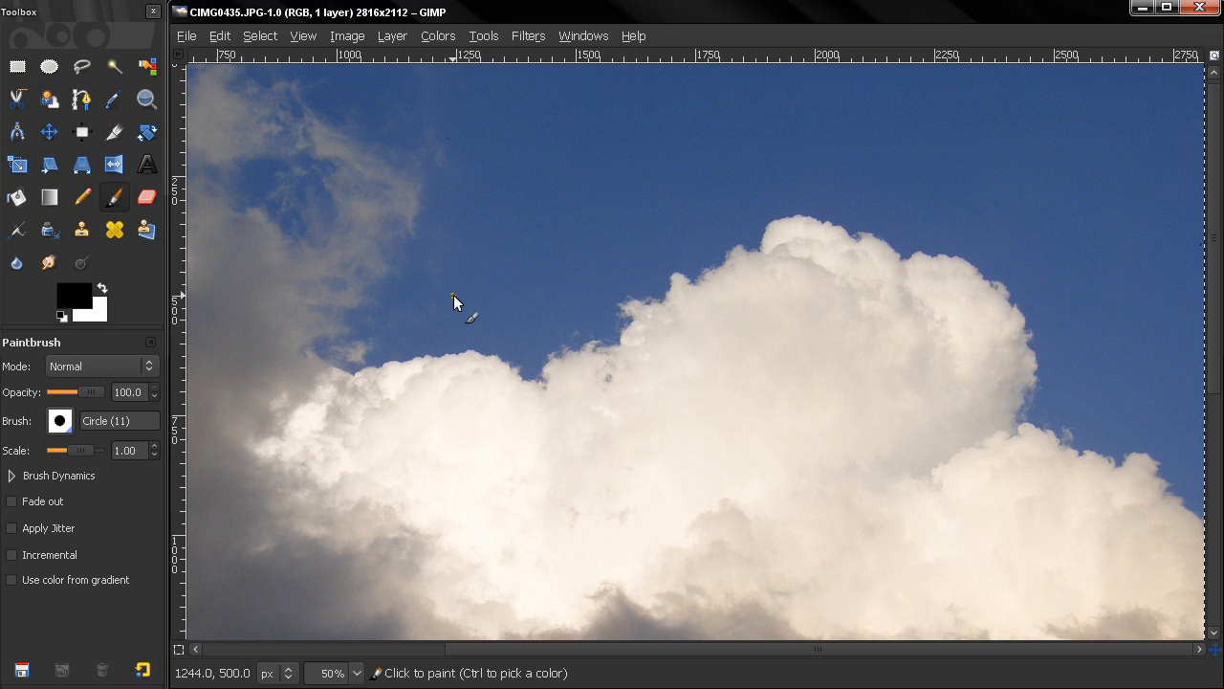
mouse_move(486, 367)
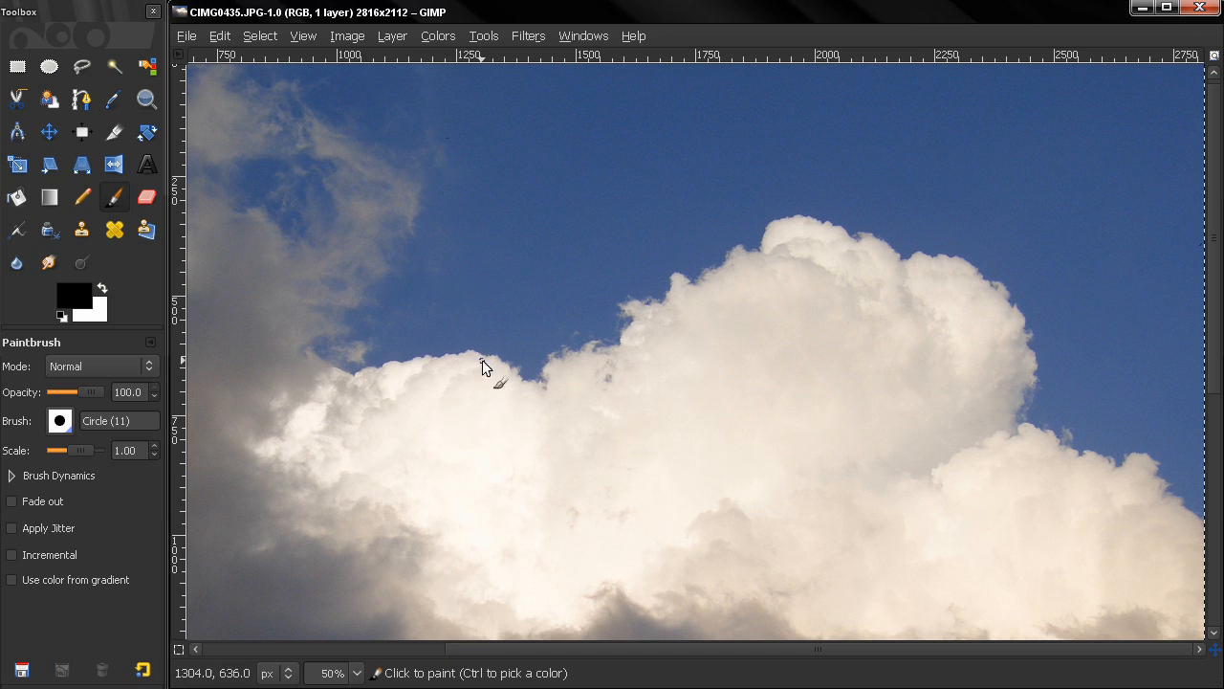
mouse_move(482, 296)
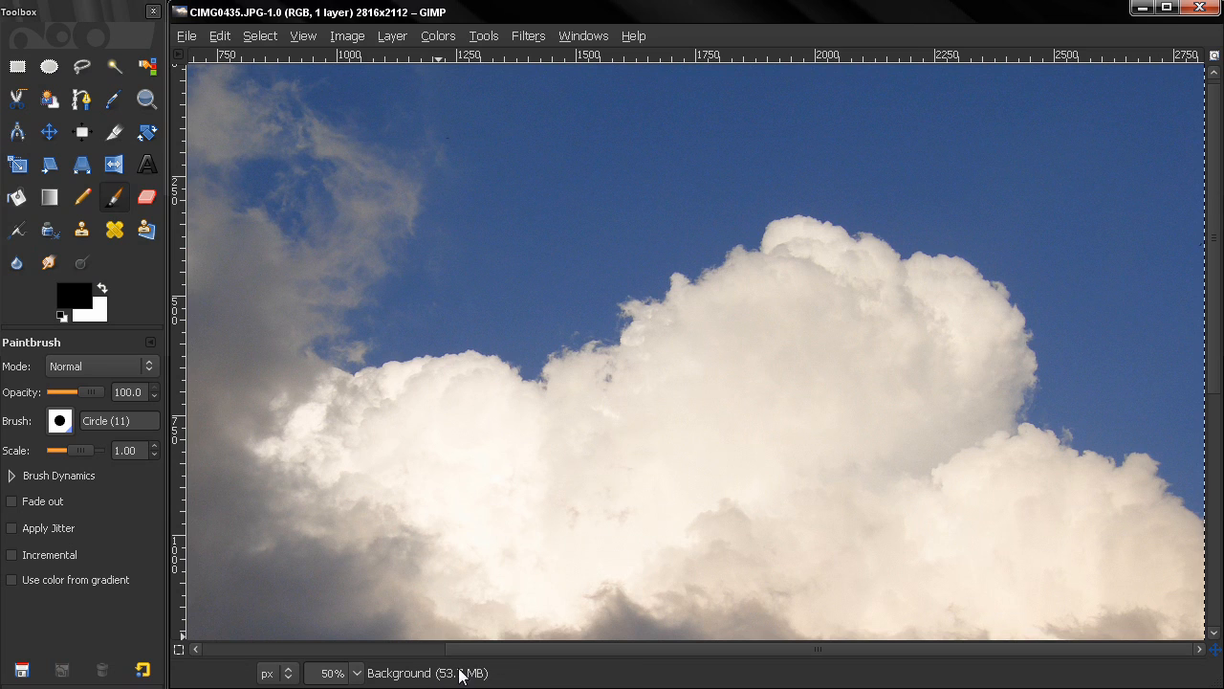
mouse_move(646, 425)
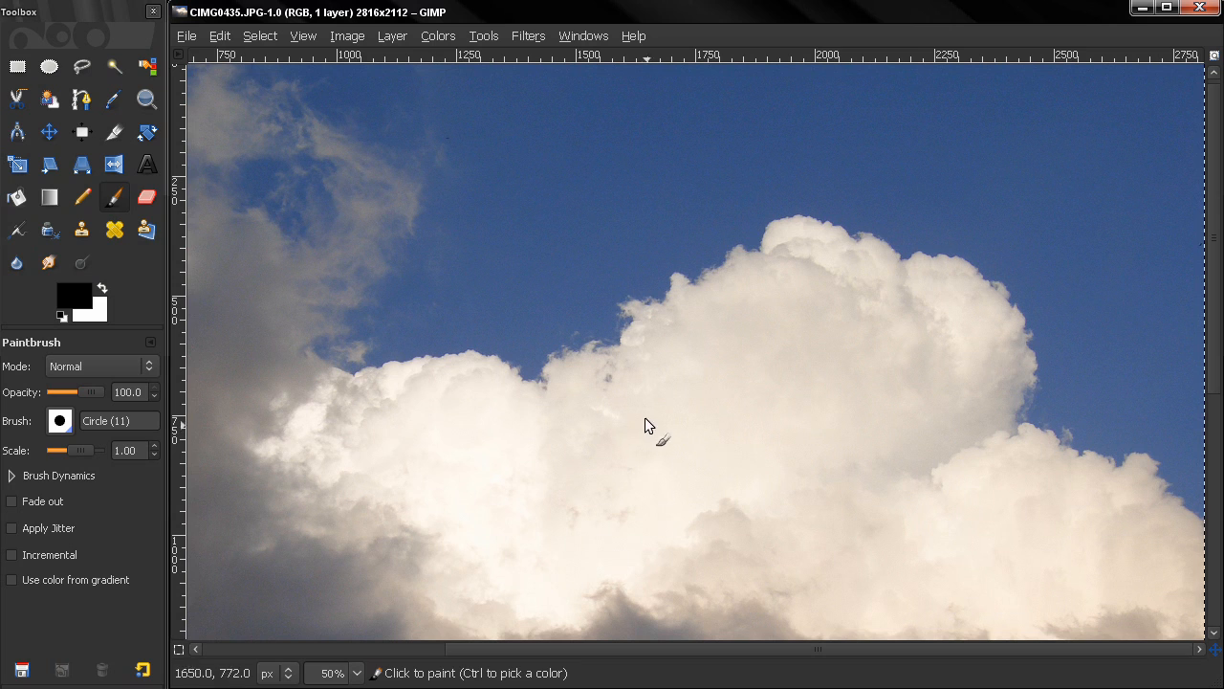
mouse_move(641, 612)
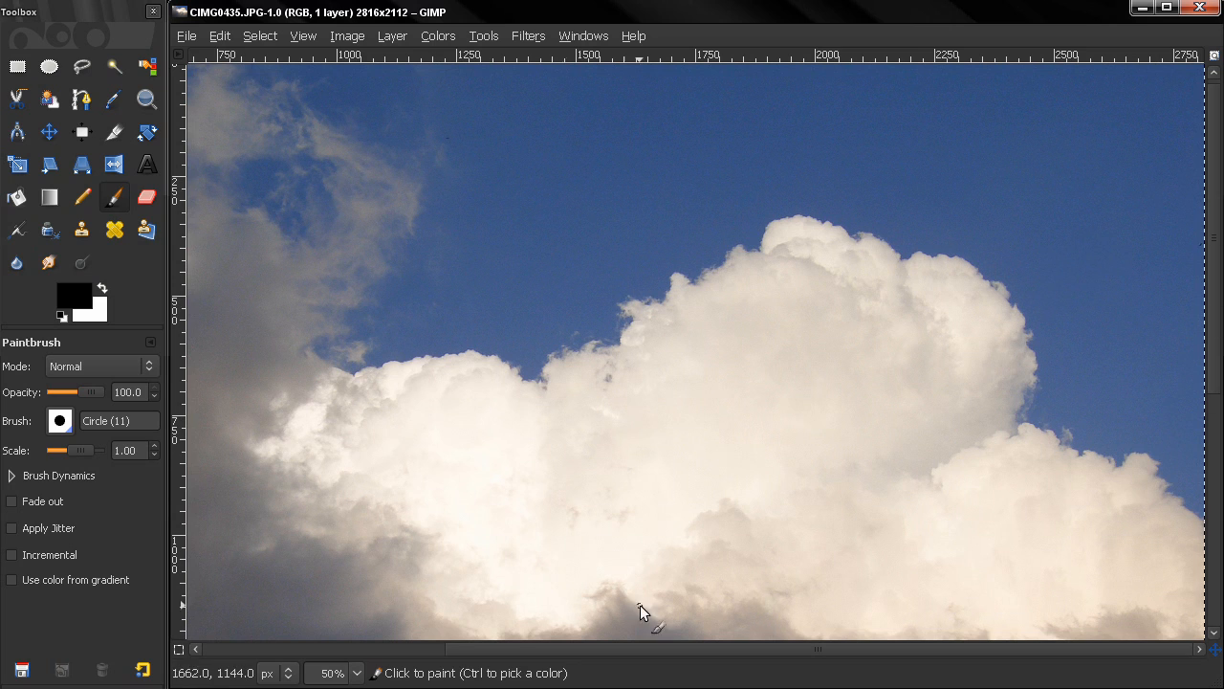
mouse_move(195, 210)
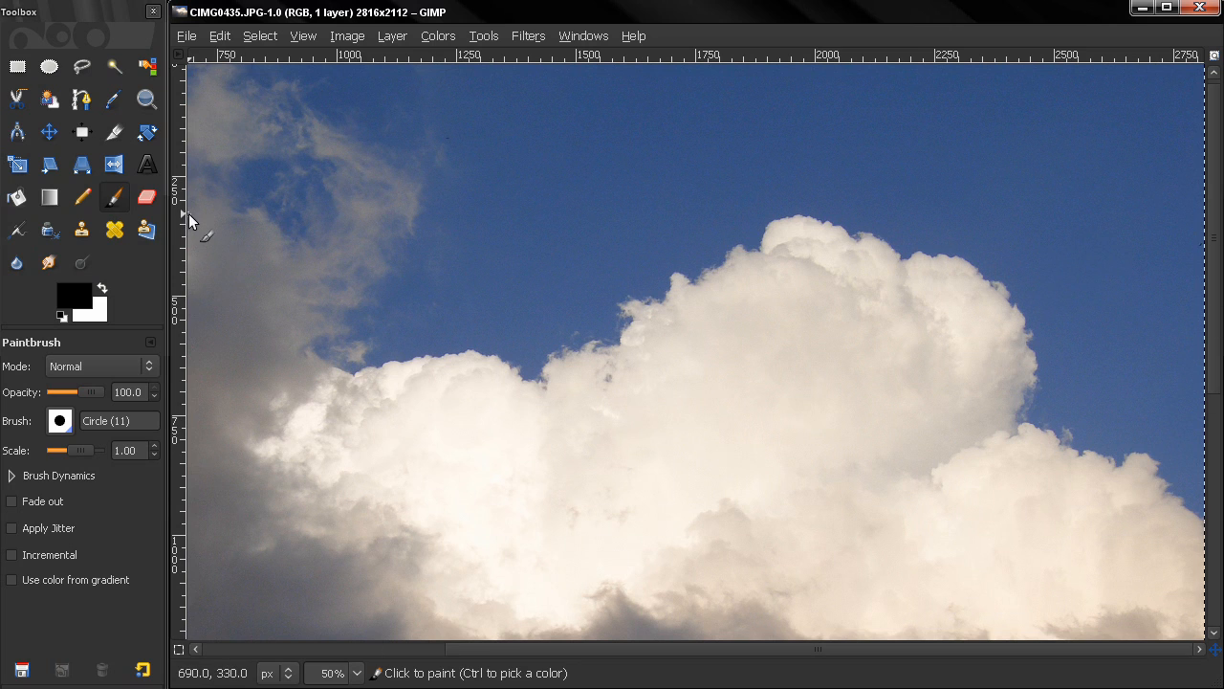
mouse_move(381, 268)
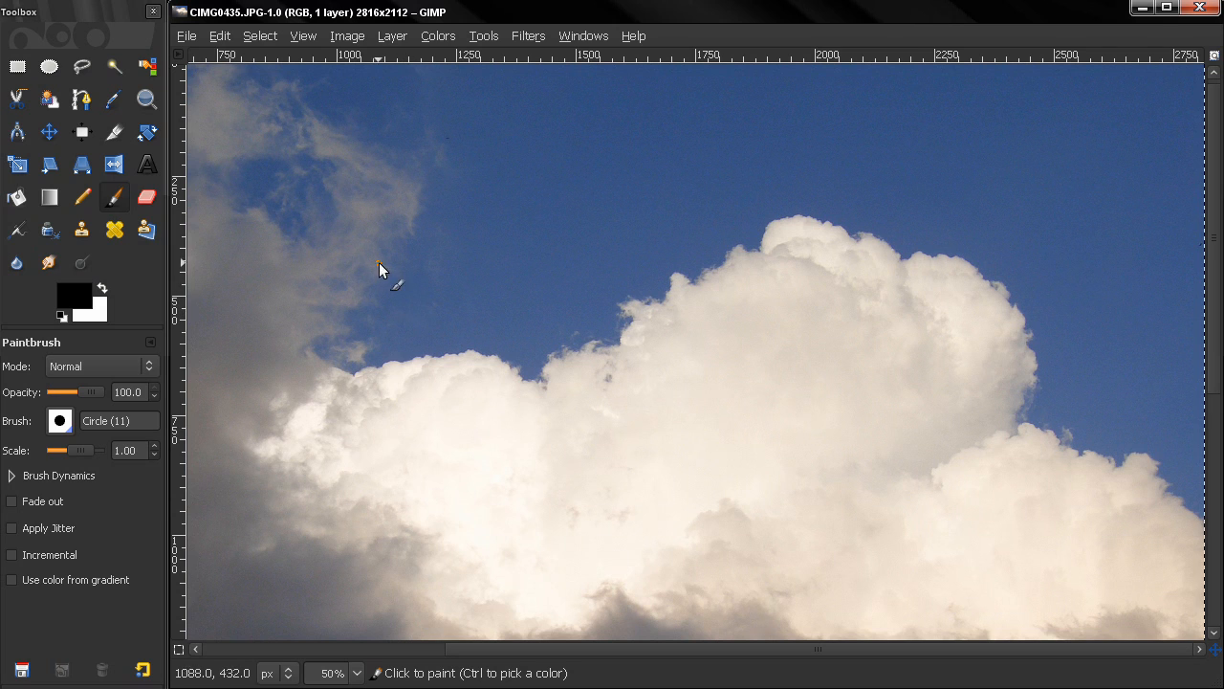
mouse_move(260, 123)
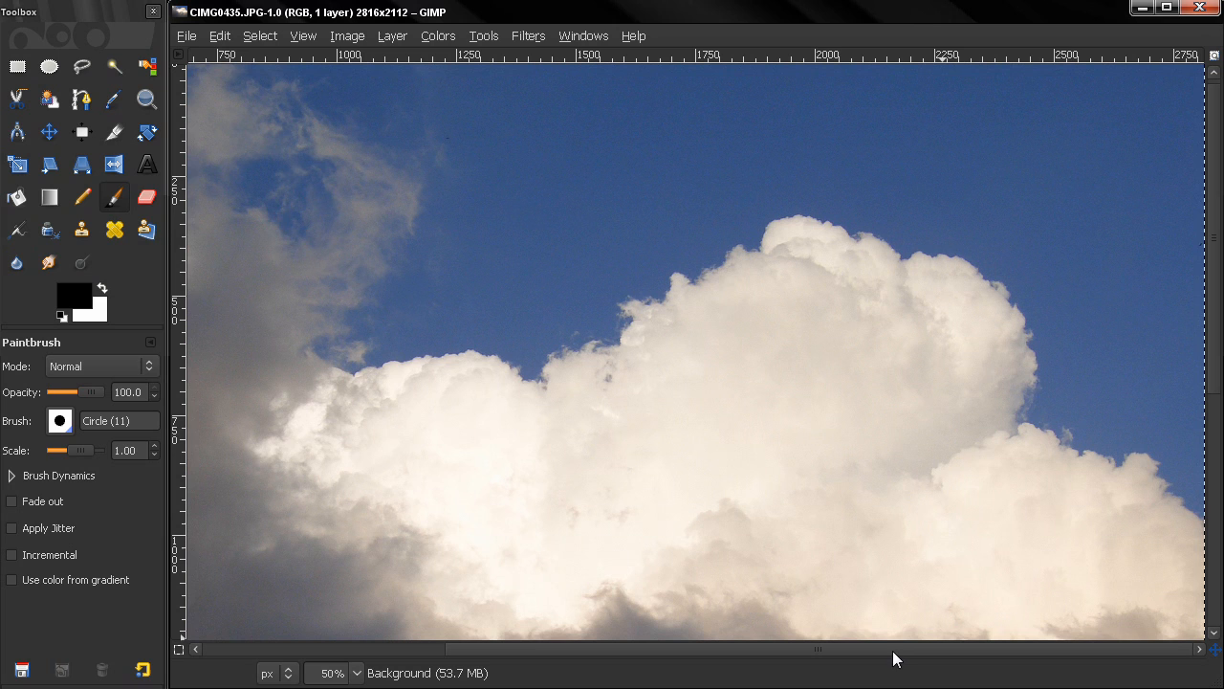
mouse_move(304, 35)
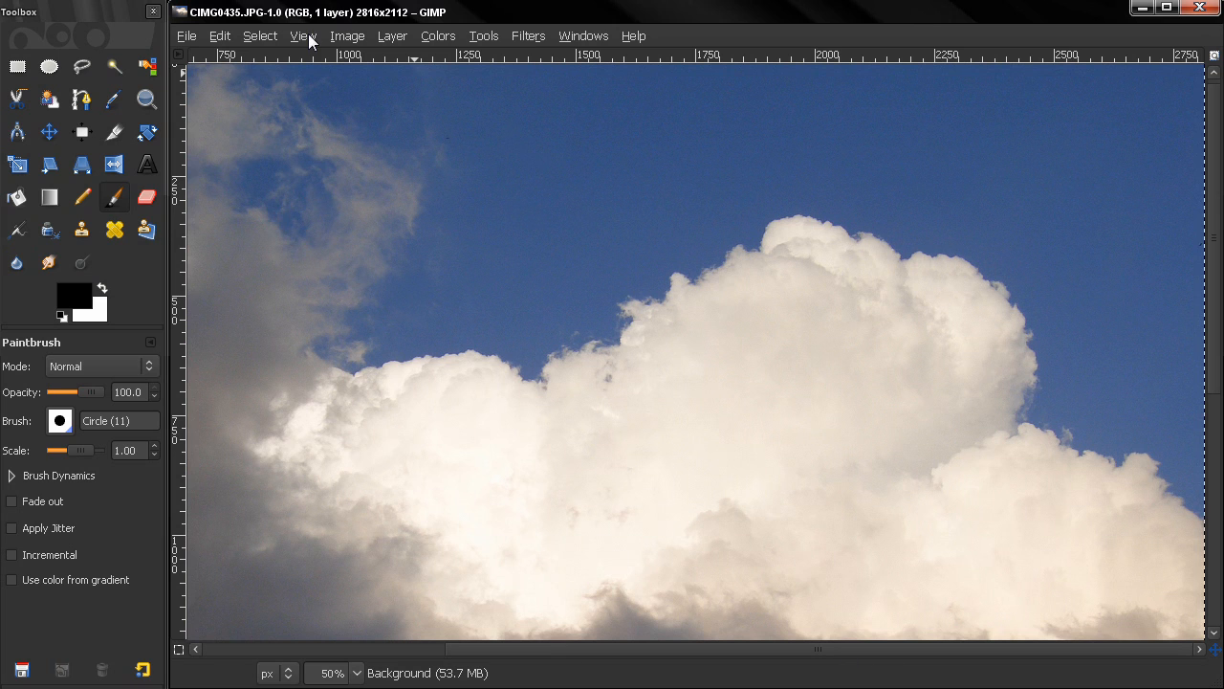
Hide the image window's scrollbars via the View menu's Show Scrollbars option.
click(302, 35)
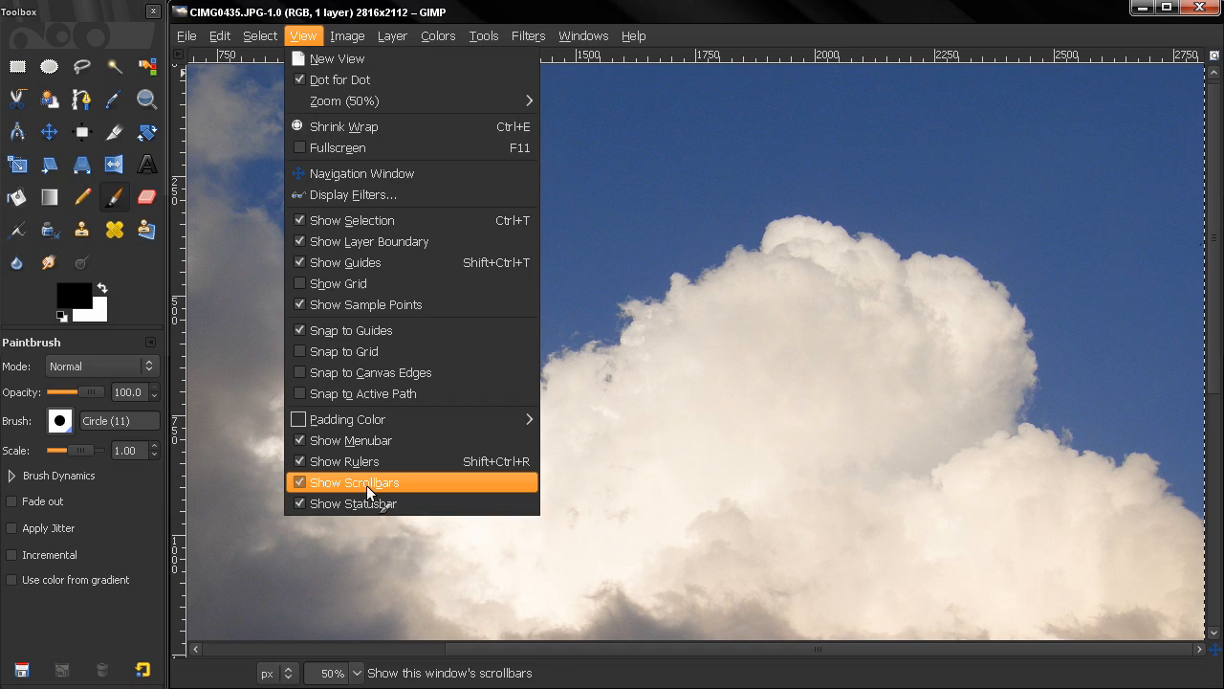
click(367, 482)
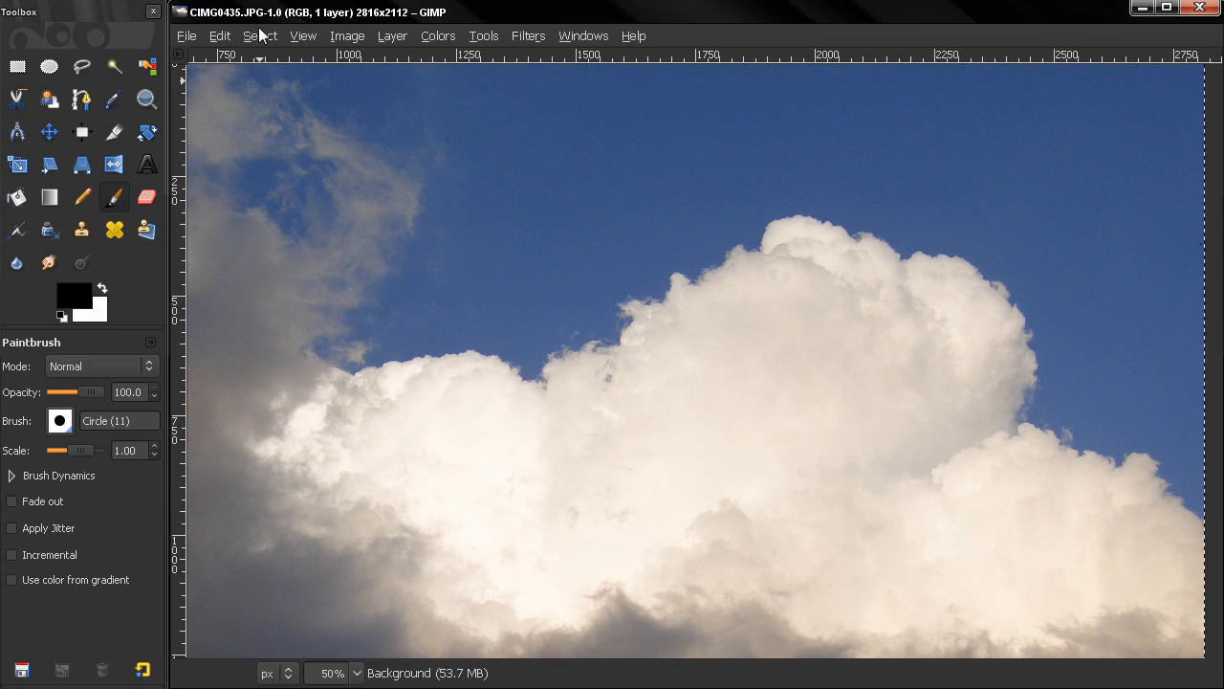
click(302, 34)
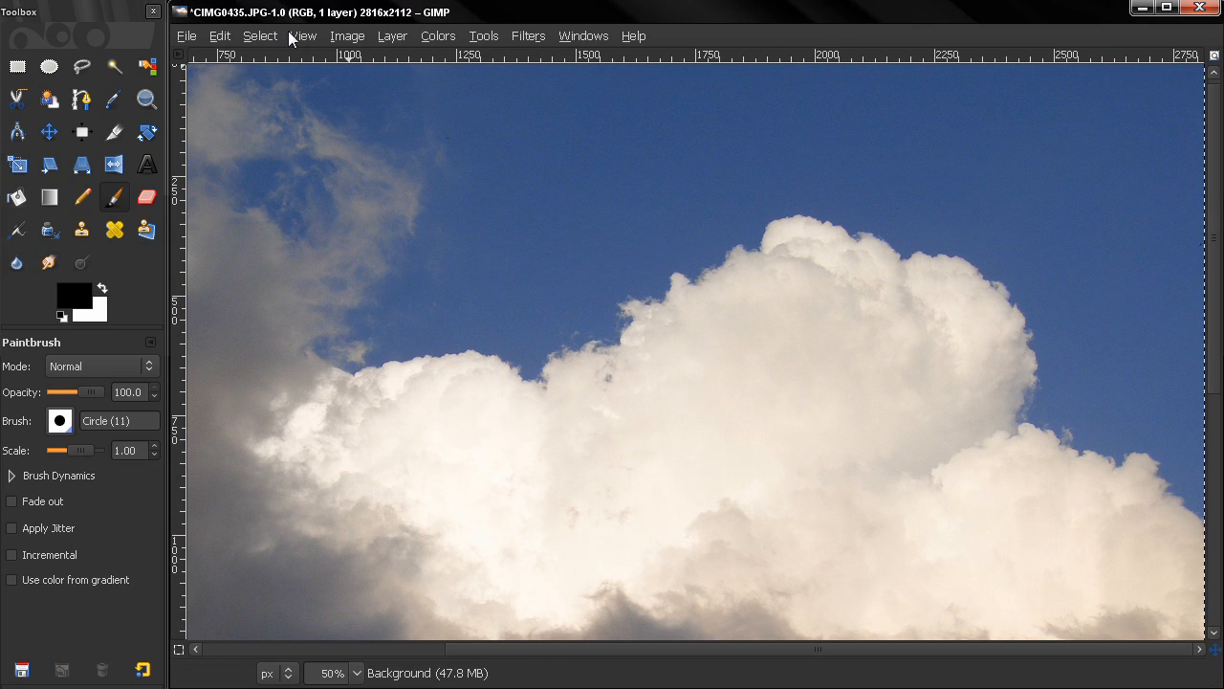
mouse_move(333, 479)
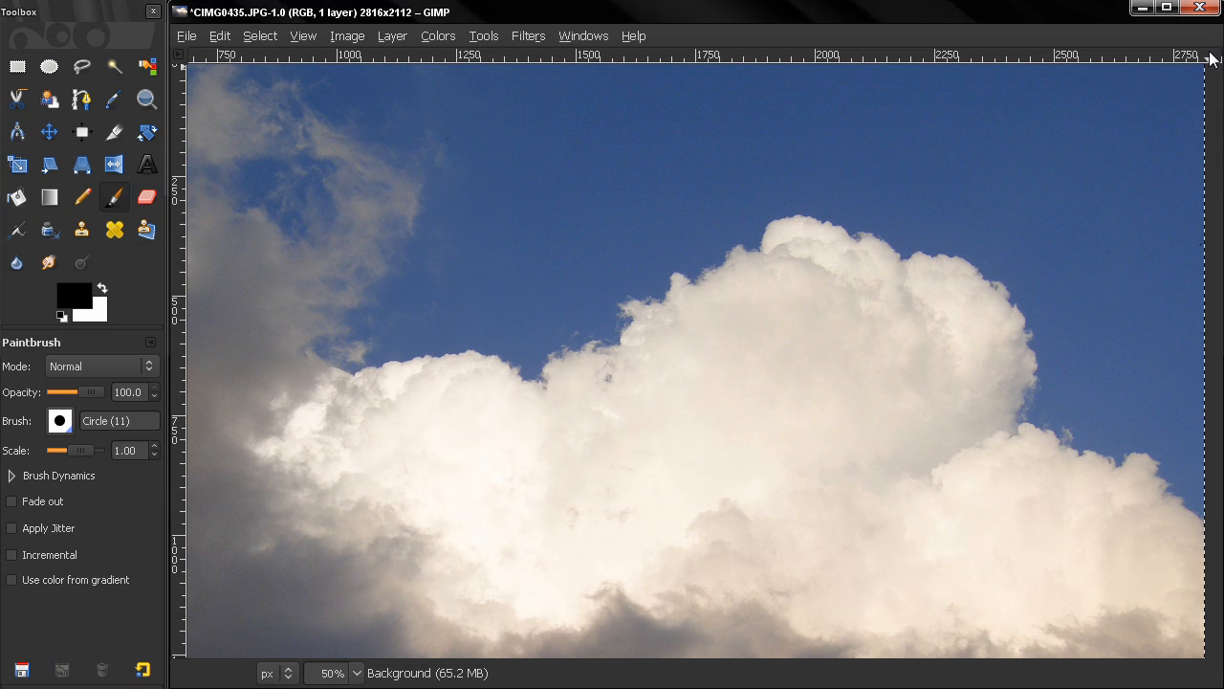
mouse_move(562, 390)
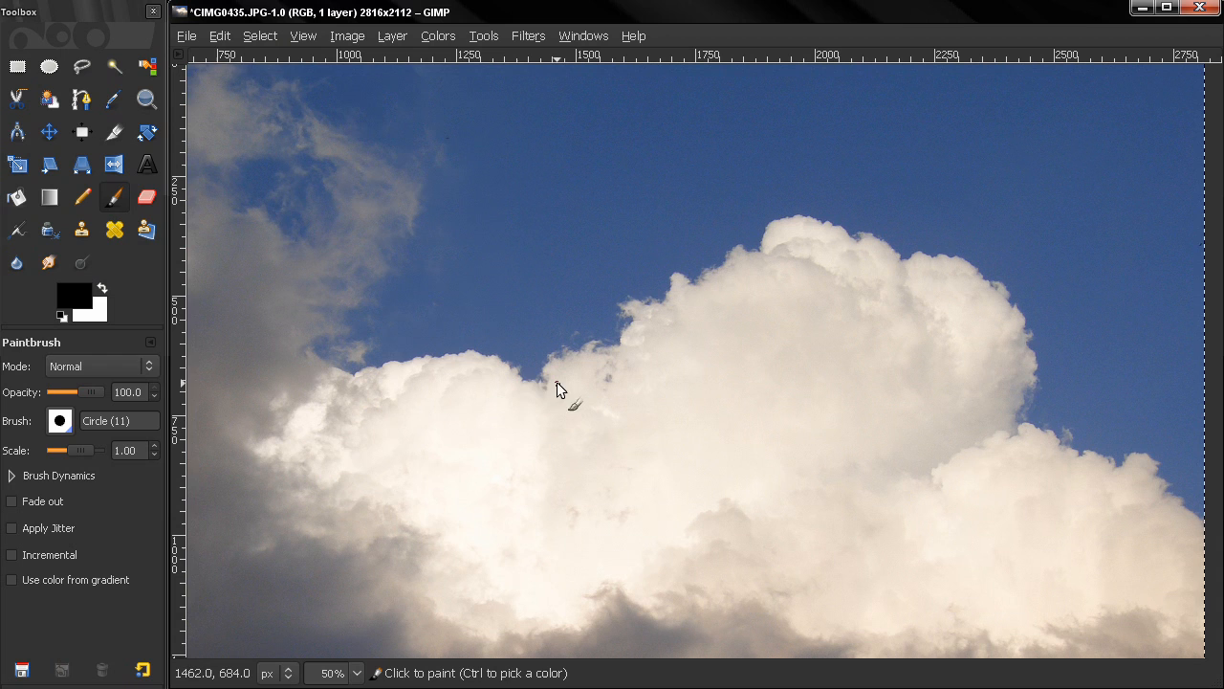
mouse_move(1119, 272)
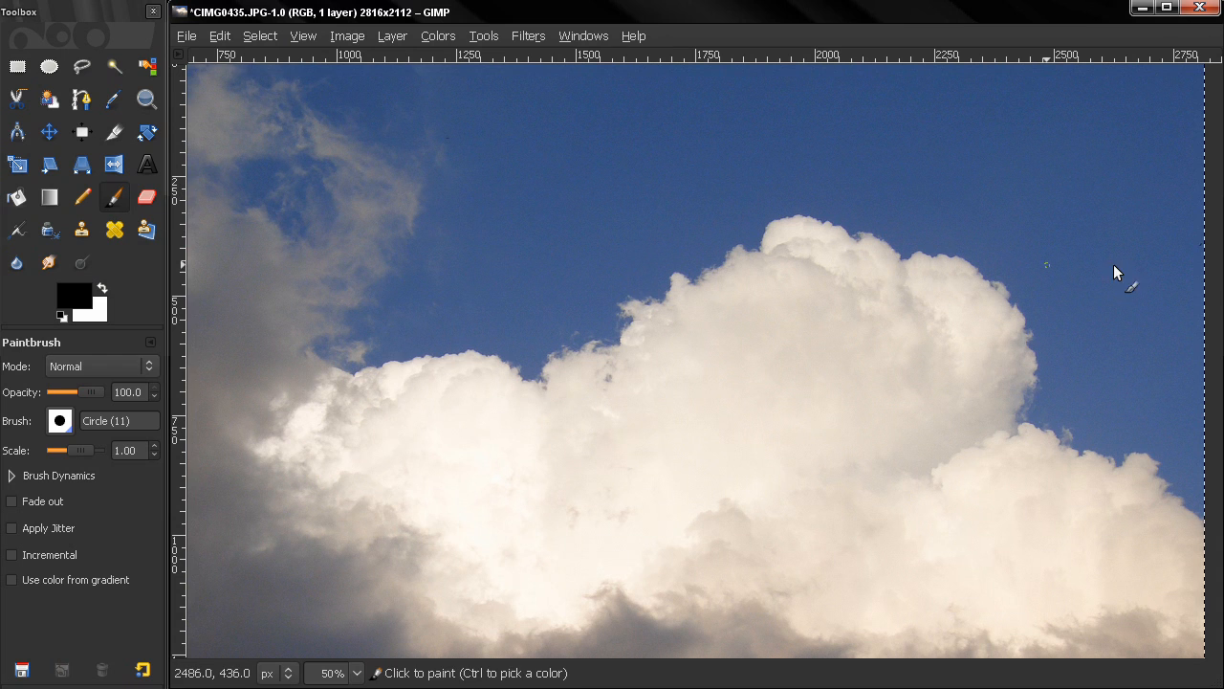
click(302, 34)
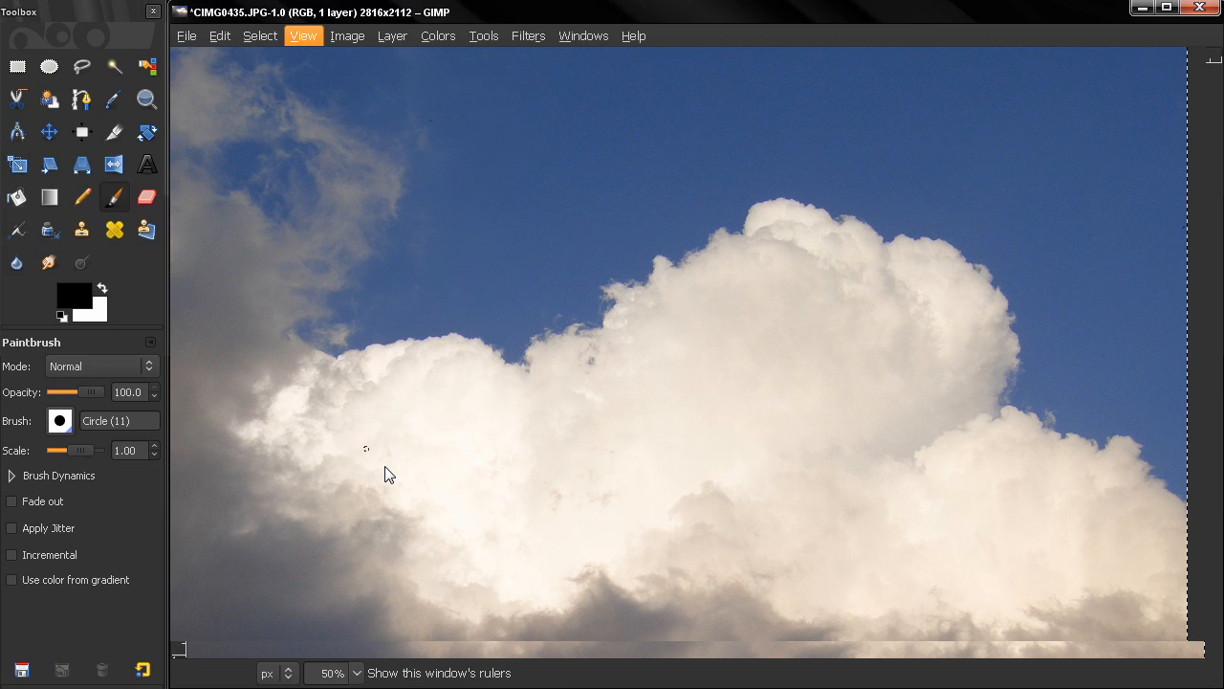
mouse_move(750, 391)
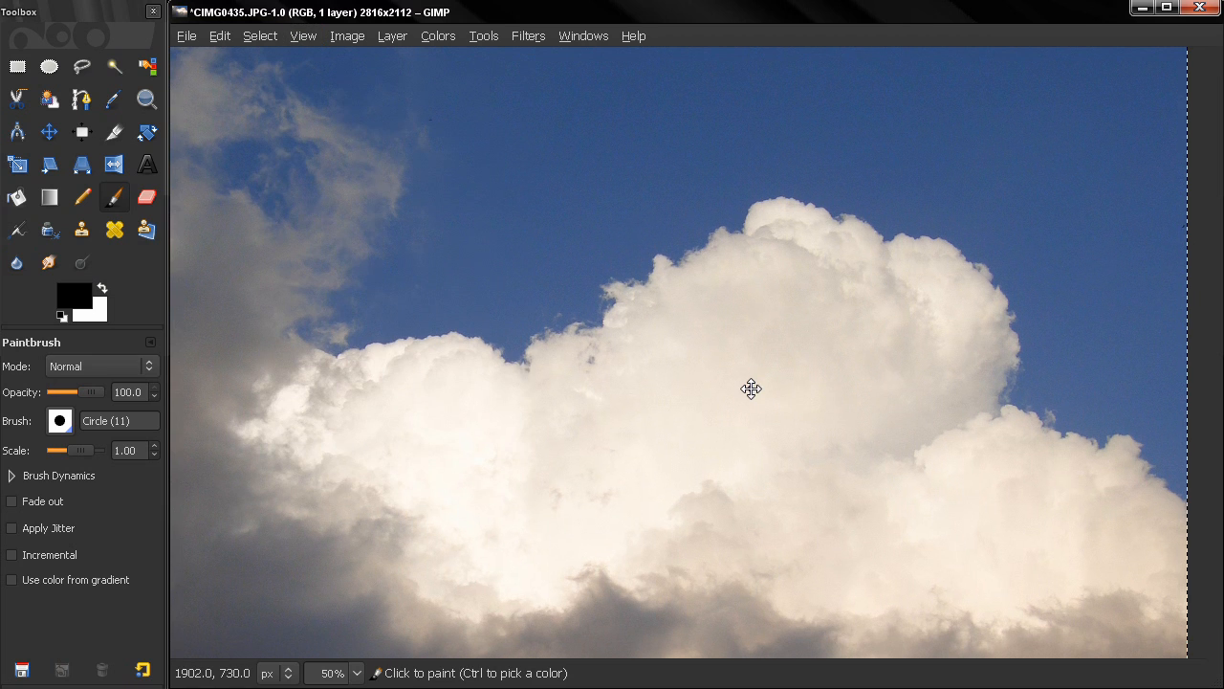
Hide the status readout and menubar so only the cloud photo remains in the window.
click(302, 35)
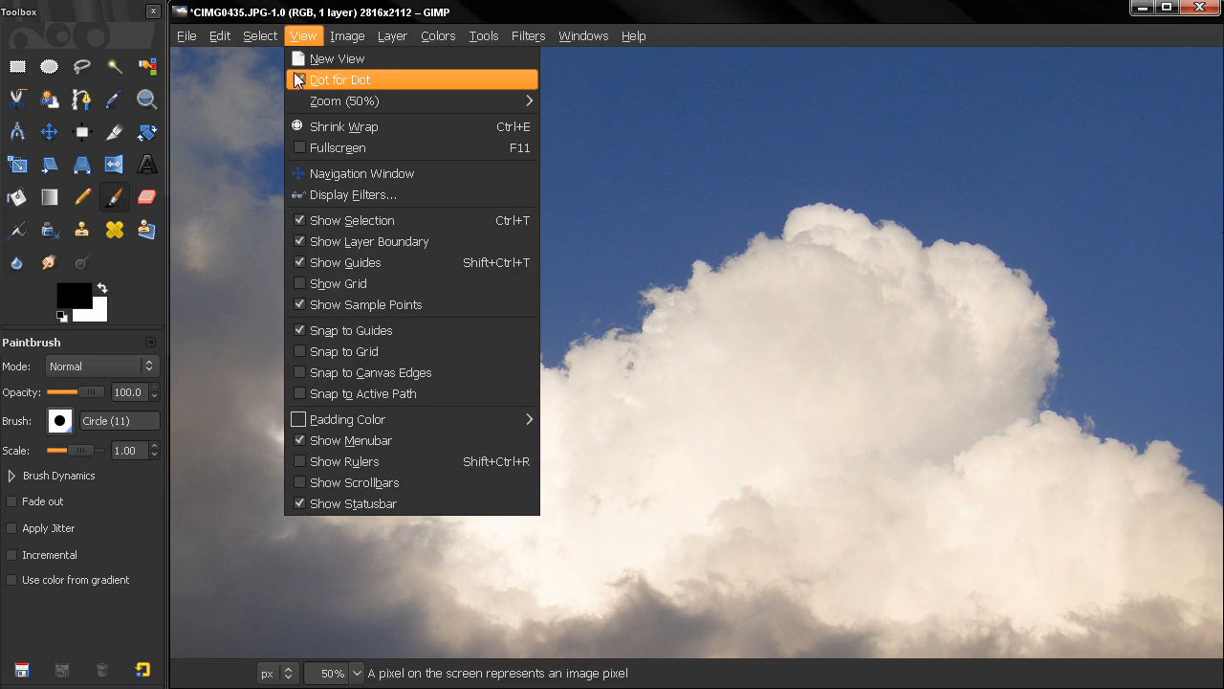
click(341, 81)
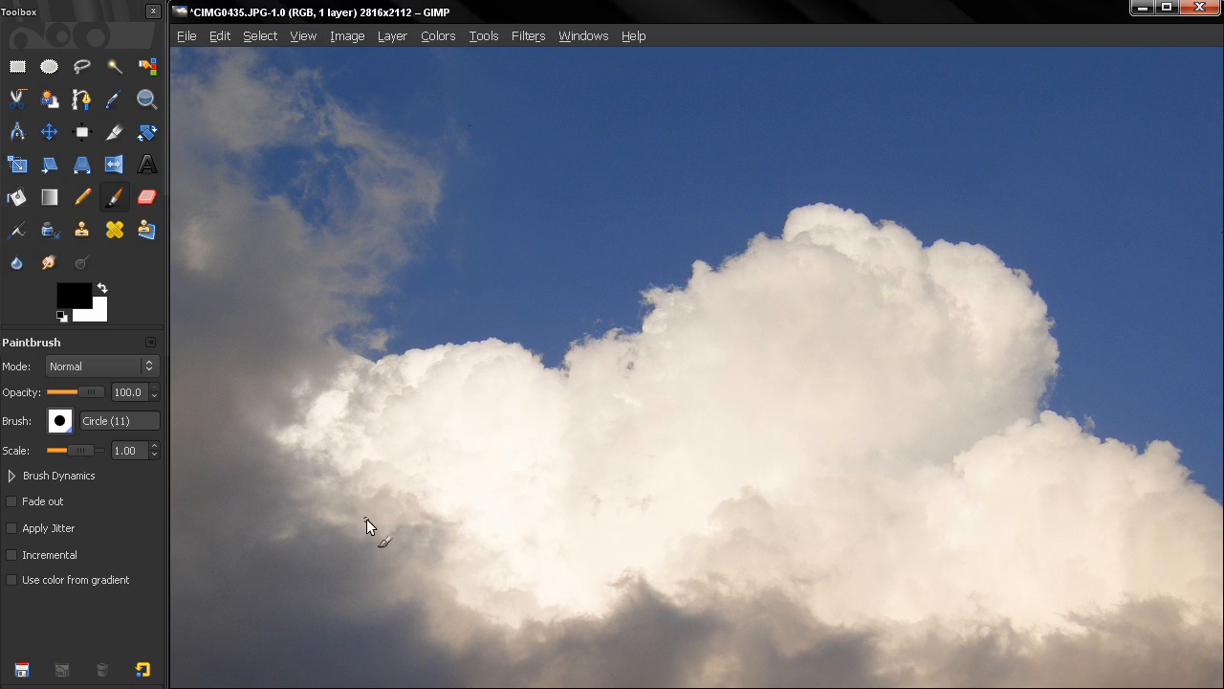
click(302, 35)
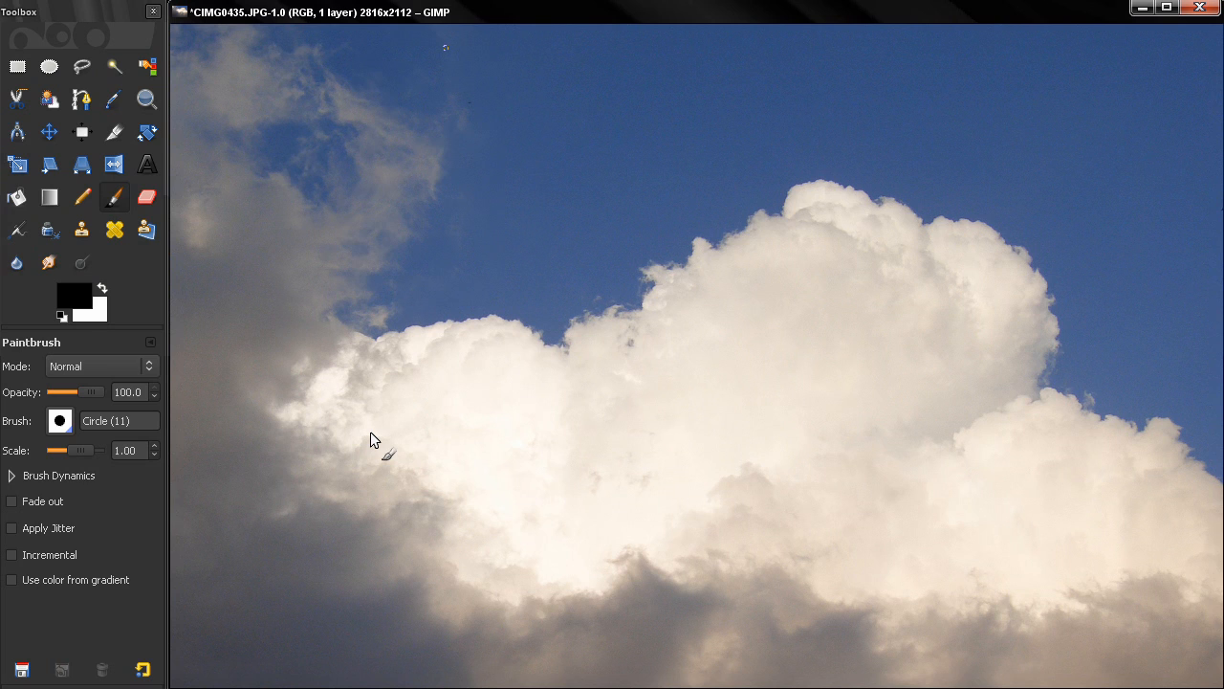
mouse_move(204, 29)
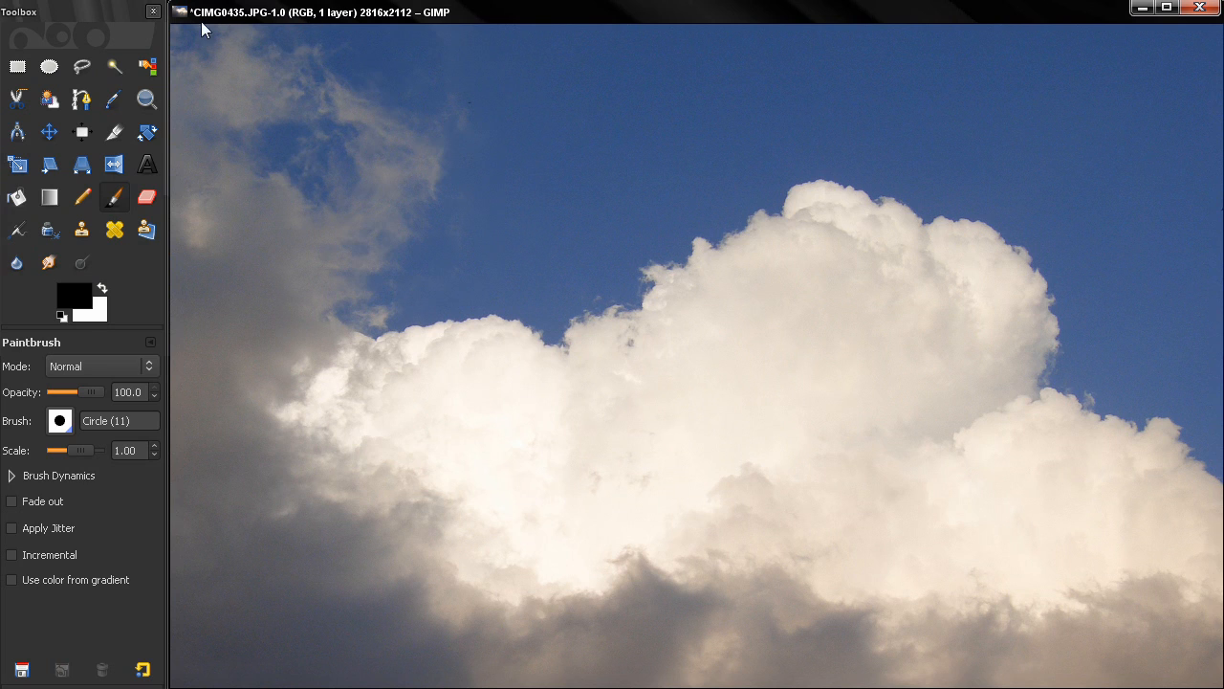
mouse_move(210, 23)
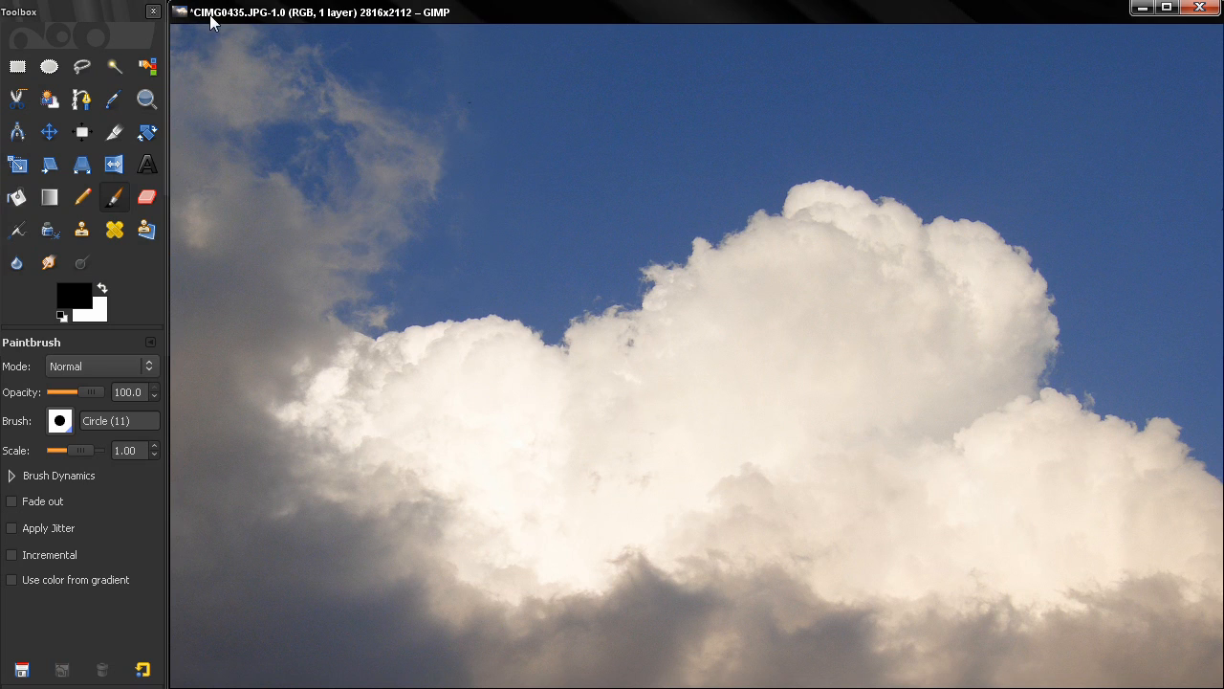
mouse_move(302, 21)
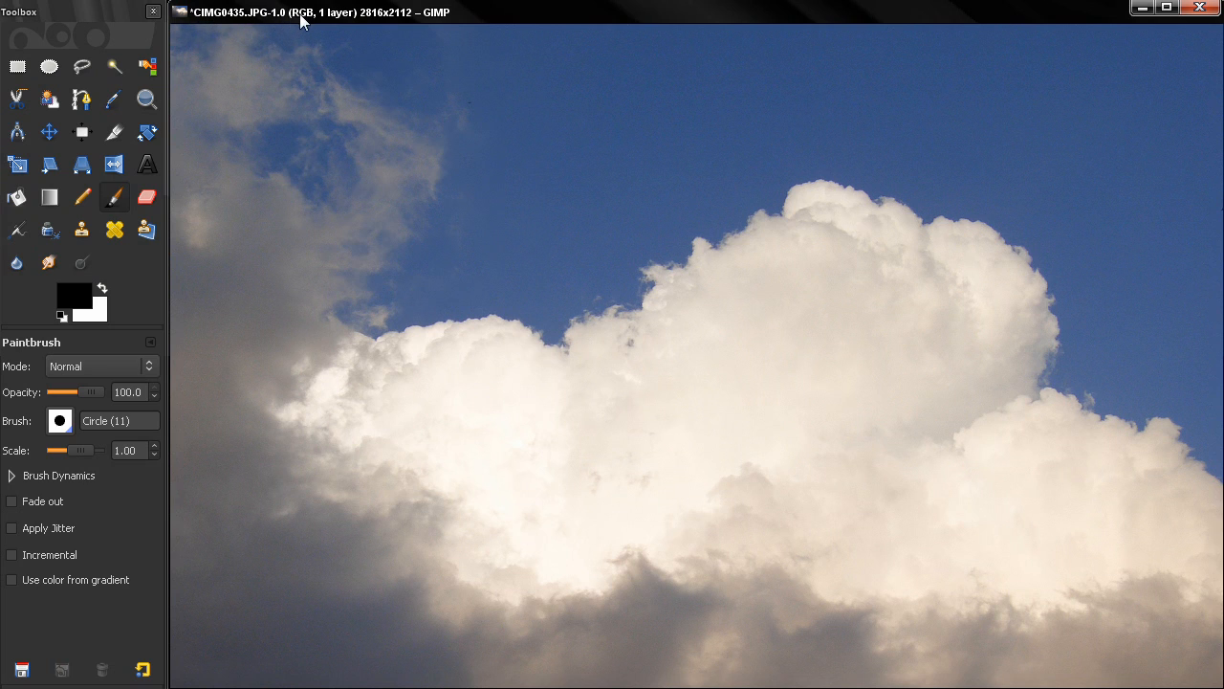
mouse_move(325, 21)
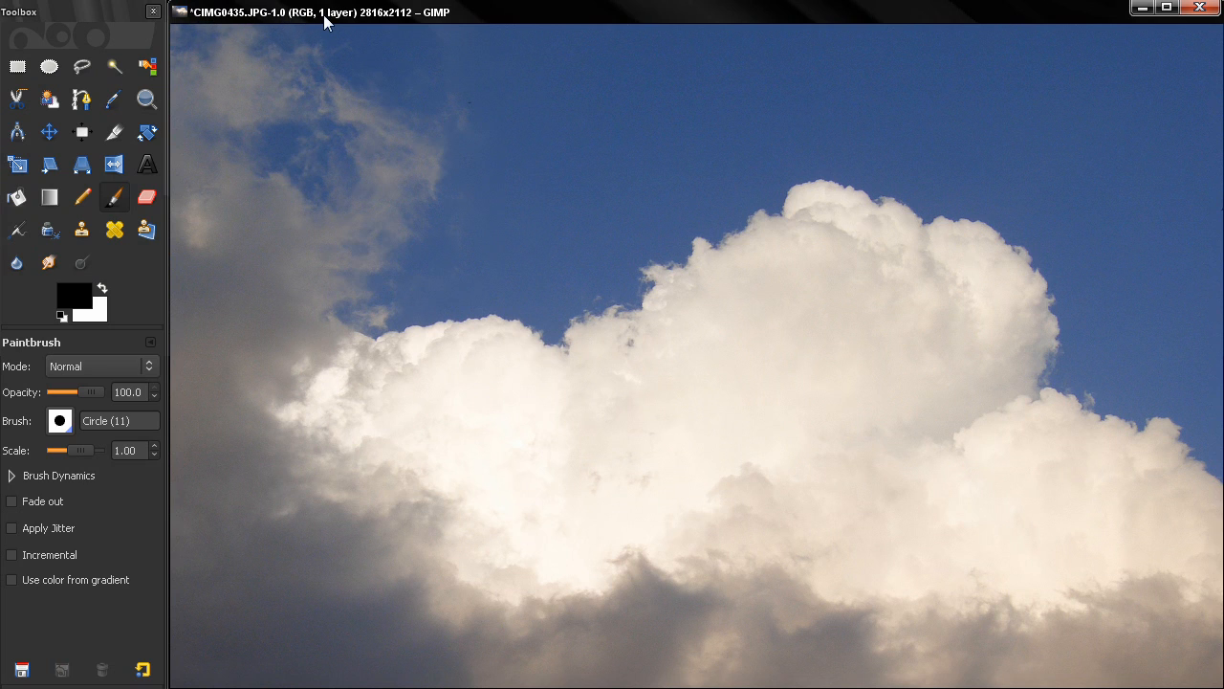
mouse_move(379, 23)
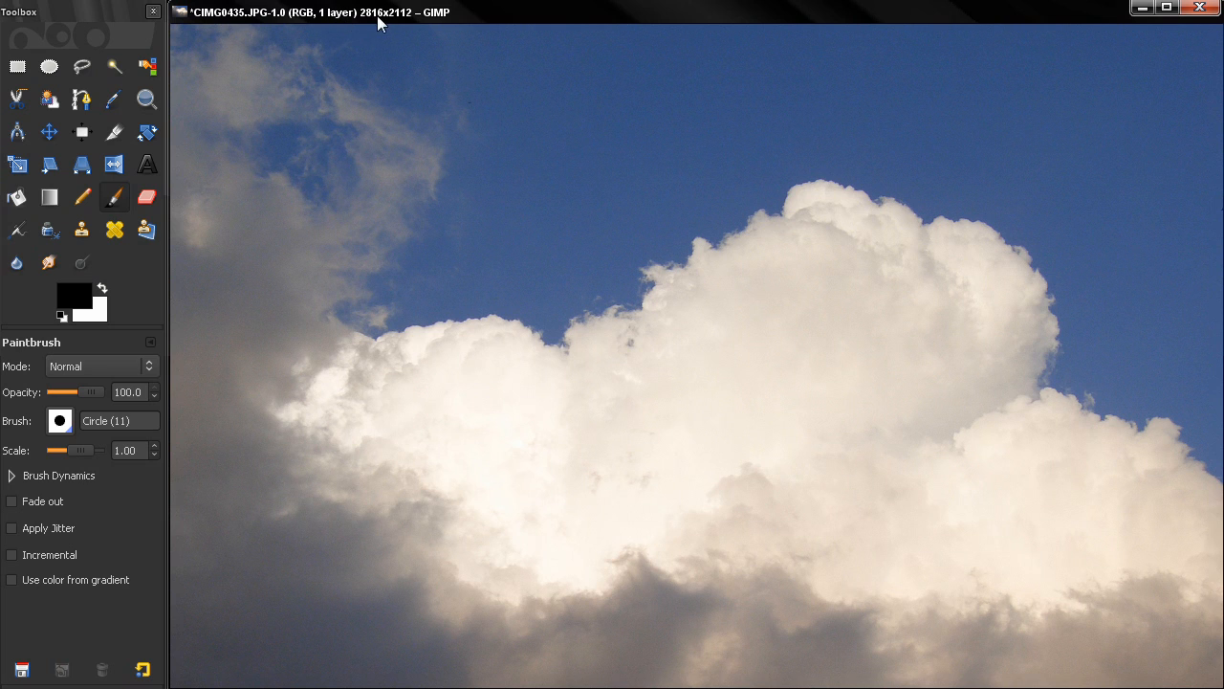
mouse_move(532, 105)
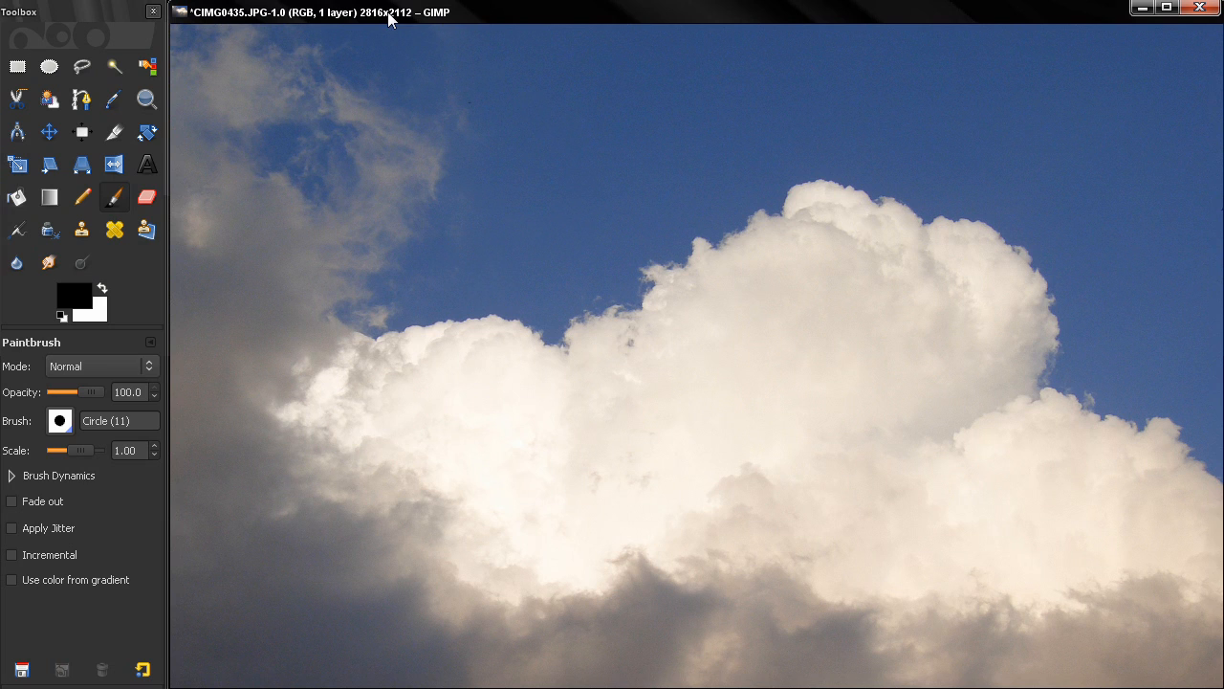
mouse_move(382, 100)
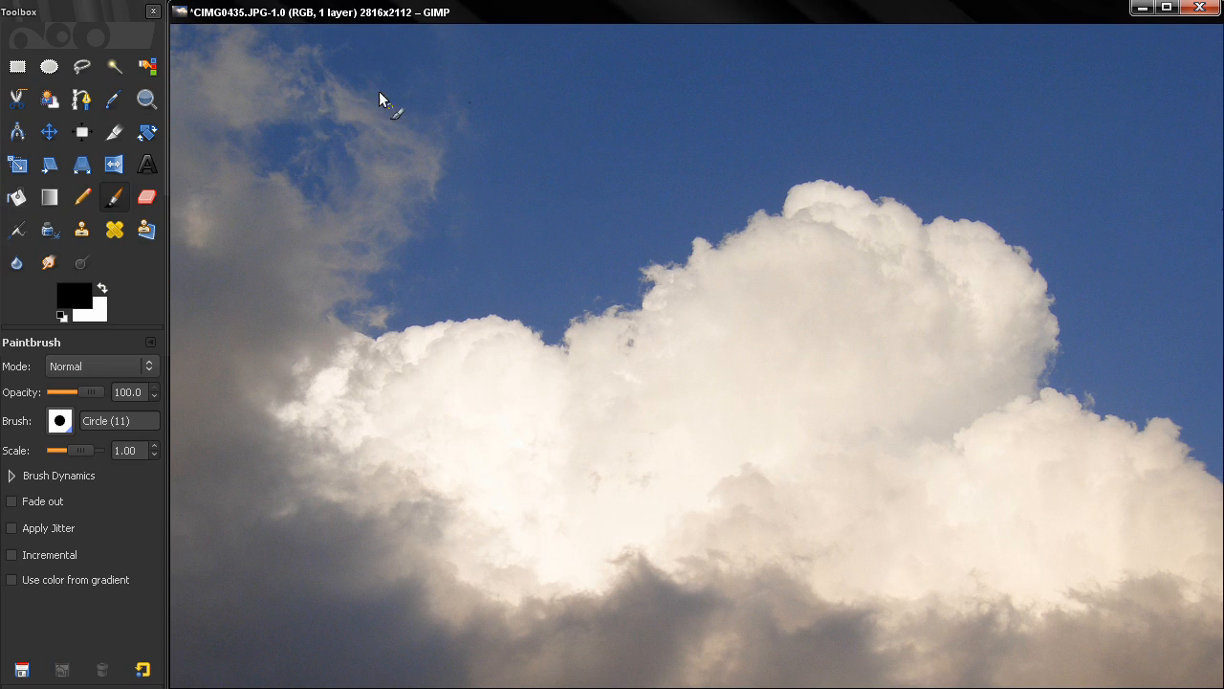
mouse_move(405, 137)
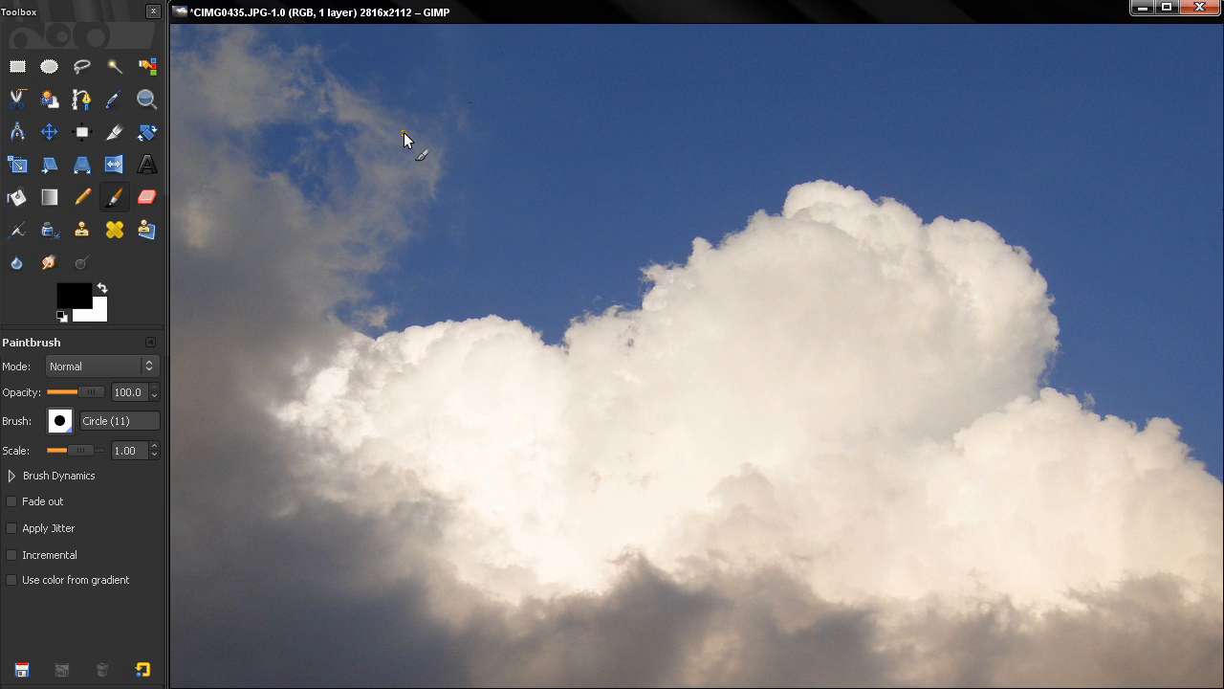
Reach the View display options from the canvas right-click menu to restore the menubar.
right_click(402, 143)
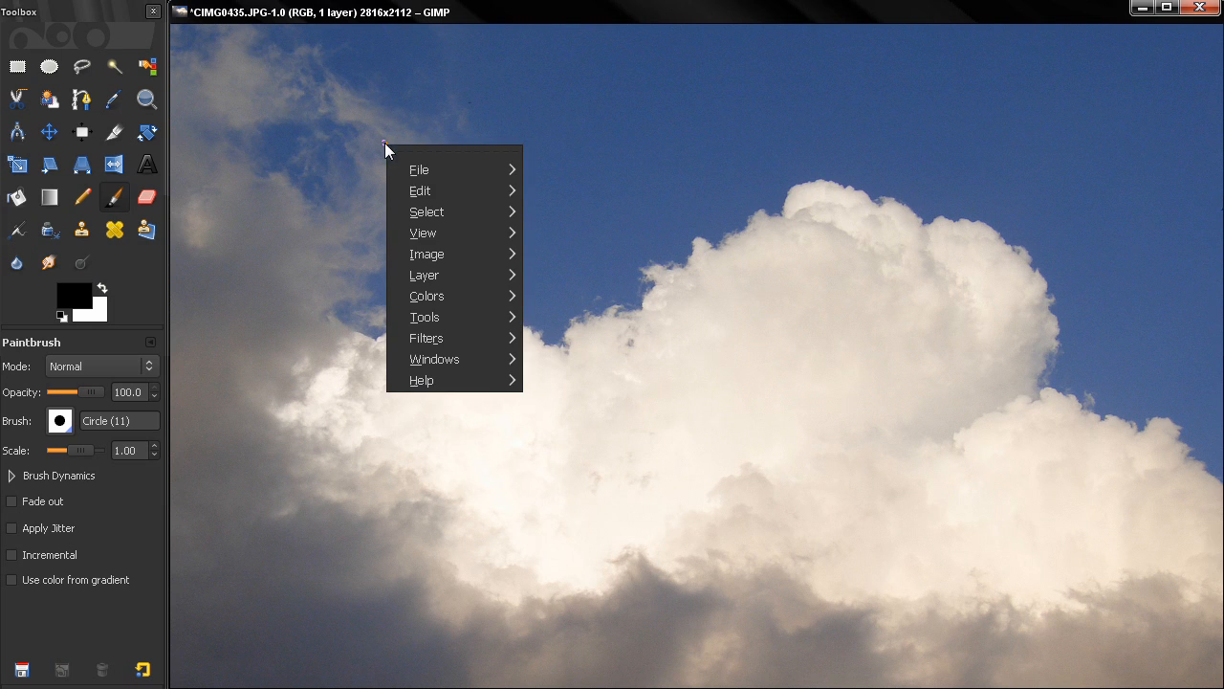
click(423, 234)
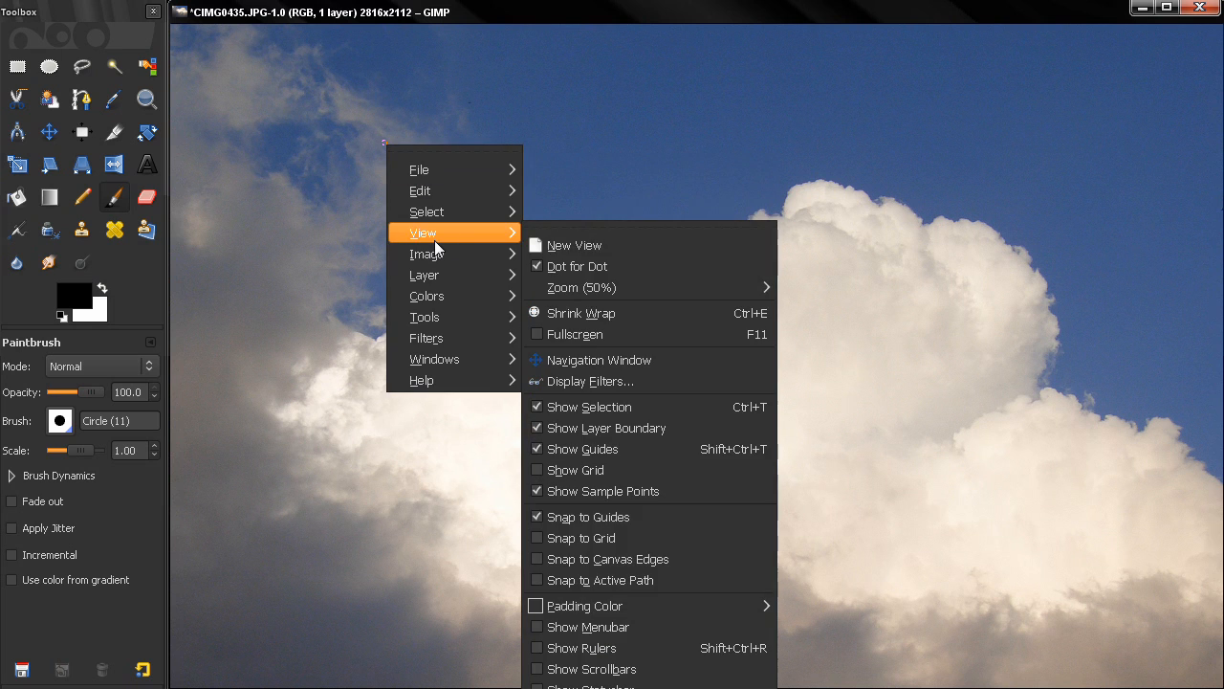
mouse_move(582, 647)
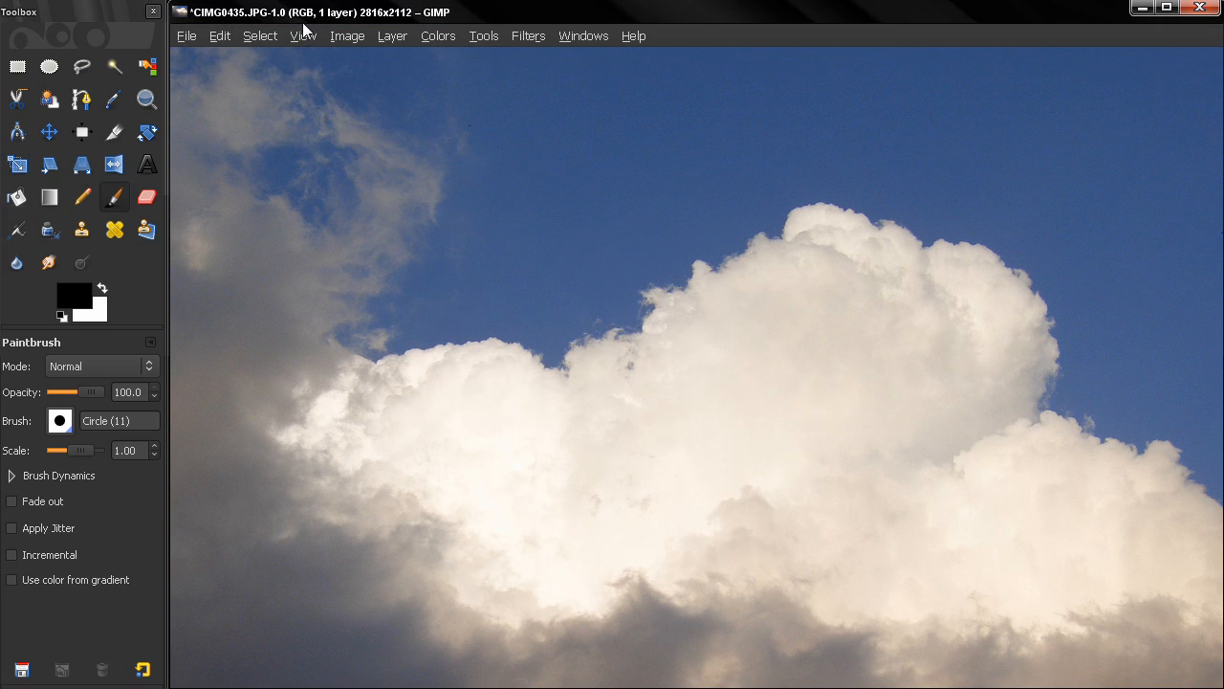
mouse_move(295, 122)
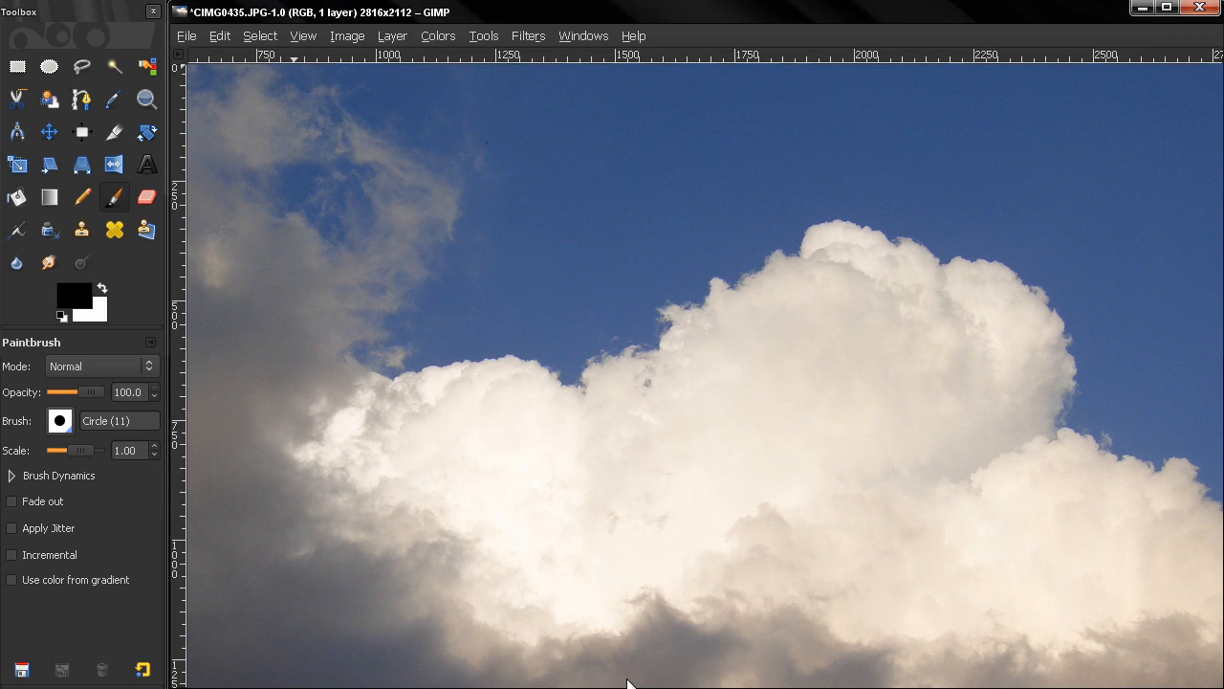
click(302, 34)
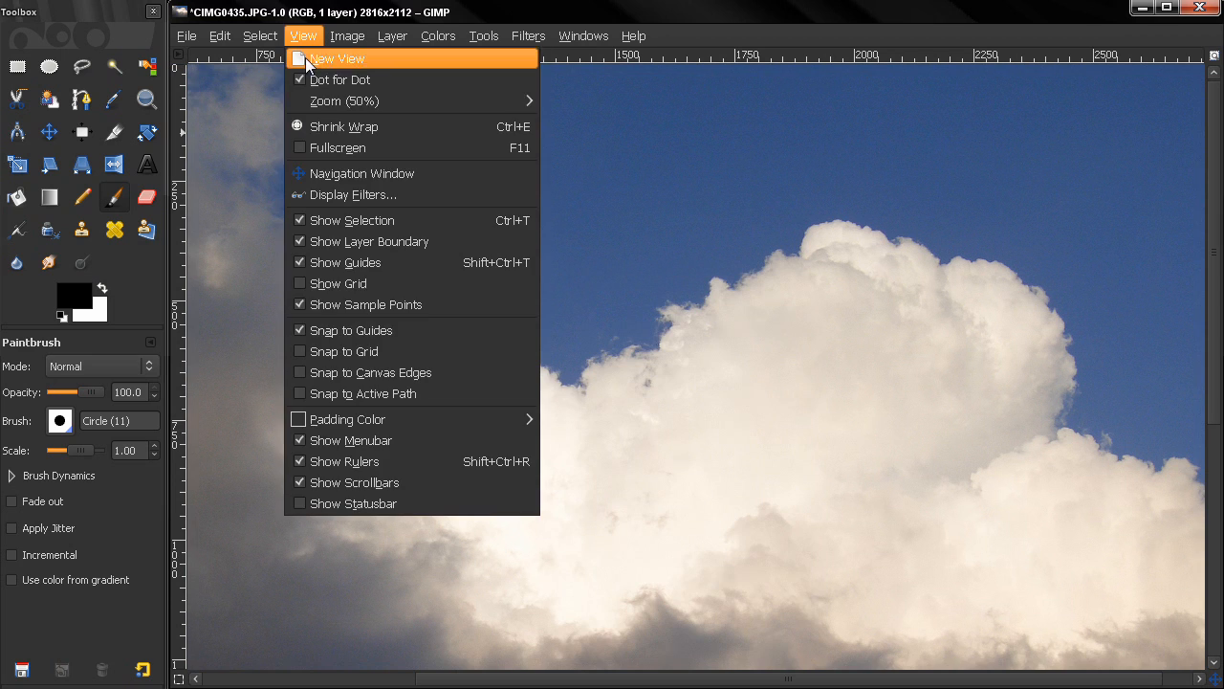
mouse_move(417, 371)
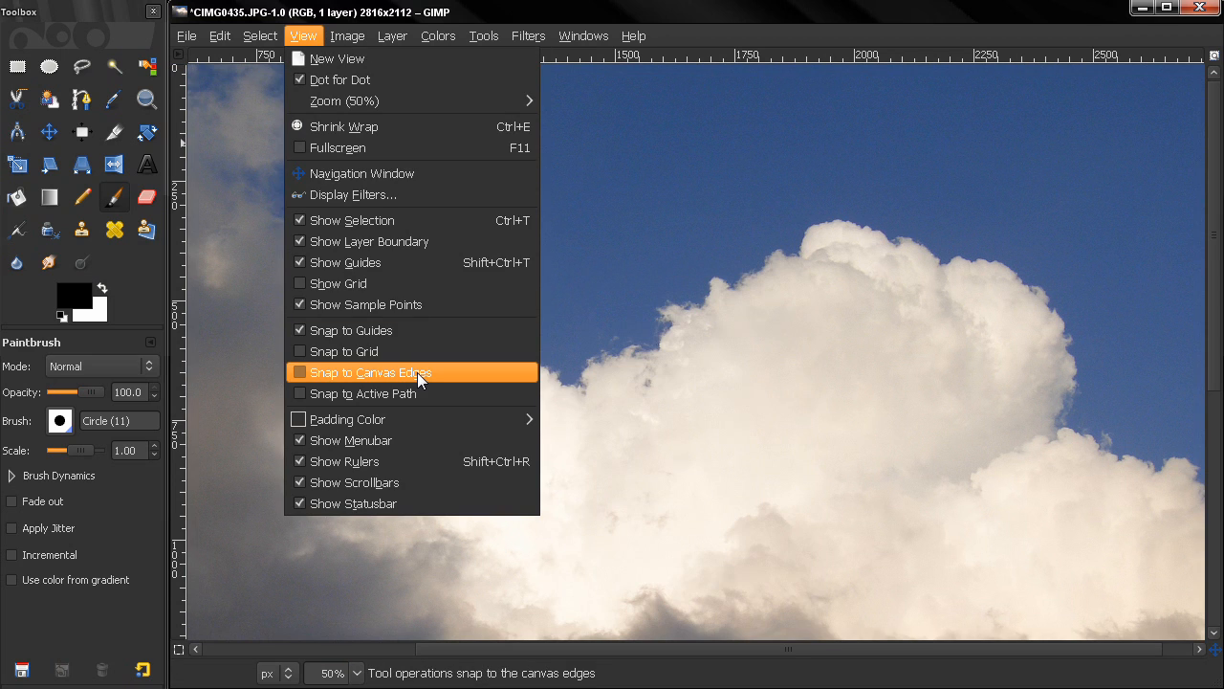
mouse_move(353, 461)
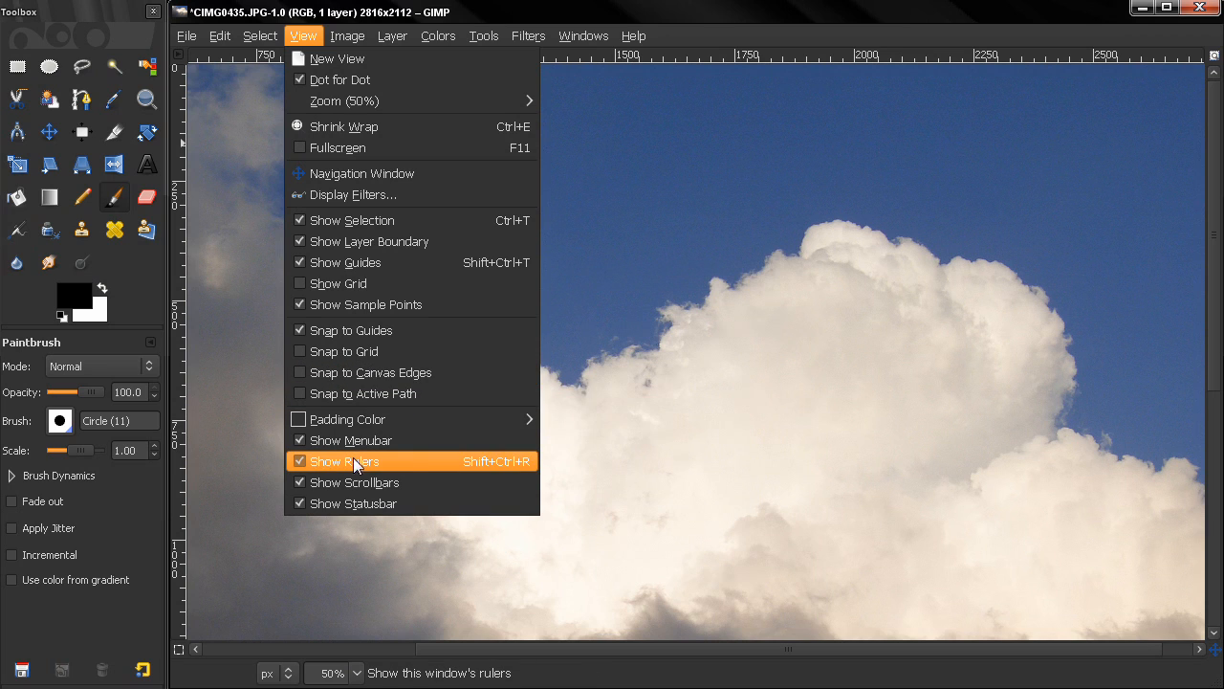
mouse_move(364, 468)
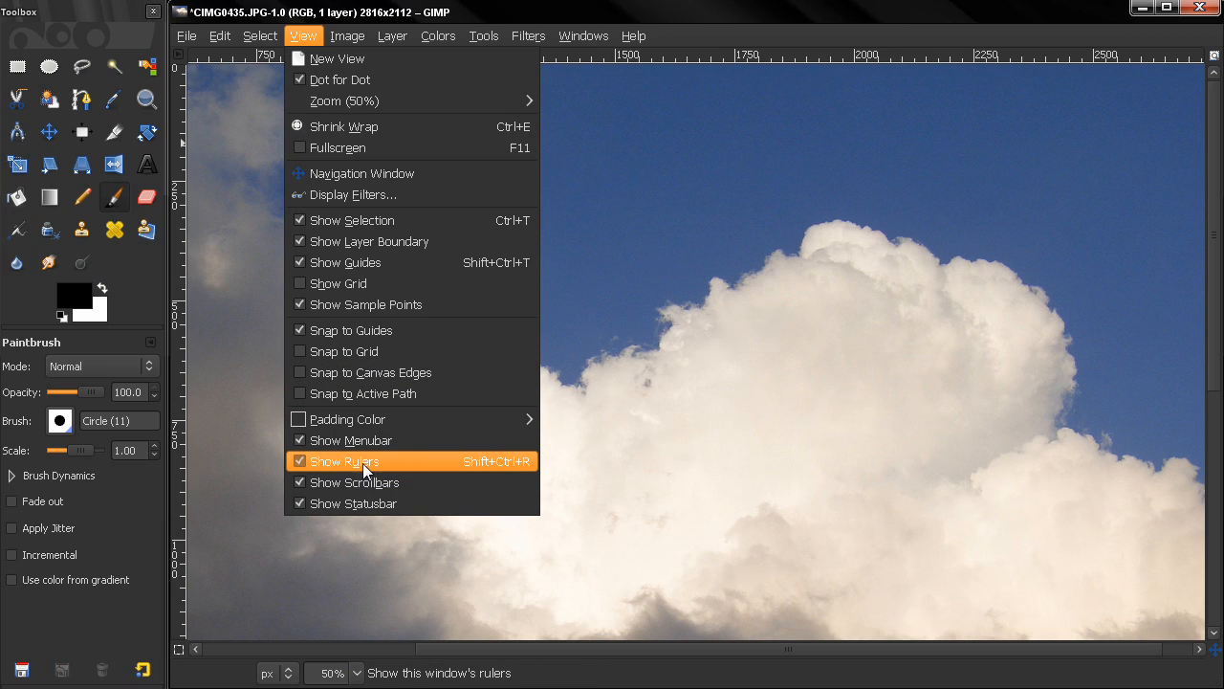
mouse_move(386, 482)
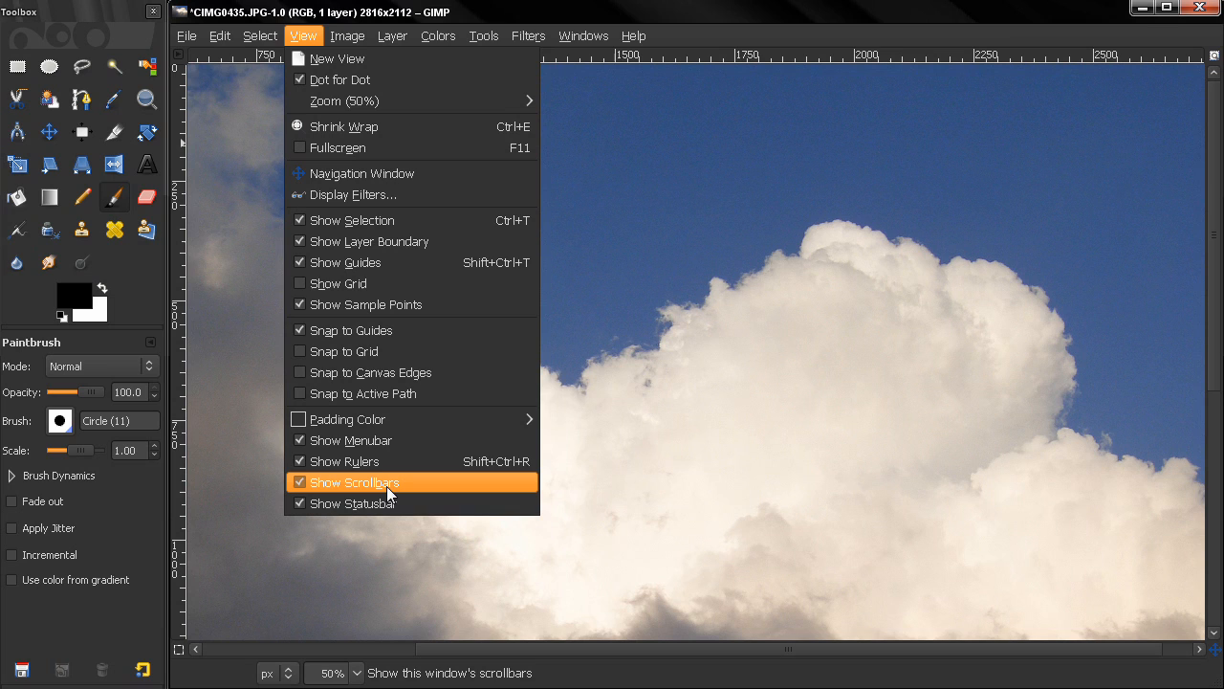
mouse_move(397, 486)
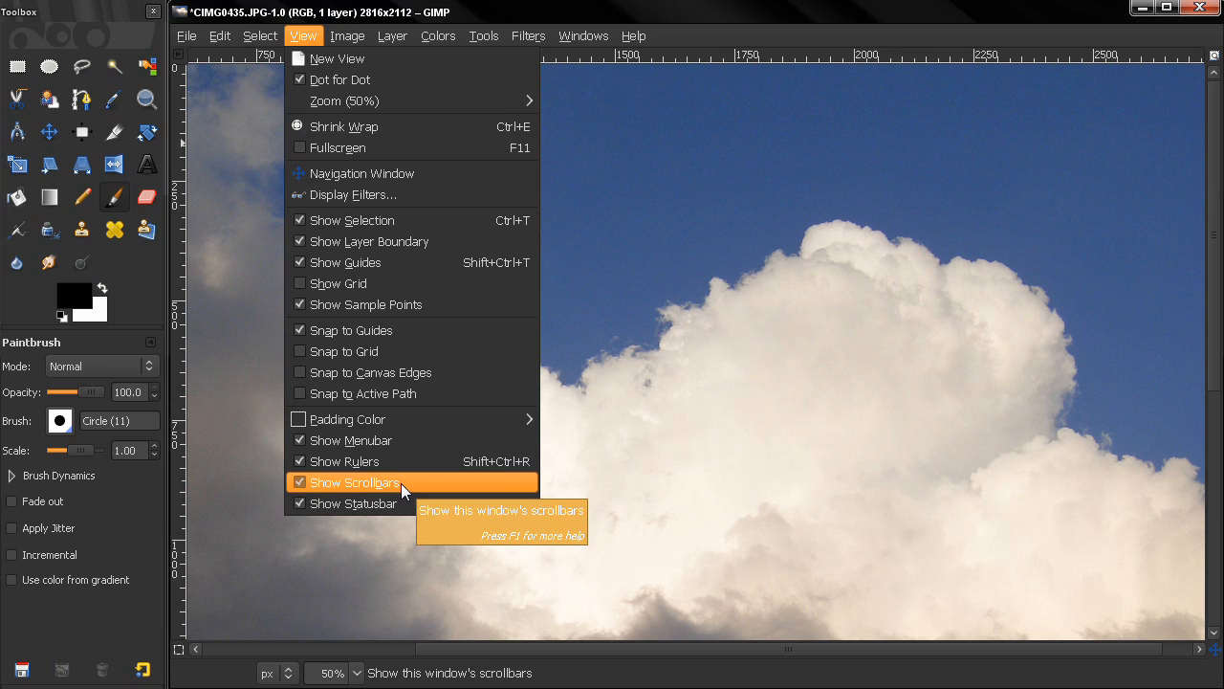
mouse_move(417, 461)
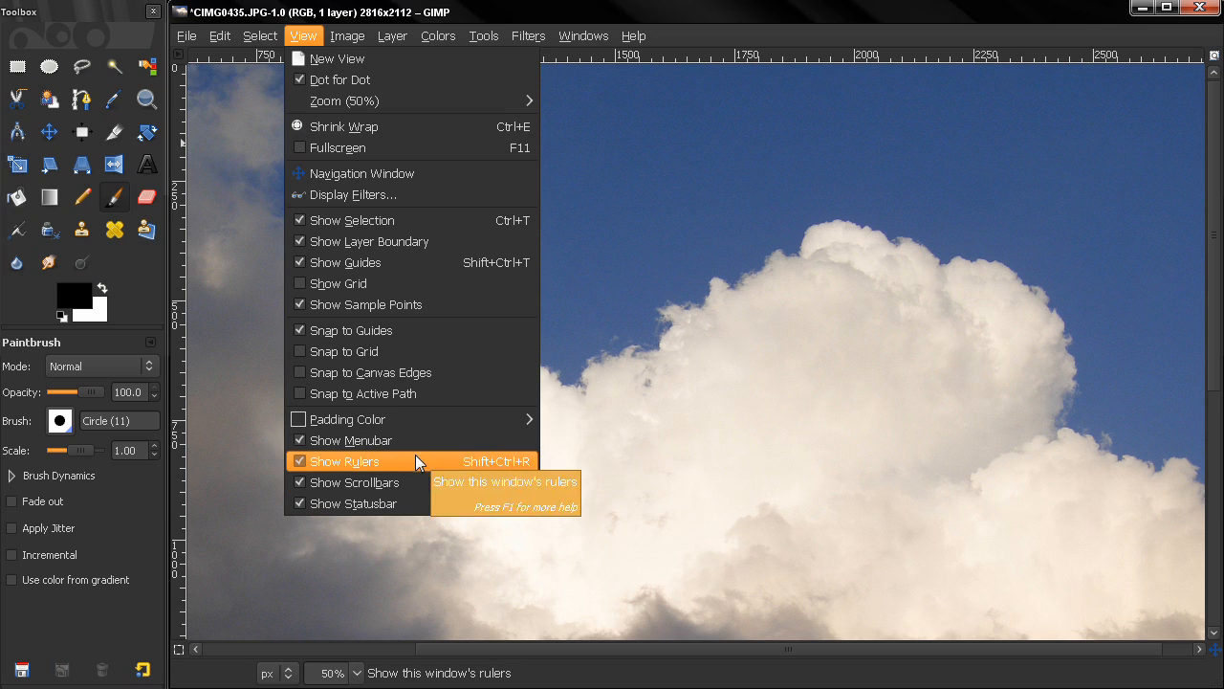
mouse_move(354, 482)
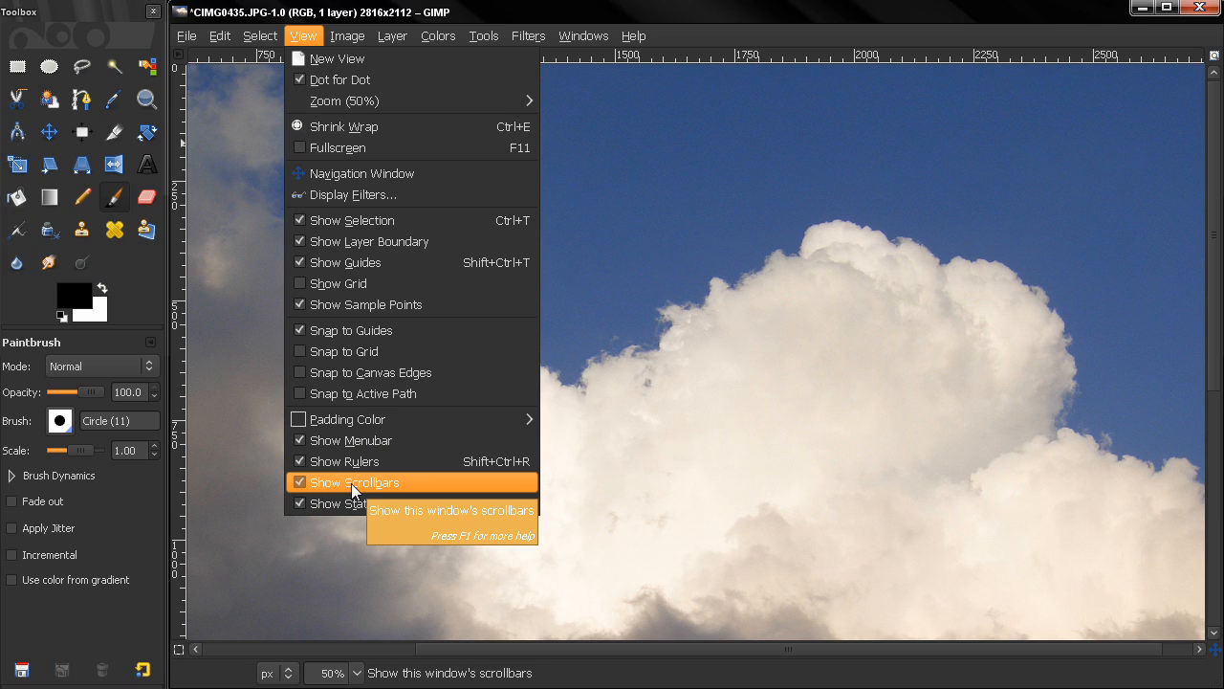
click(360, 482)
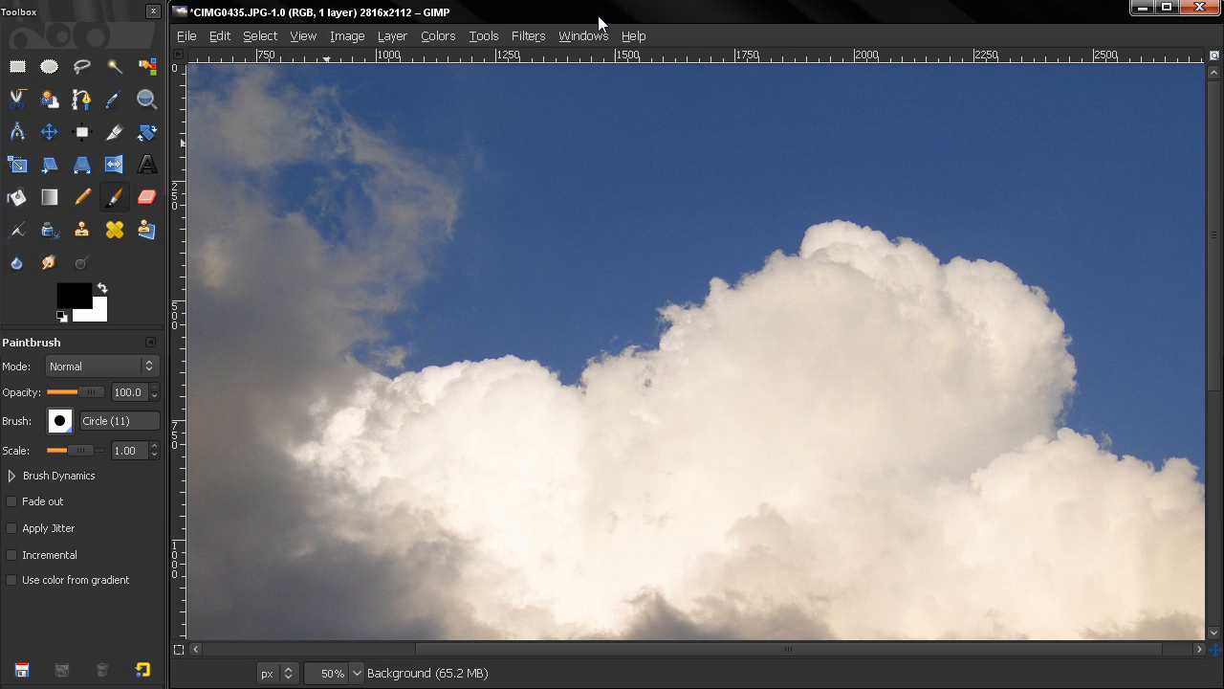
mouse_move(268, 38)
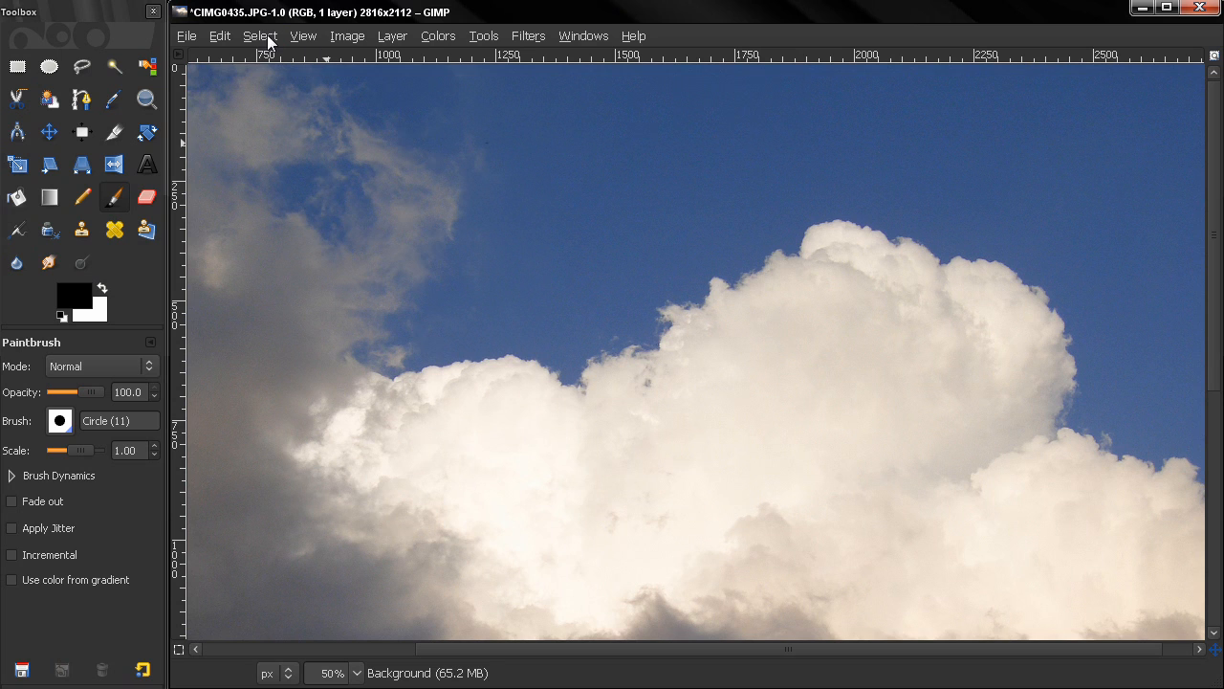
click(302, 34)
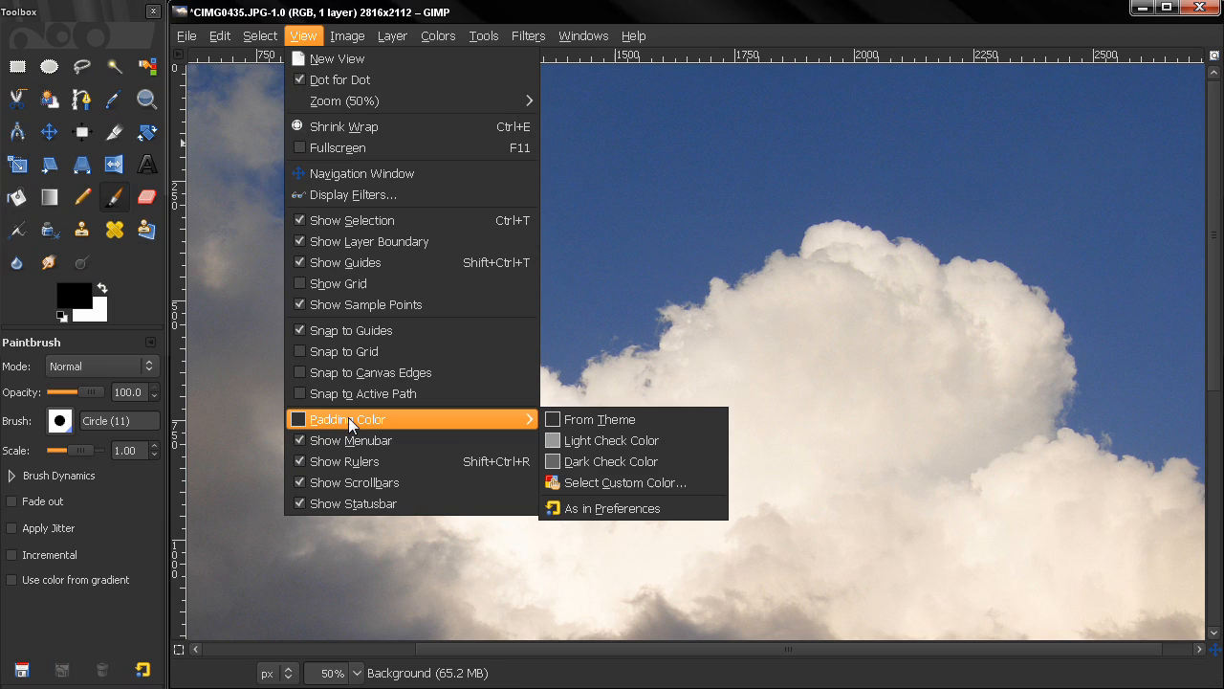
mouse_move(348, 438)
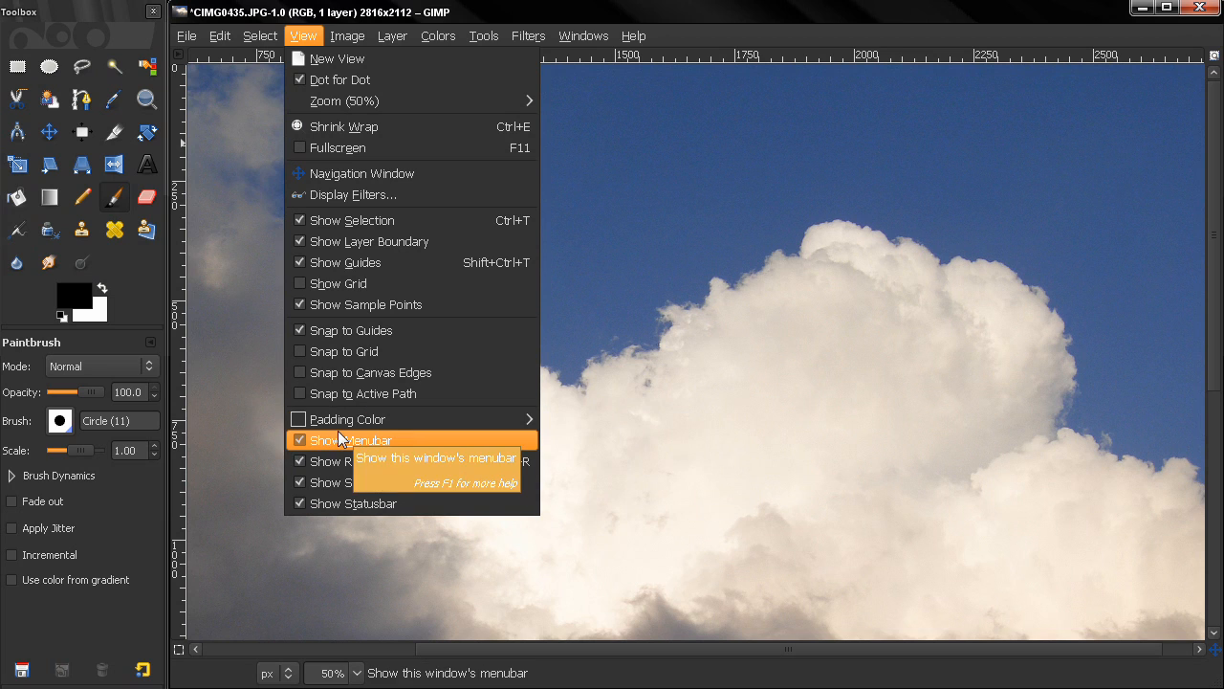
mouse_move(361, 459)
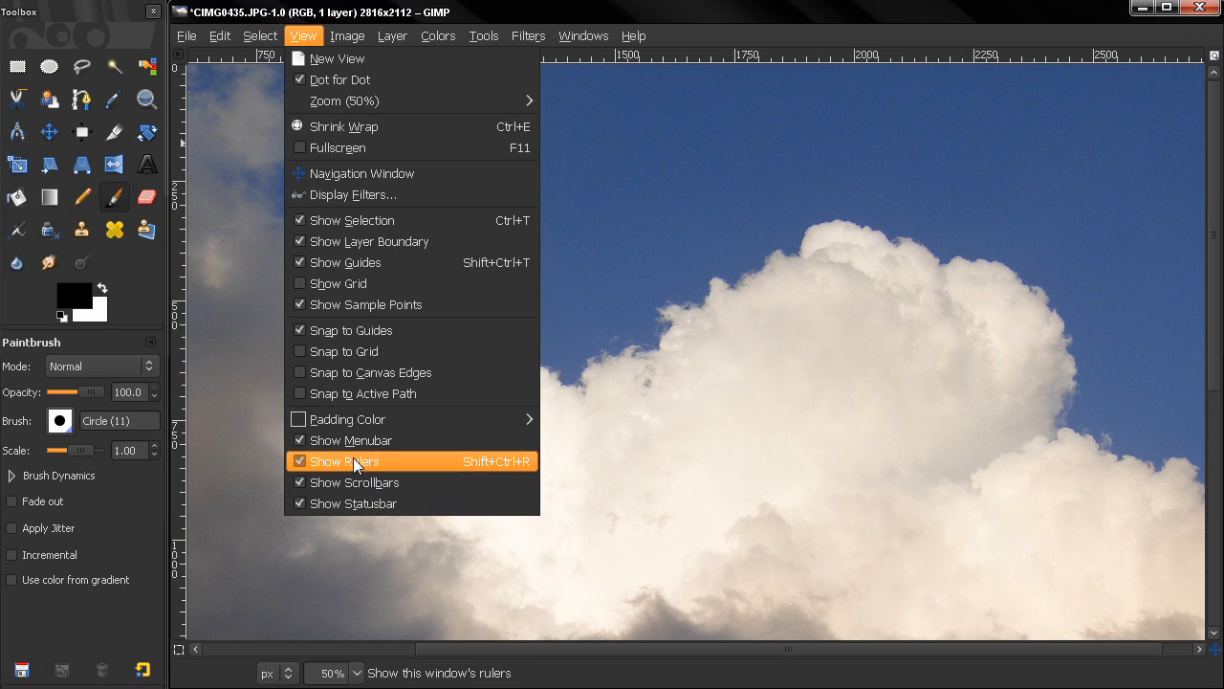
mouse_move(387, 482)
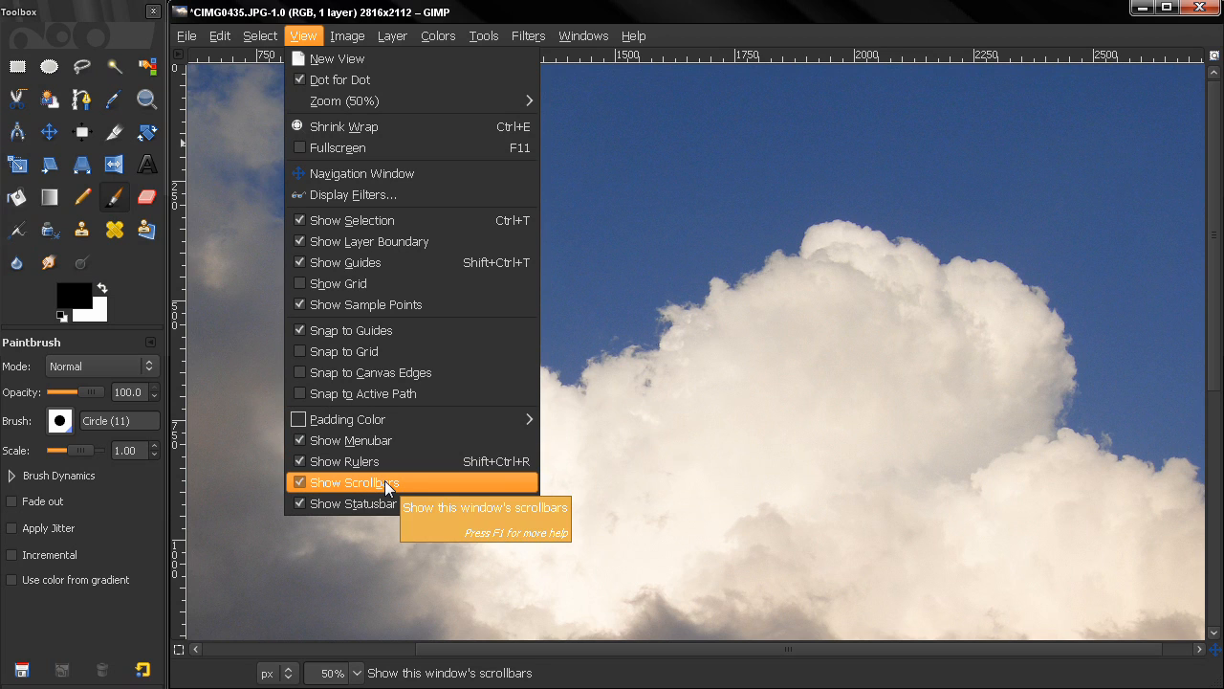
mouse_move(352, 438)
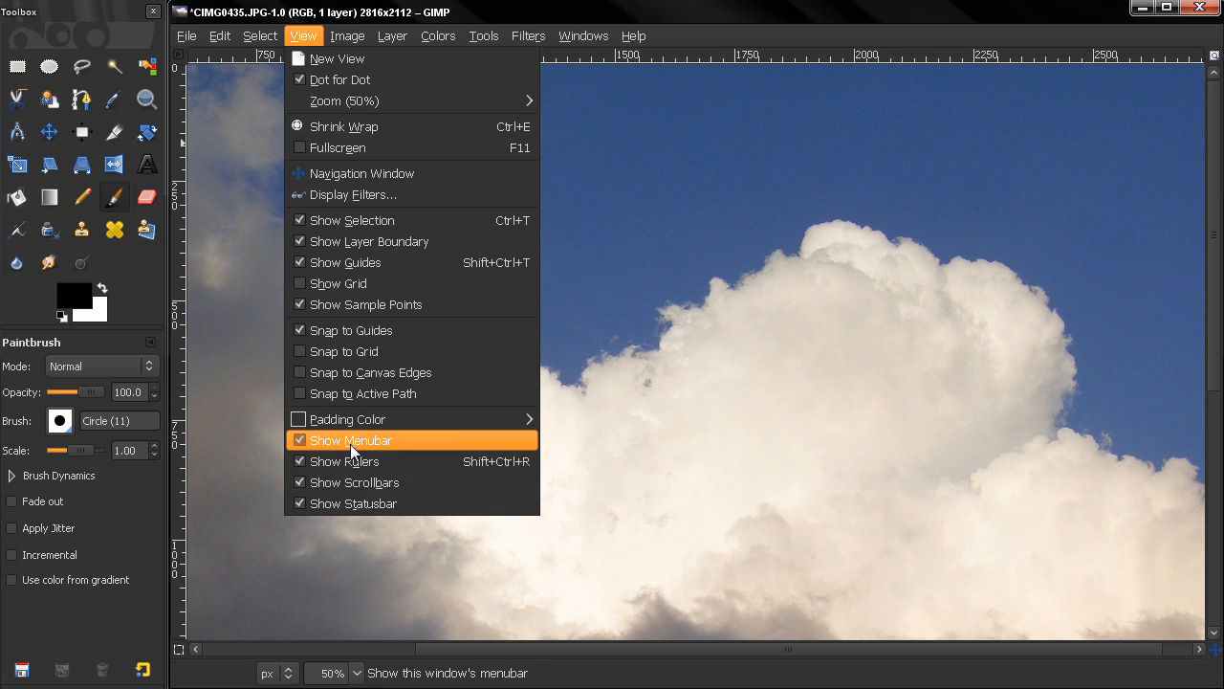
mouse_move(352, 440)
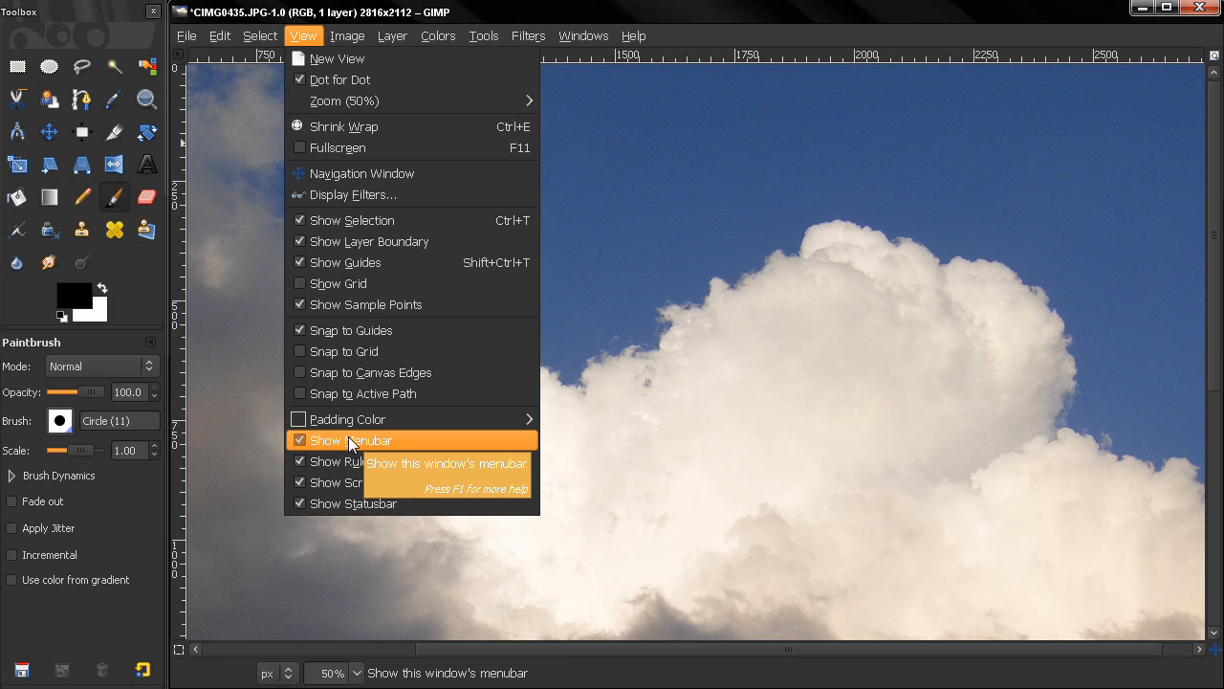
click(220, 34)
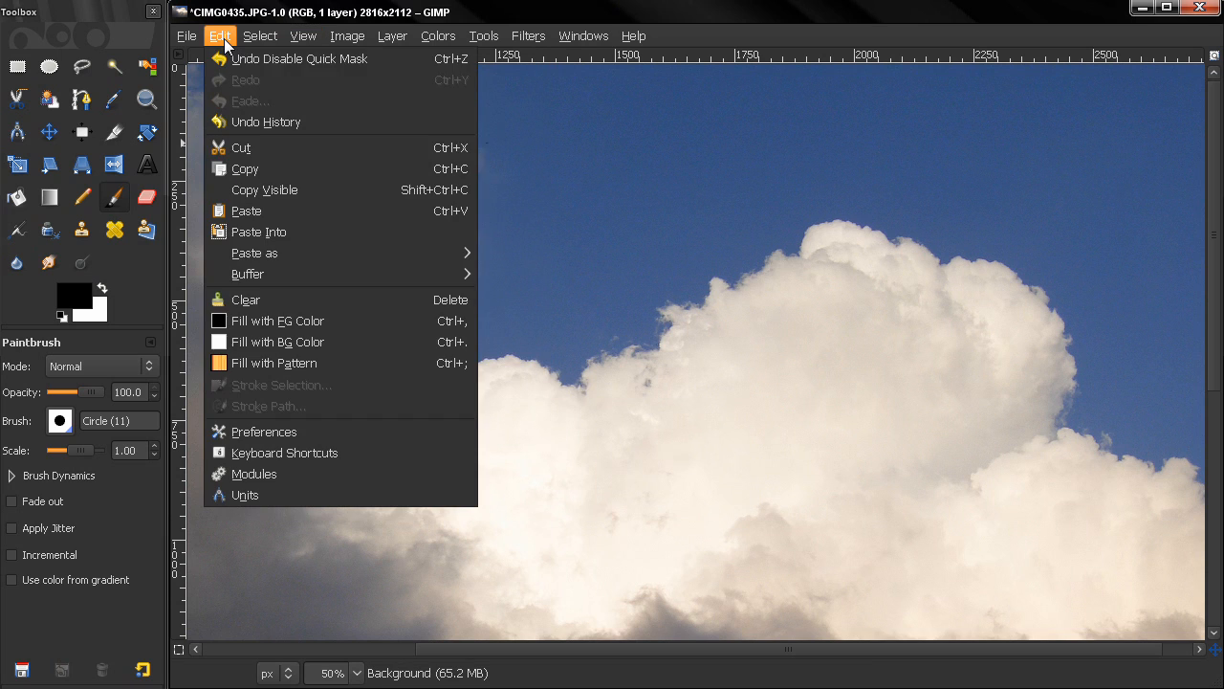
mouse_move(264, 432)
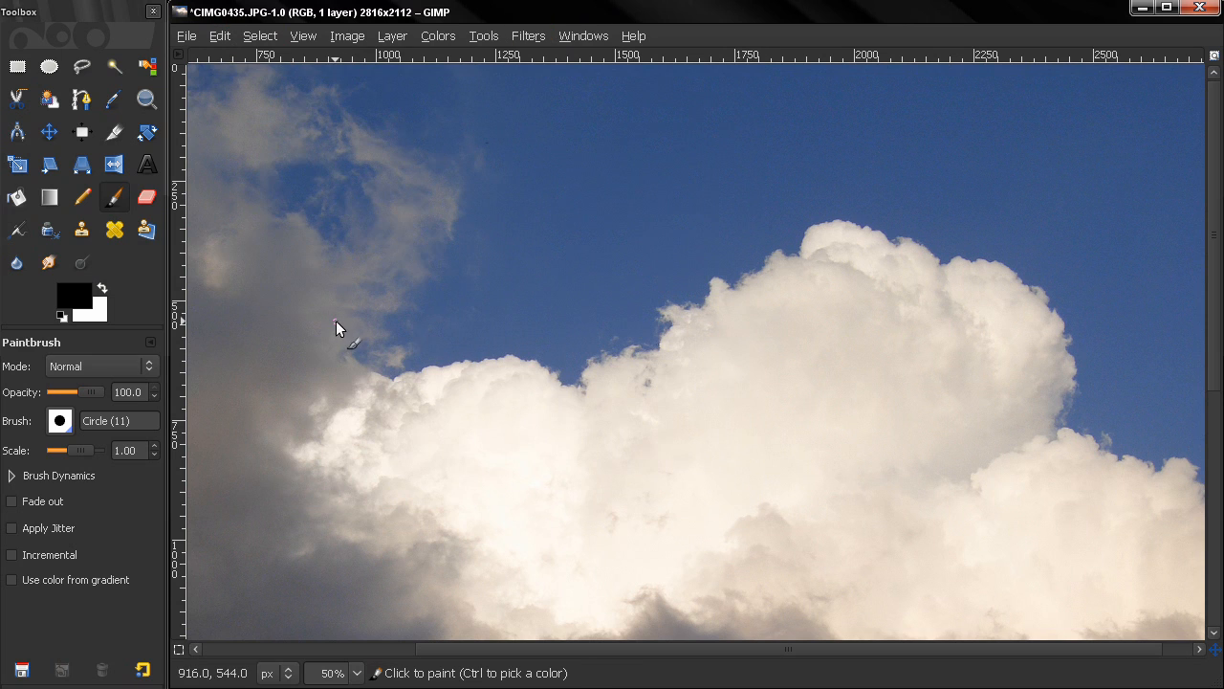
mouse_move(1083, 239)
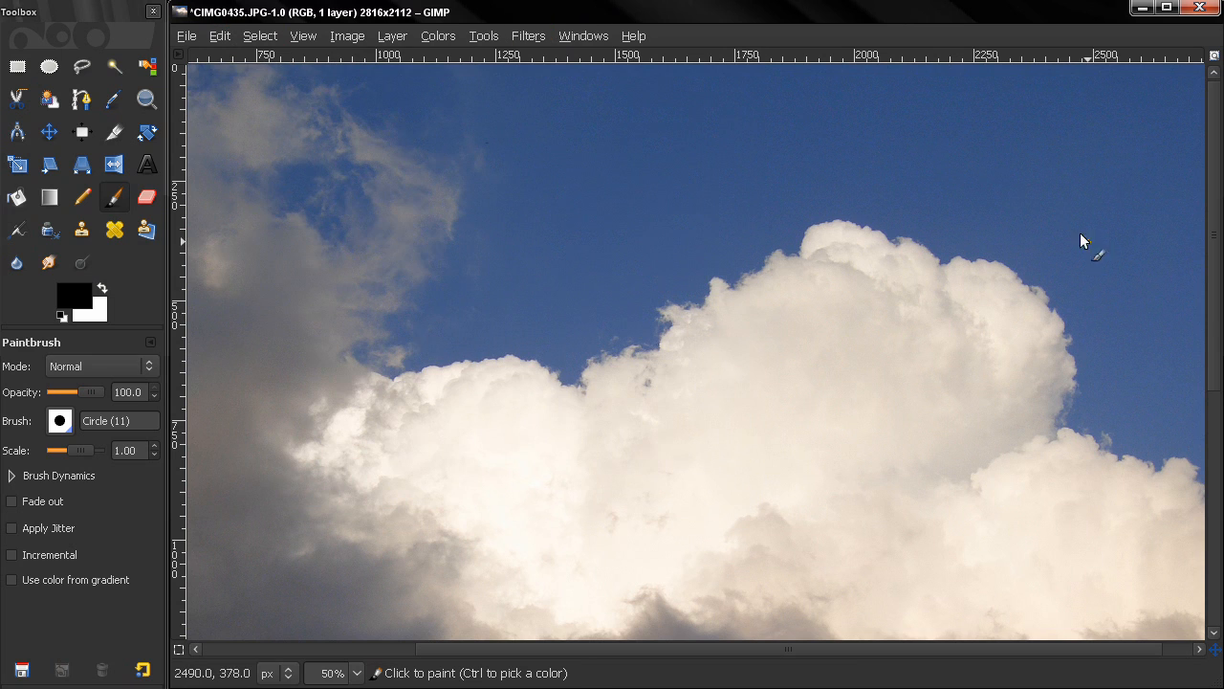
mouse_move(1186, 272)
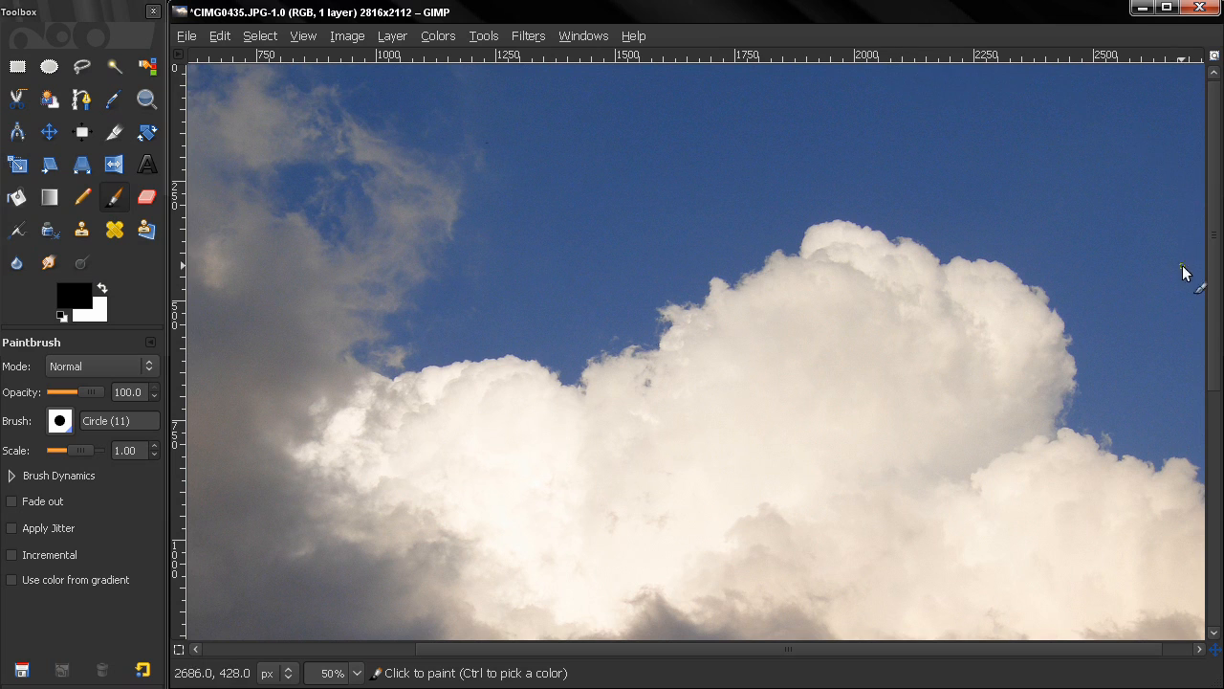
mouse_move(333, 103)
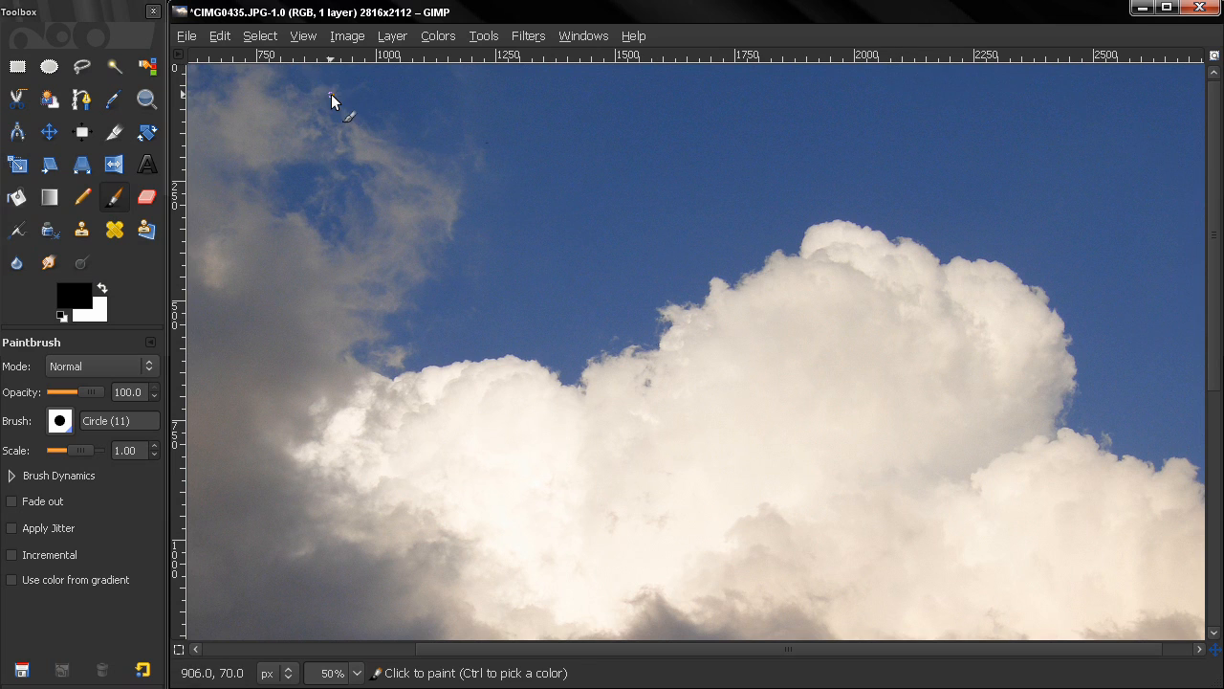
mouse_move(509, 283)
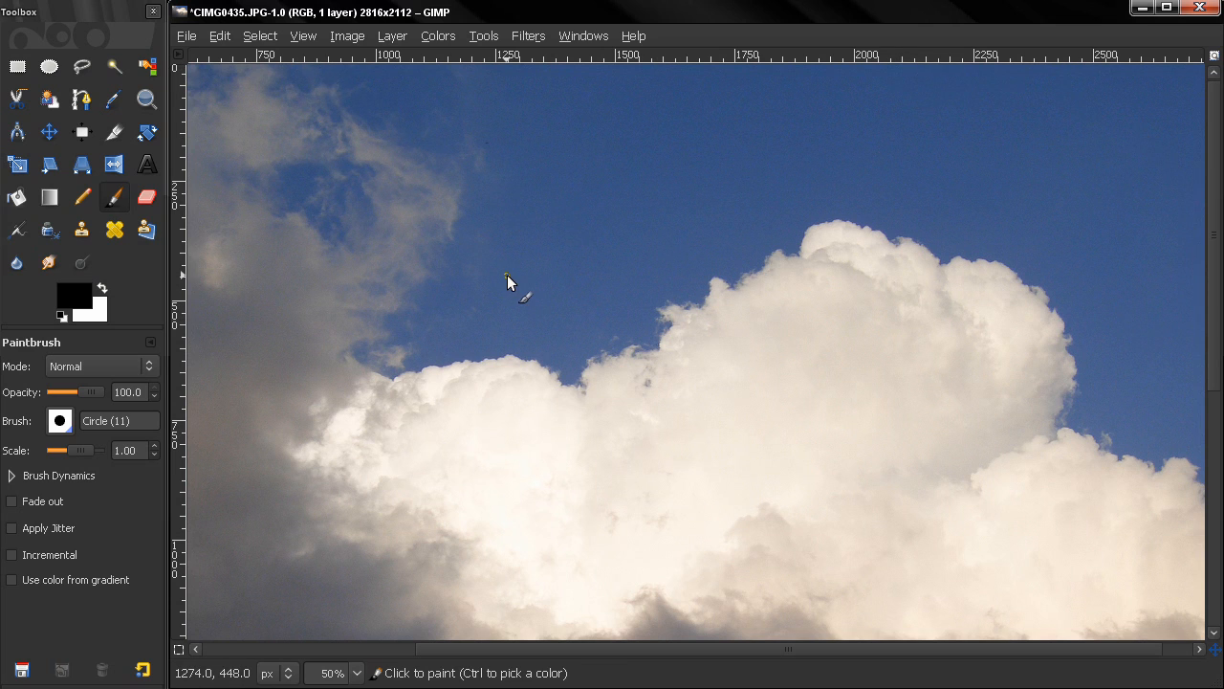
mouse_move(524, 264)
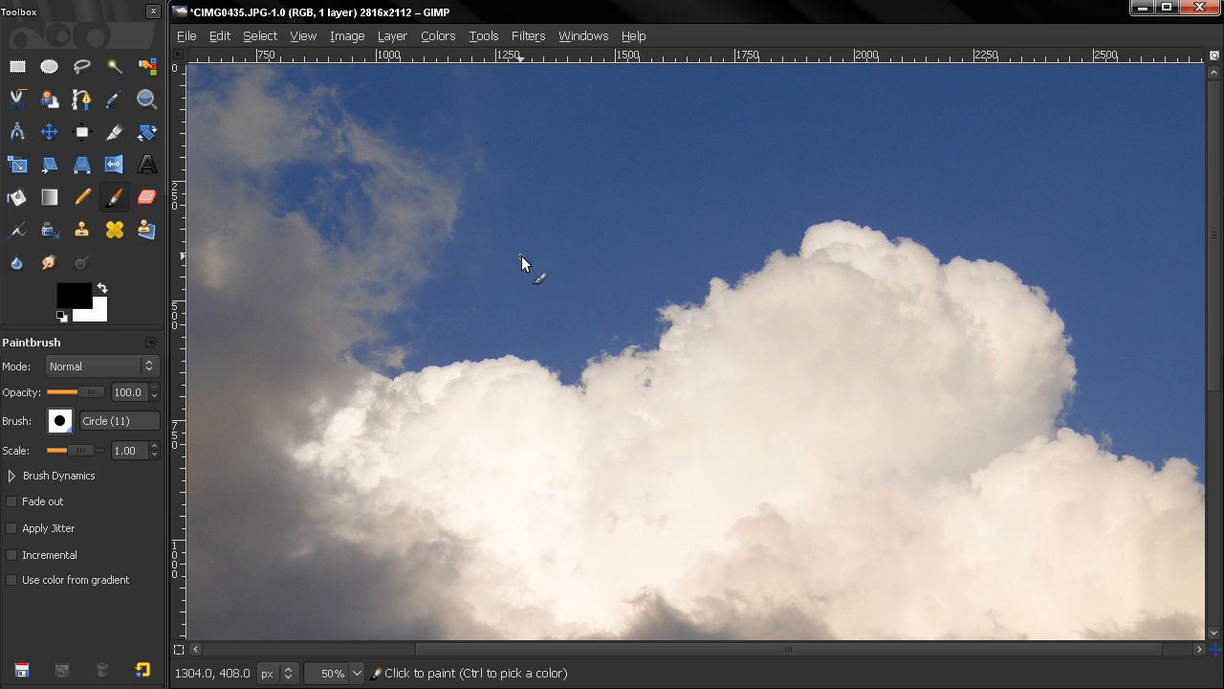
mouse_move(452, 184)
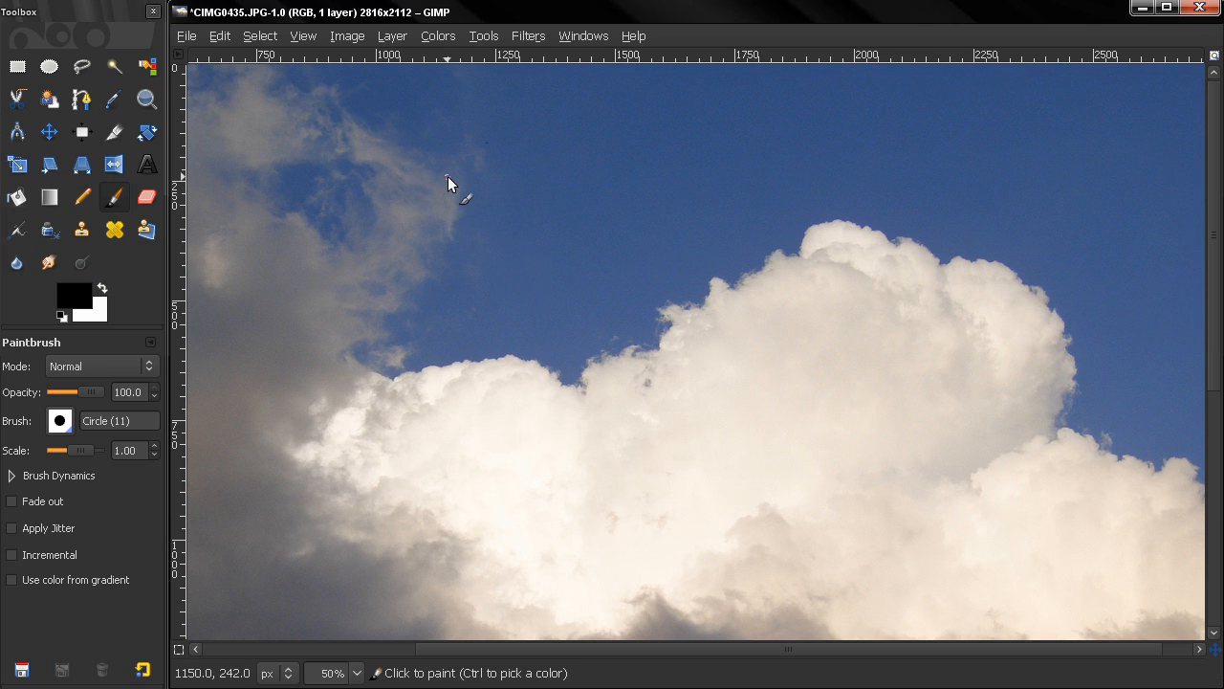
Show the File menu's list of actions (new, open, save, close) over the photo.
click(187, 34)
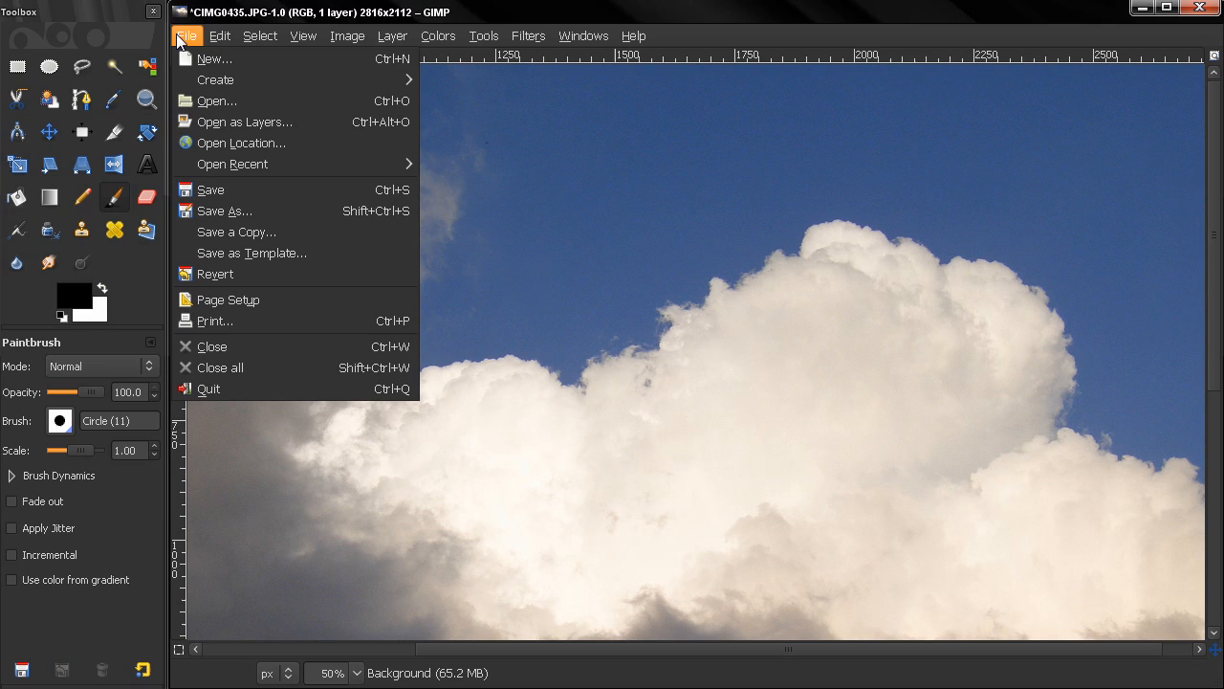